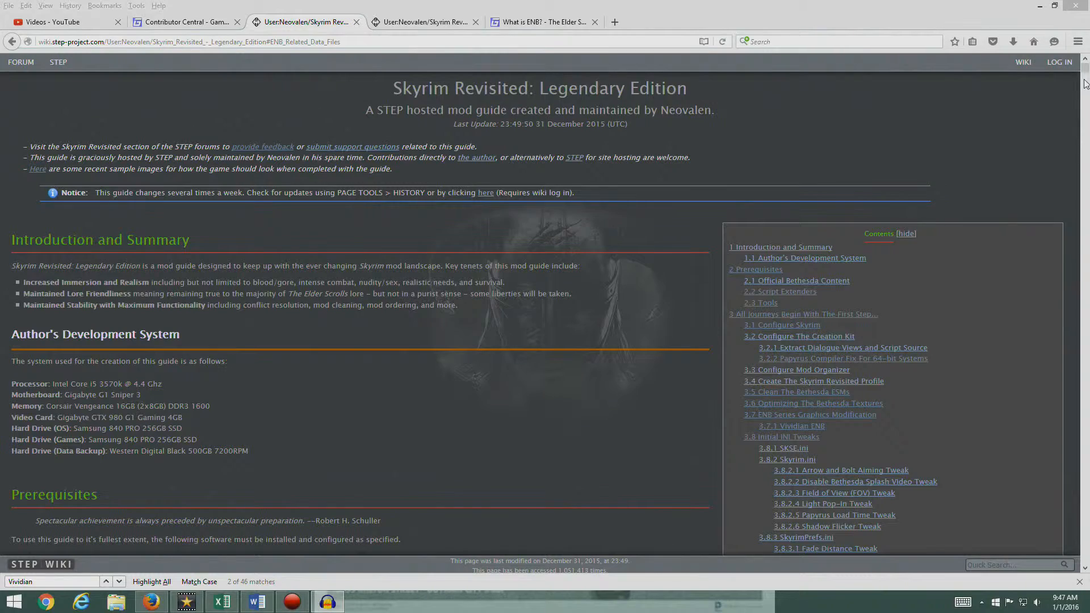
- Jump to the ENB Series Graphics Modification section and its Vividian ENB install steps
scroll("down", 3)
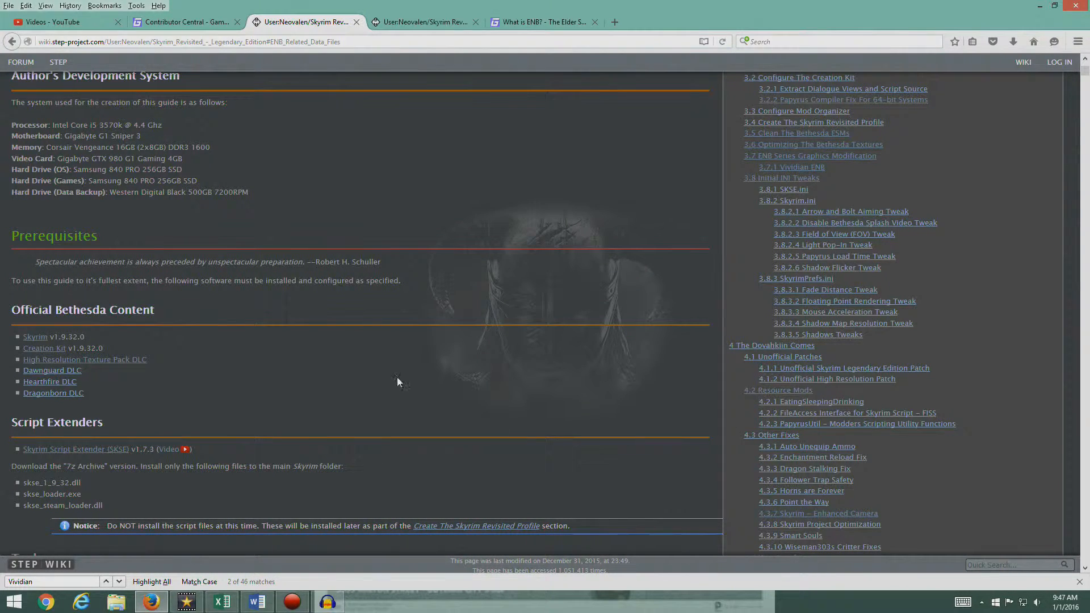
mouse_move(323, 388)
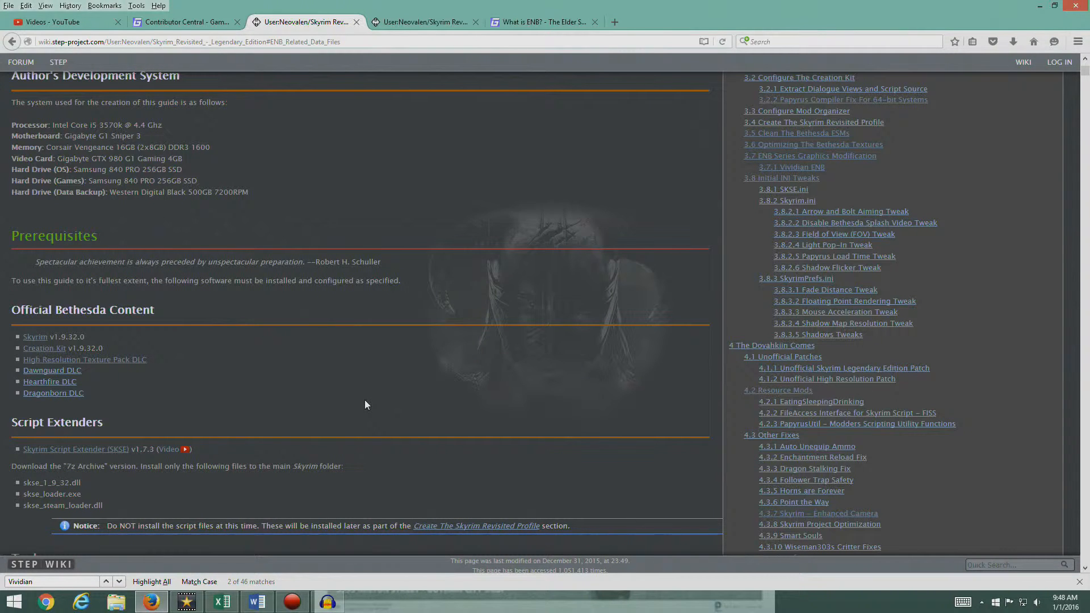
mouse_move(503, 293)
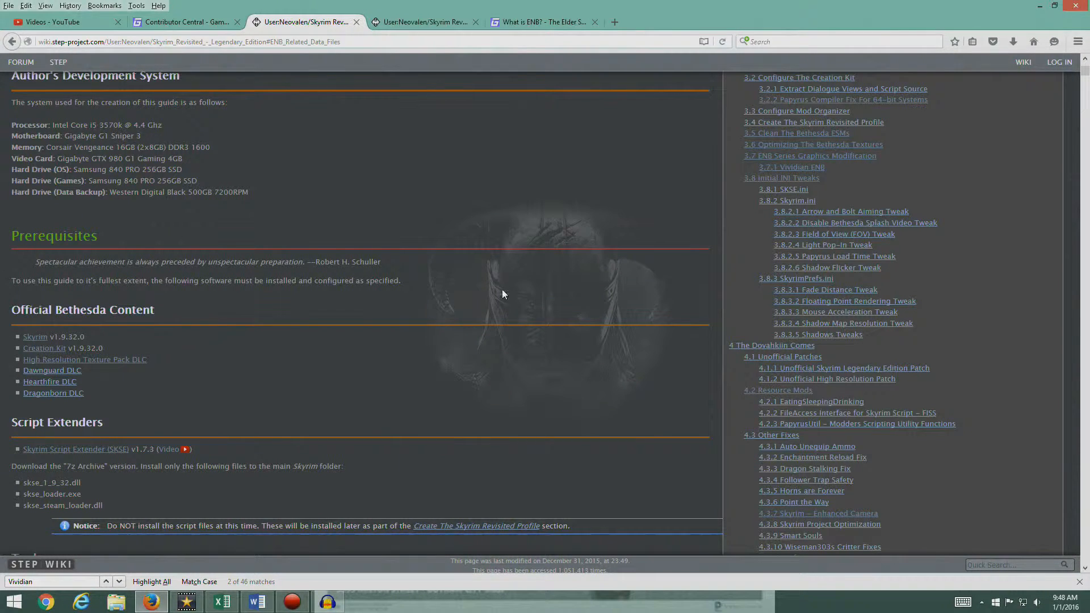
mouse_move(436, 386)
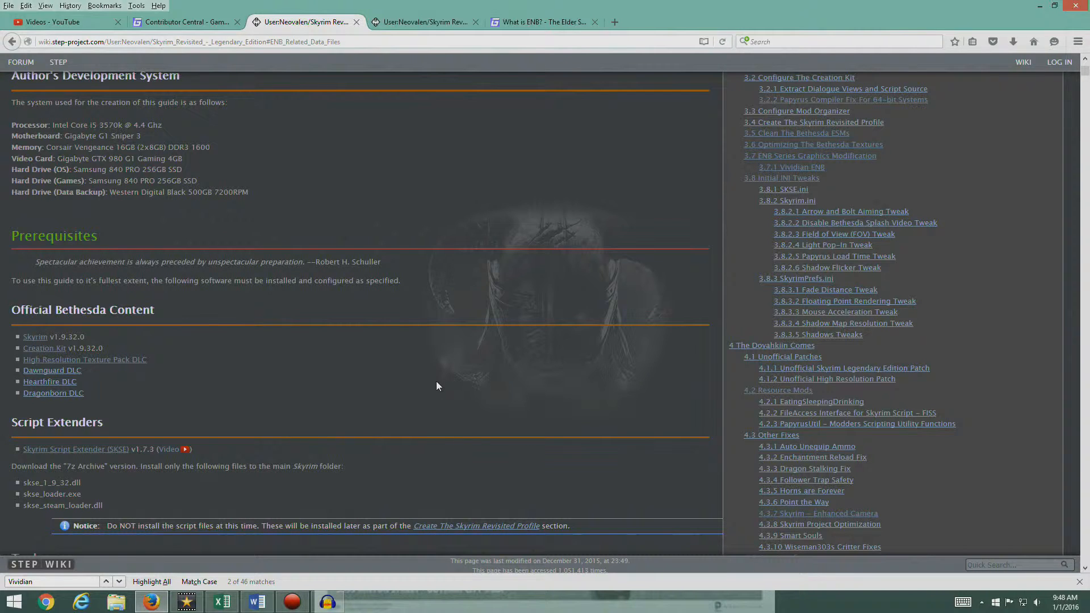
mouse_move(946, 271)
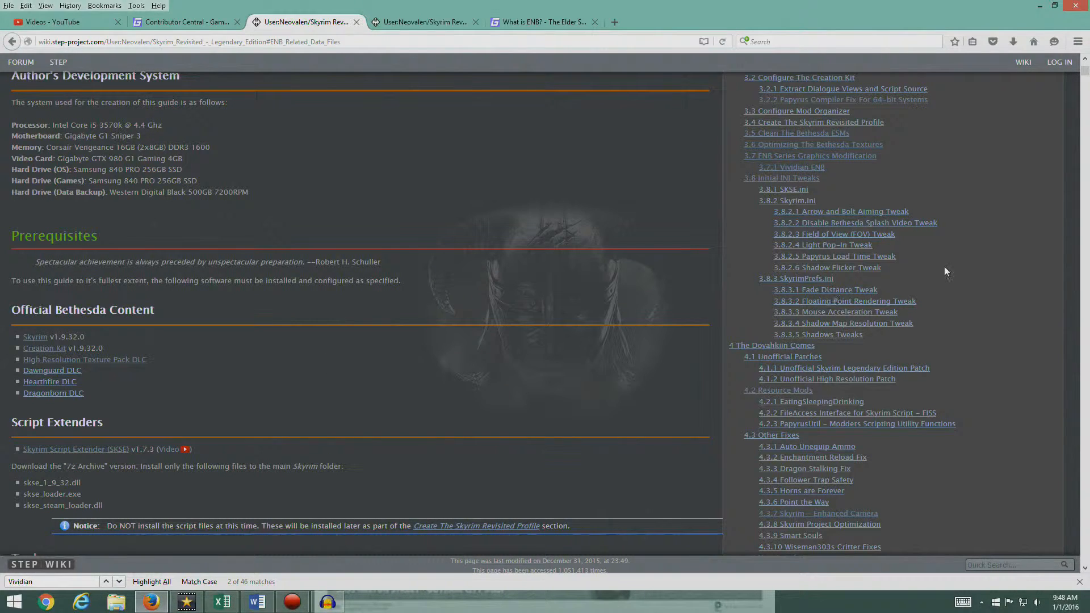
mouse_move(506, 365)
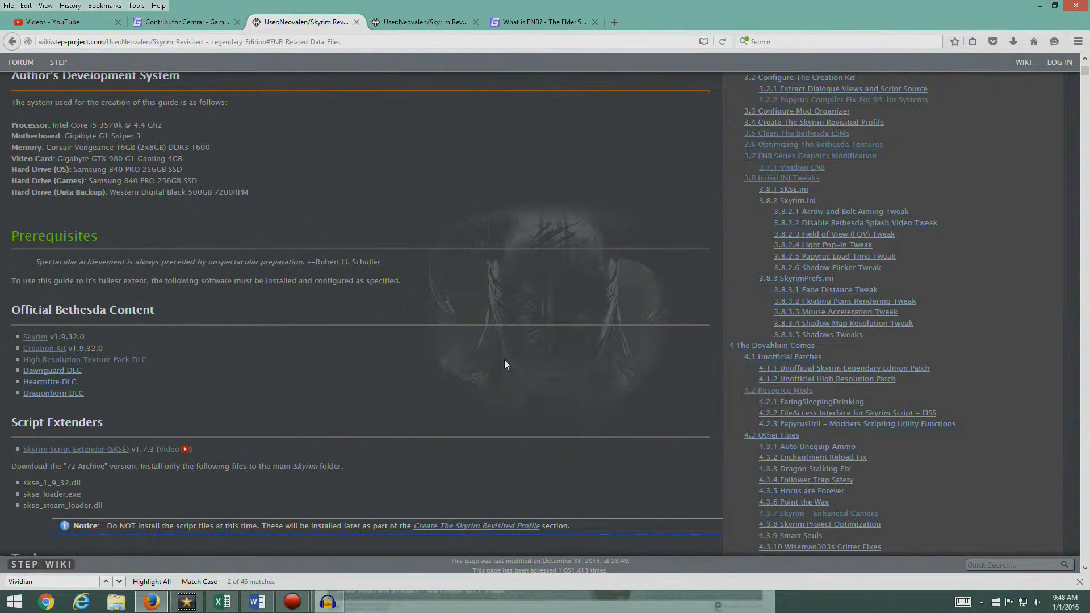
left_click(810, 156)
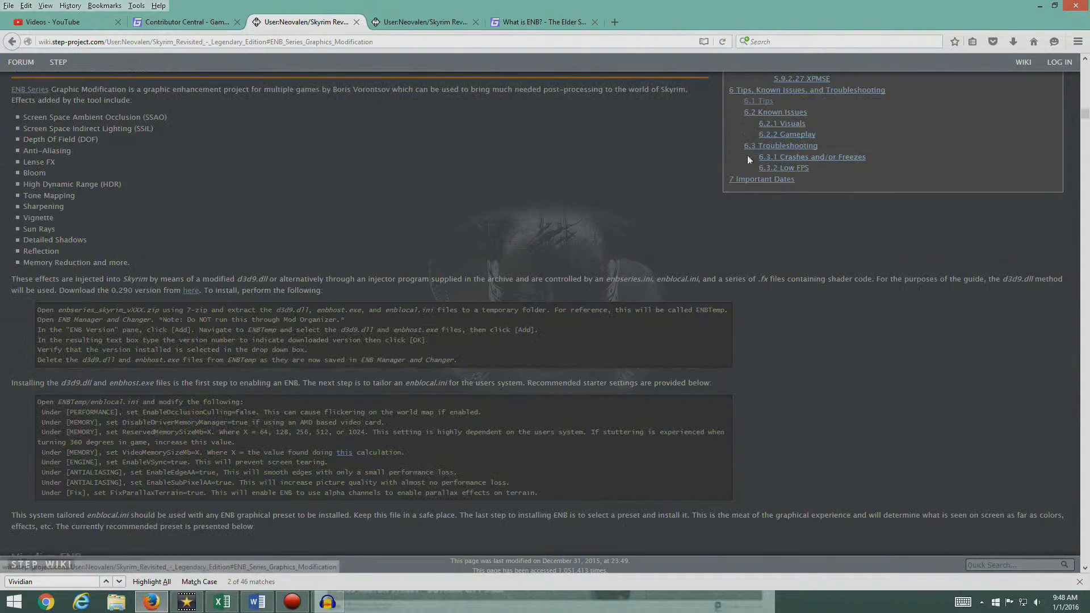
scroll("down", 3)
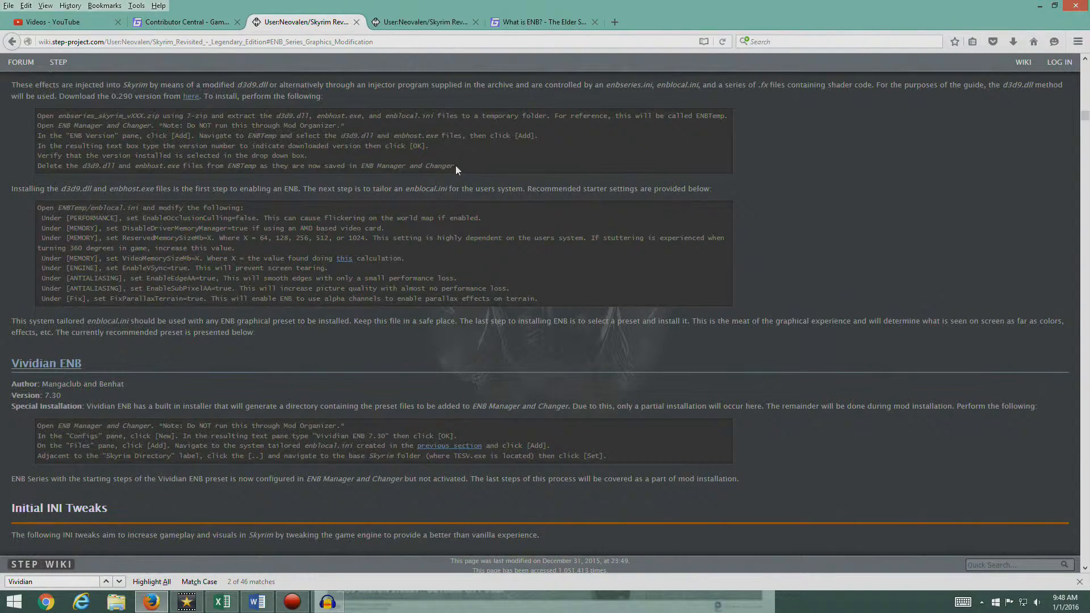
- Browse into E:\Downloads\ENBSeries\WrapperVersion in File Explorer
left_click(115, 601)
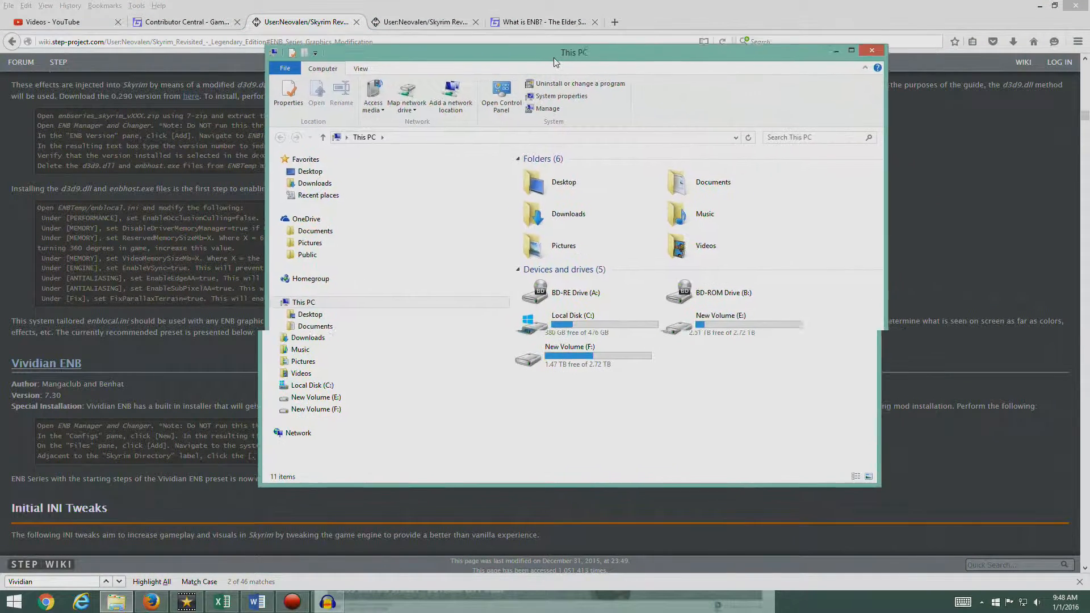
double_click(316, 397)
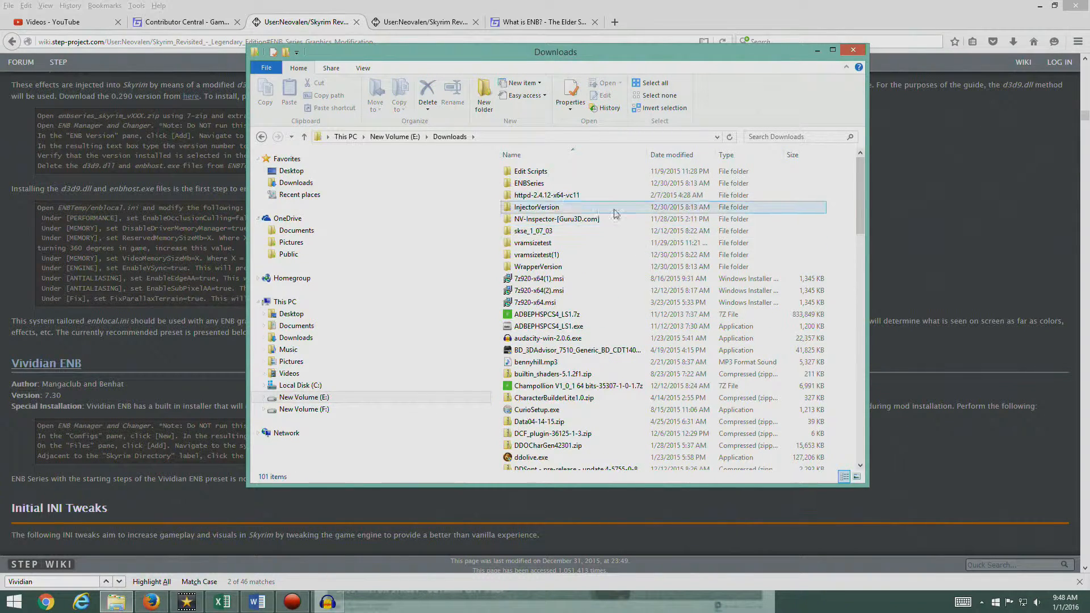
left_click(576, 350)
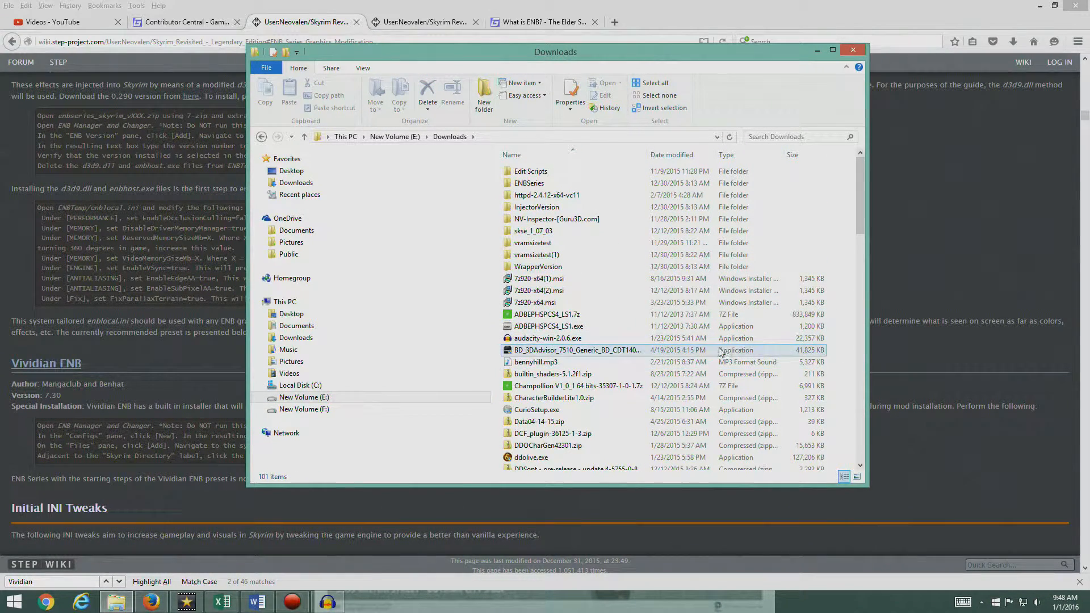
left_click(548, 194)
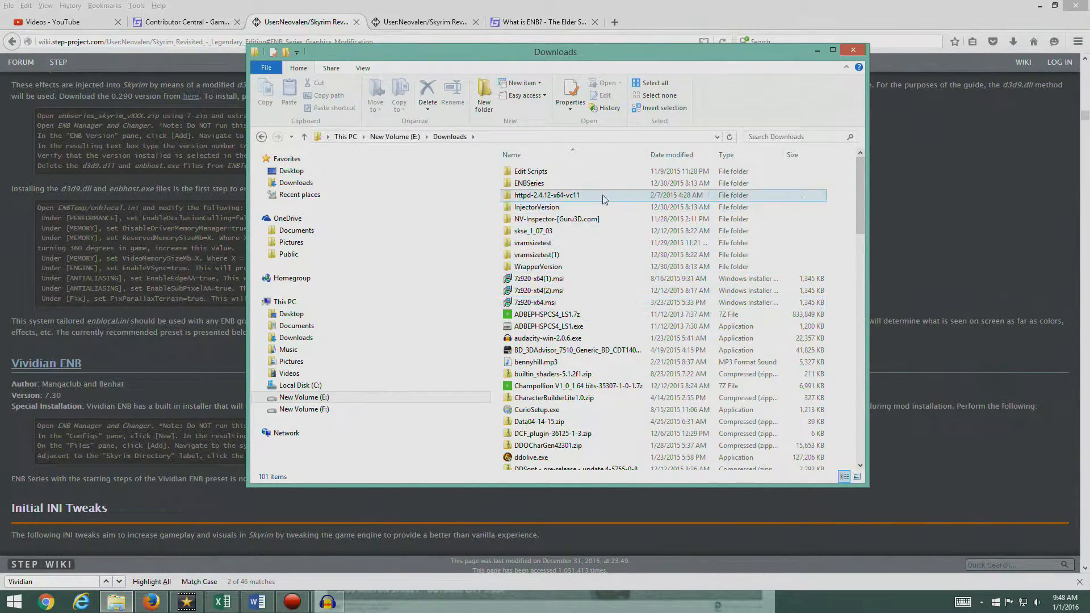
double_click(528, 183)
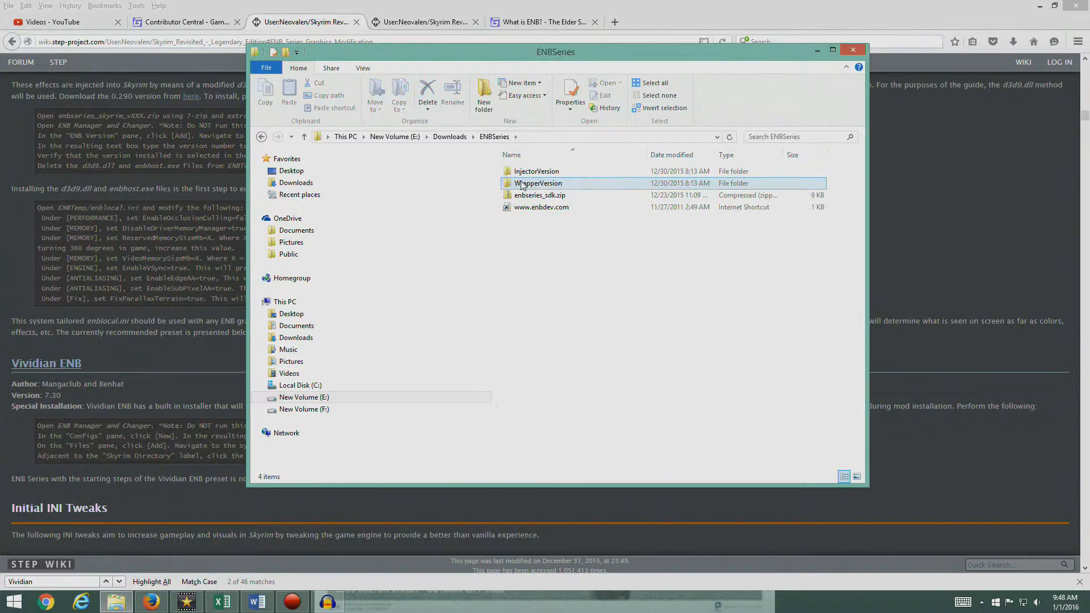
mouse_move(537, 182)
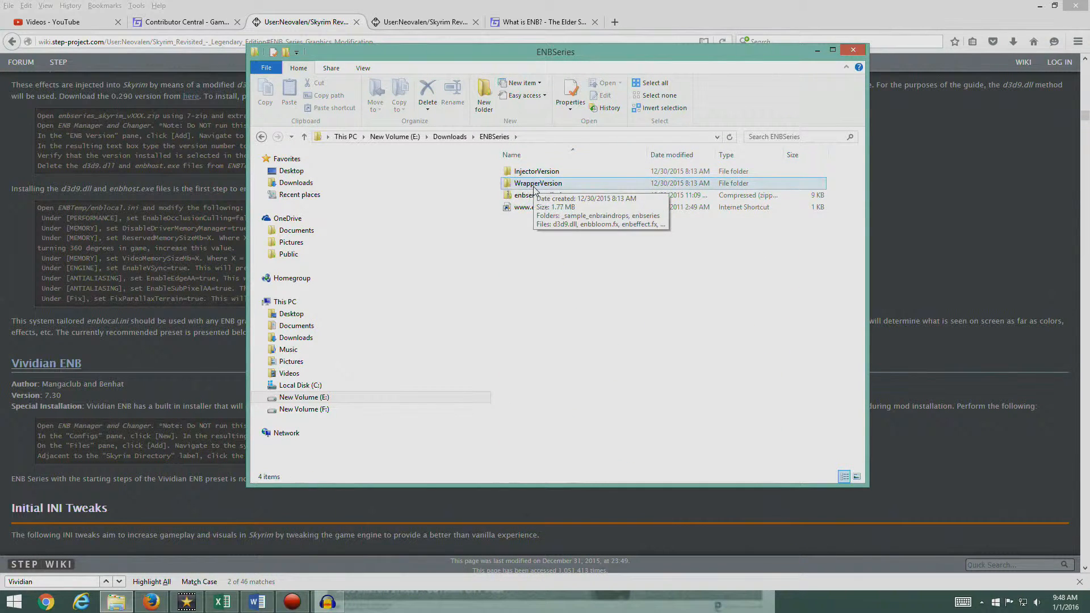
double_click(537, 183)
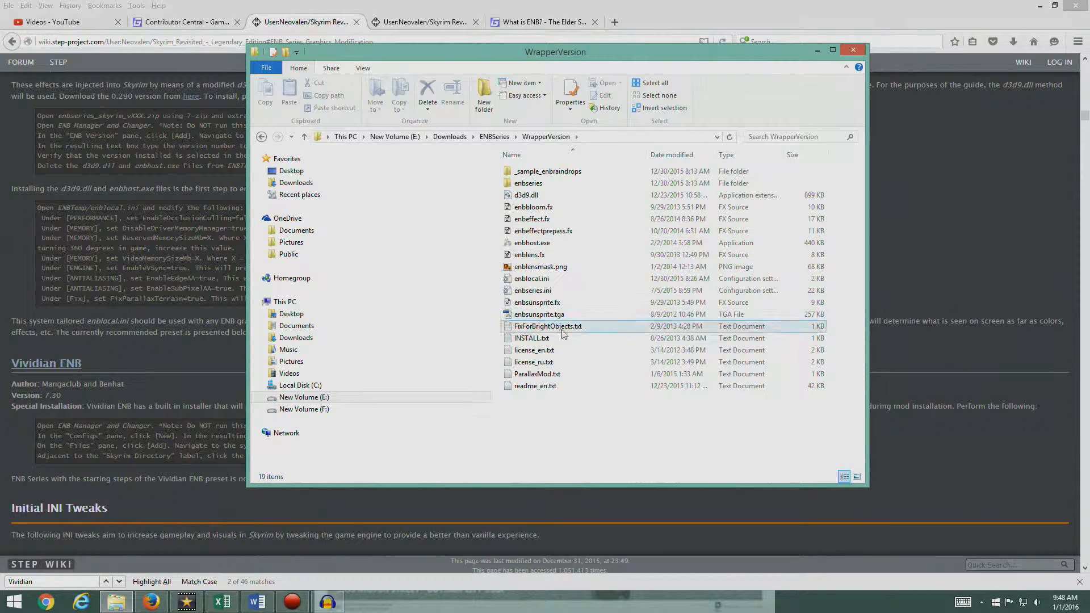
- Look over enblocal.ini and d3d9.dll, then return to Downloads to rename ENBSeries to ENBTemp
left_click(530, 255)
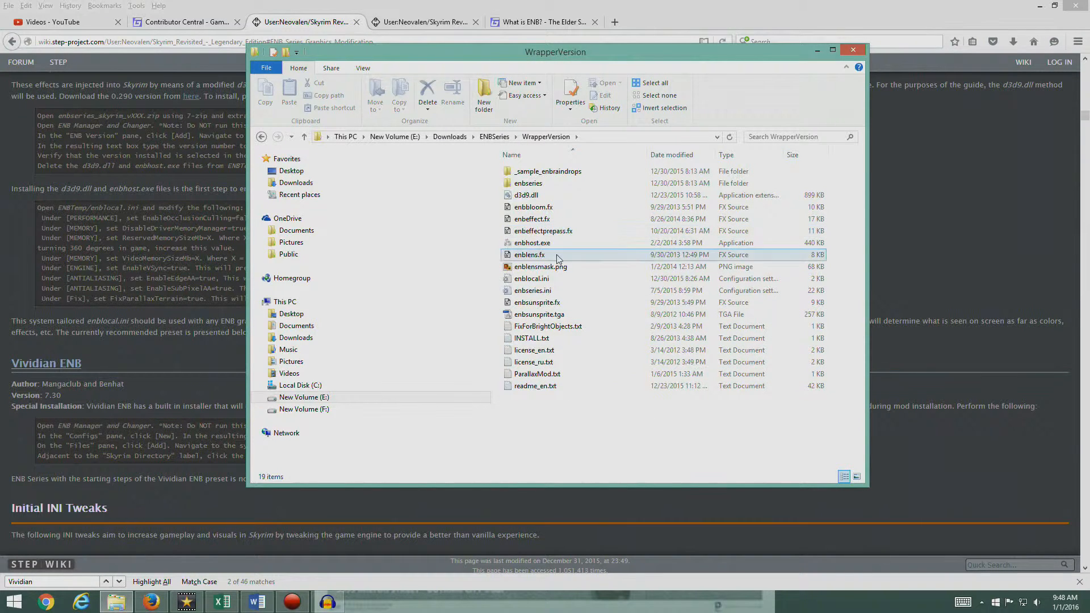
left_click(531, 278)
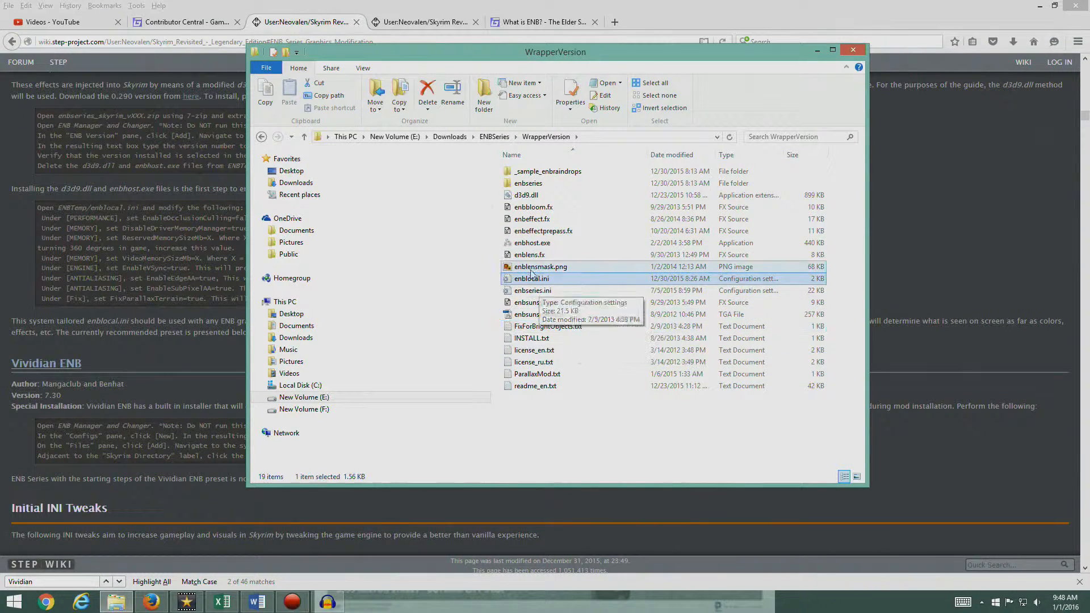
left_click(526, 194)
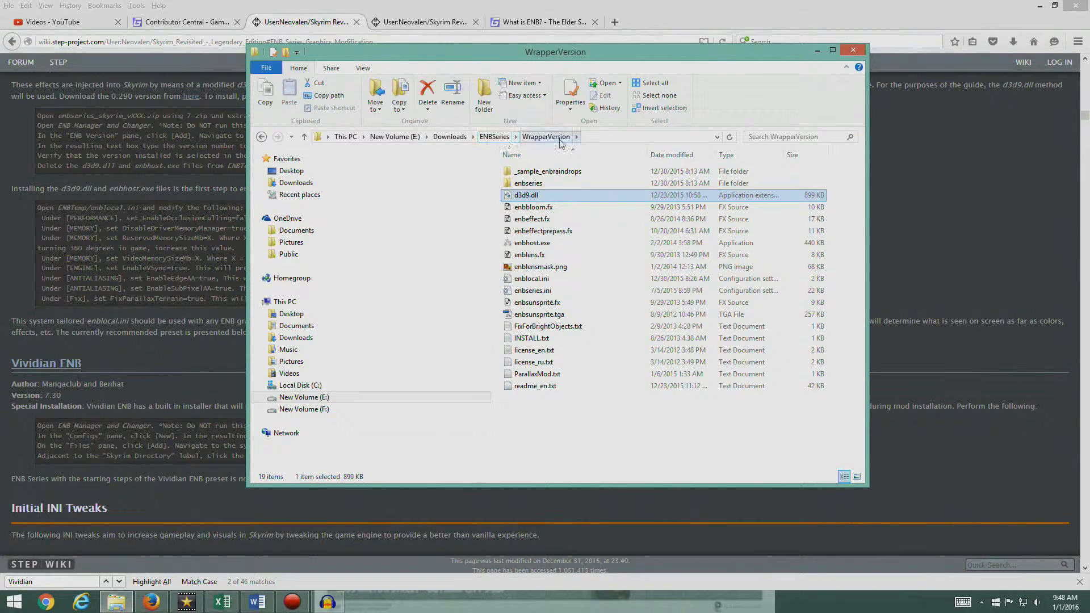
mouse_move(528, 182)
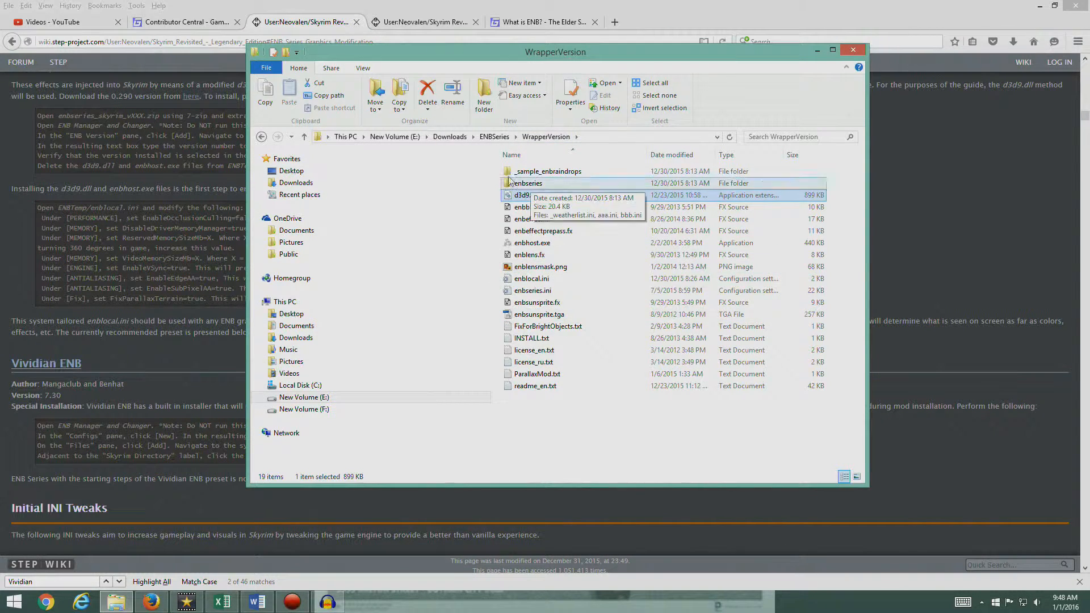
left_click(450, 136)
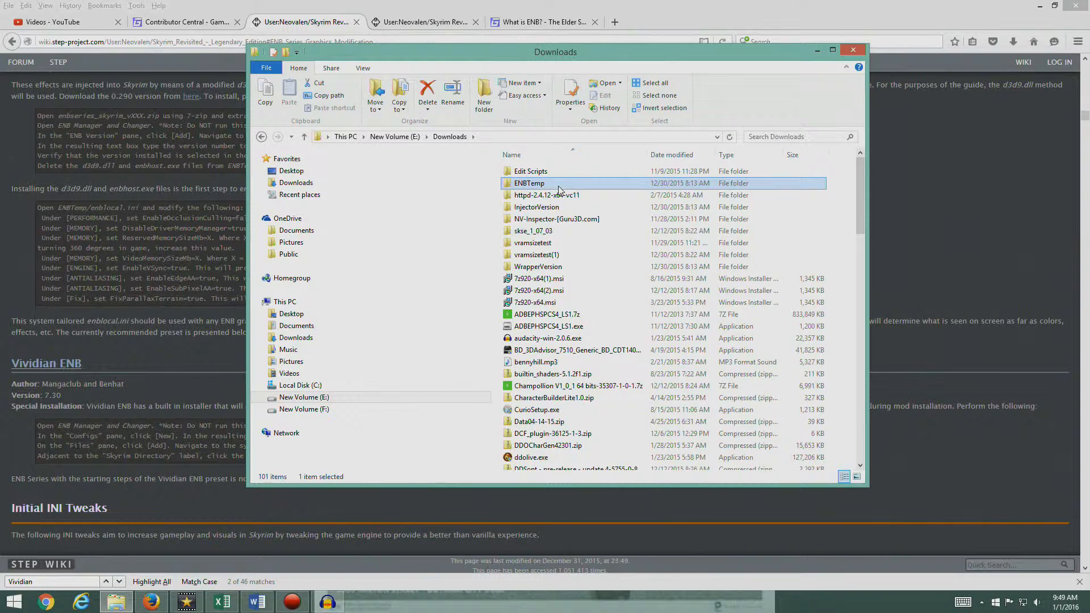
mouse_move(560, 186)
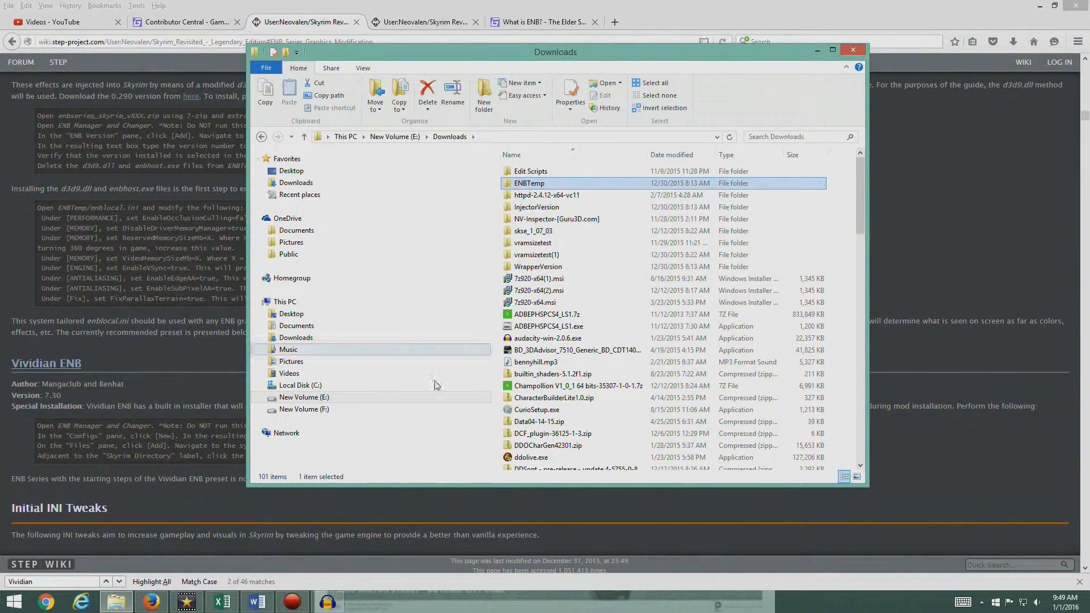
left_click(270, 225)
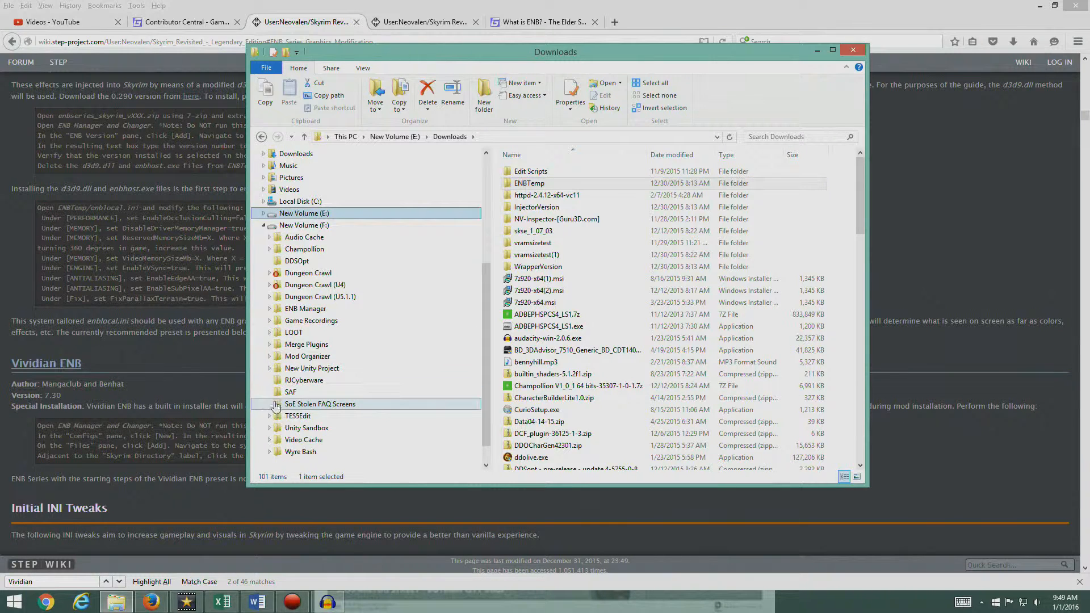
left_click(304, 225)
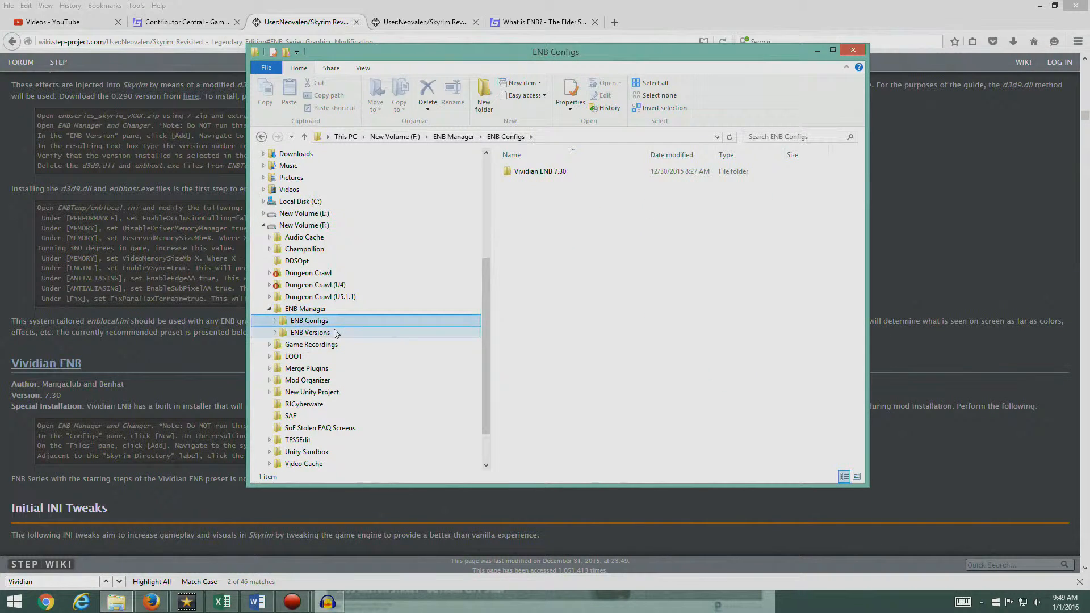
left_click(310, 333)
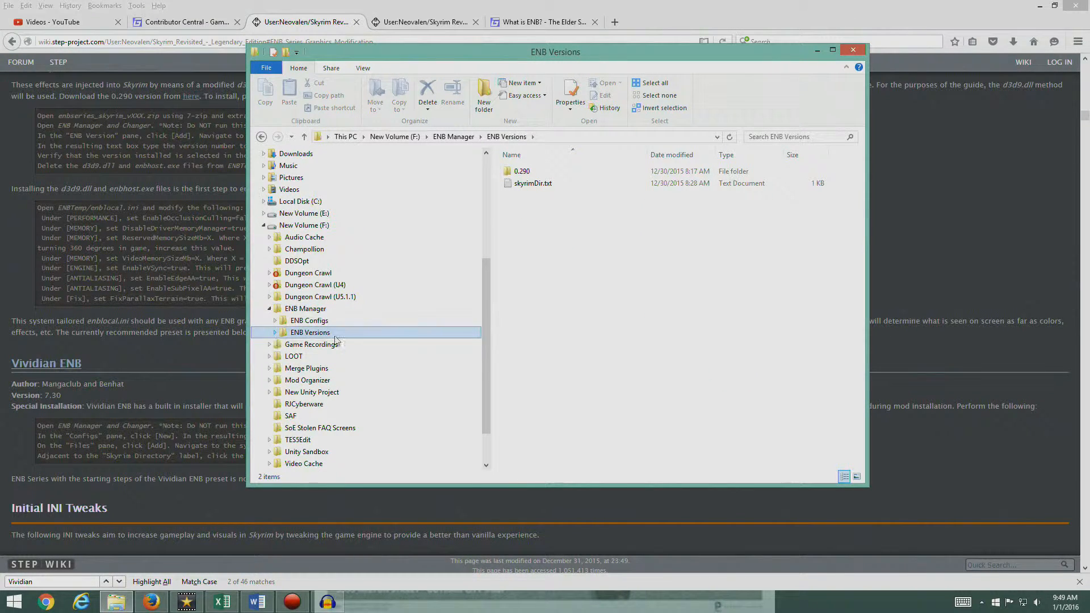
left_click(273, 332)
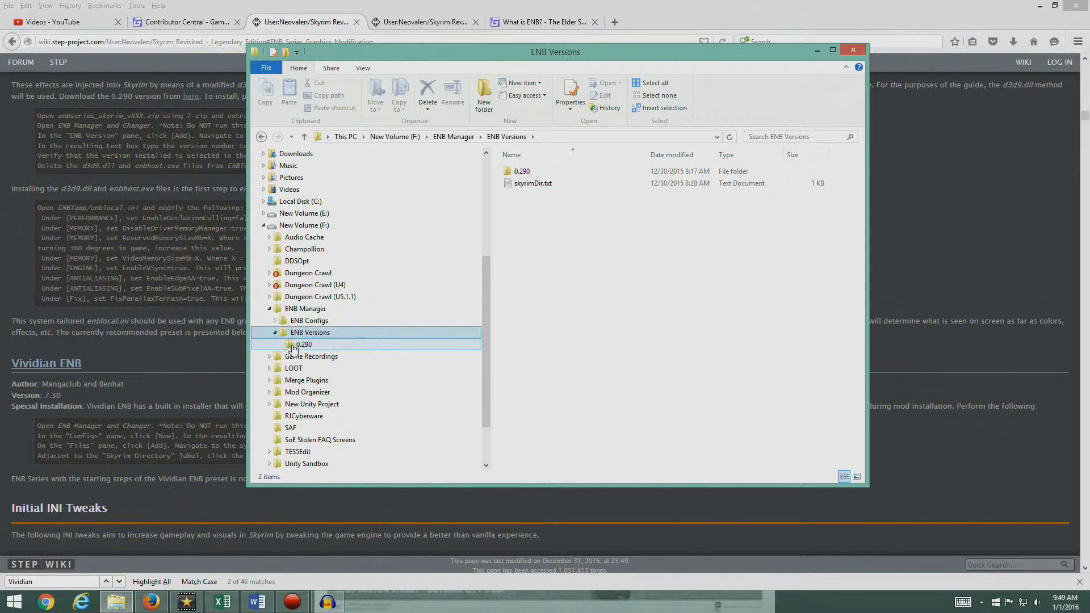
double_click(305, 344)
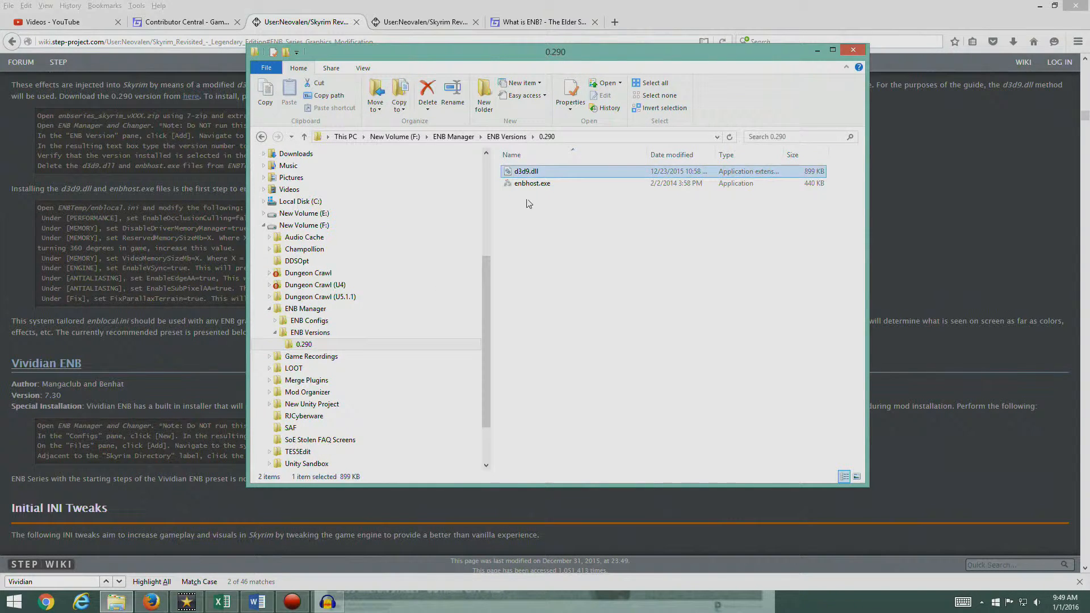
left_click(531, 182)
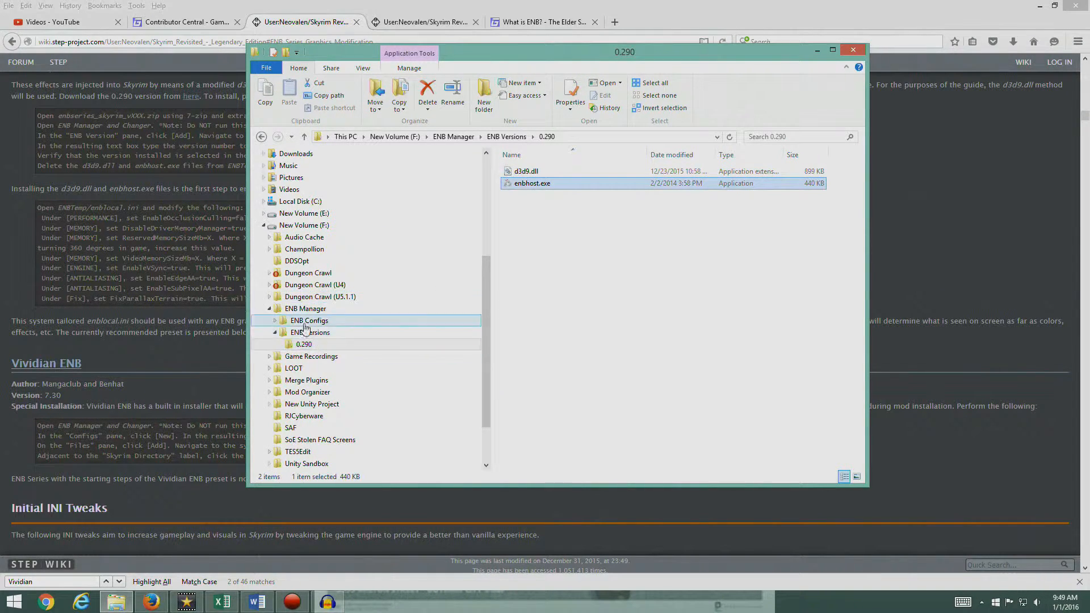
left_click(309, 320)
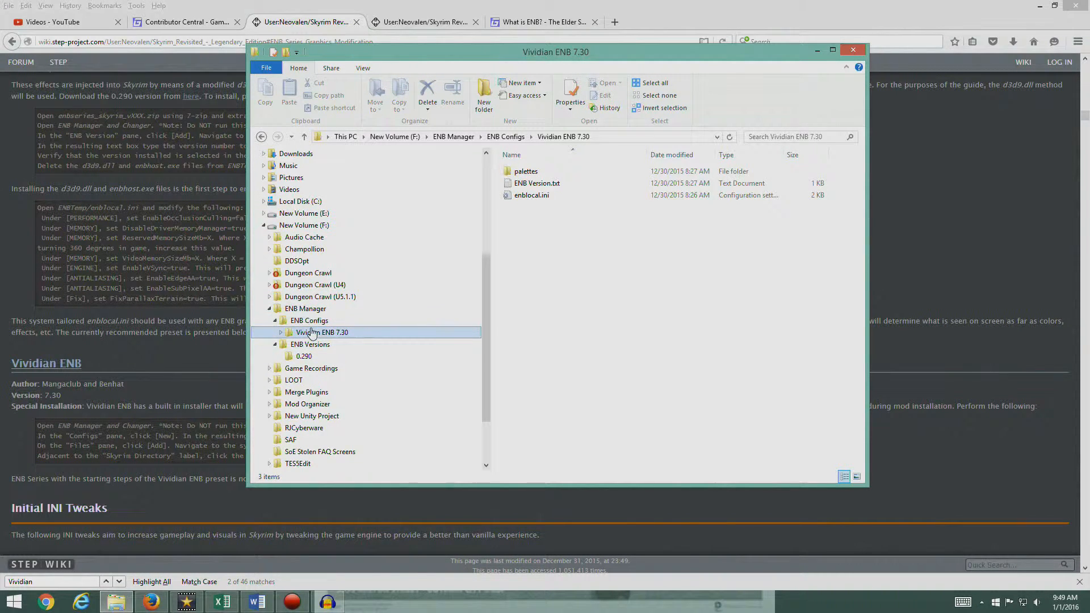
left_click(531, 195)
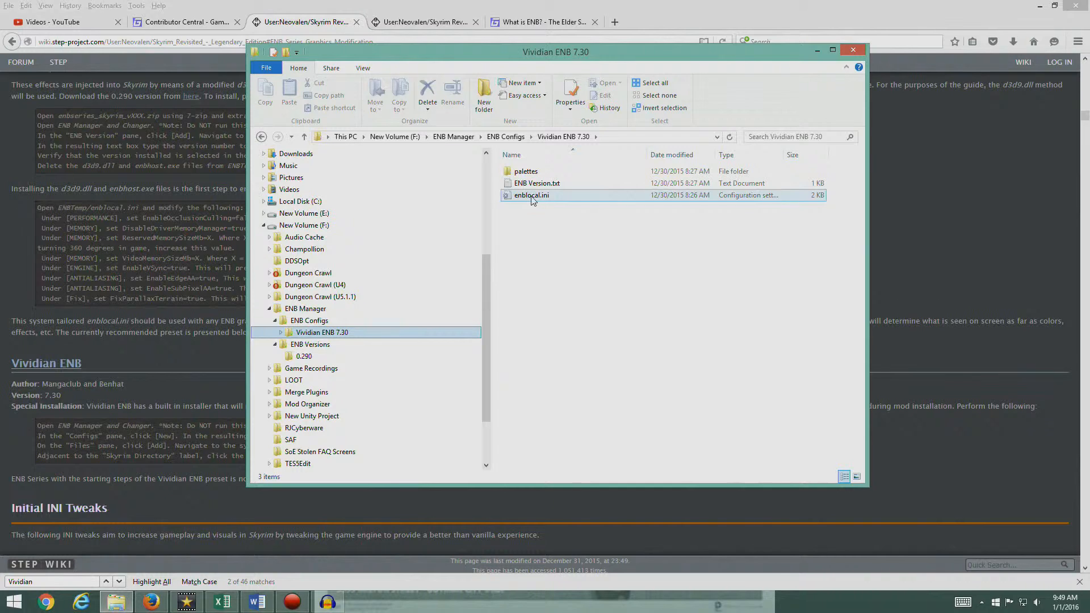
left_click(636, 345)
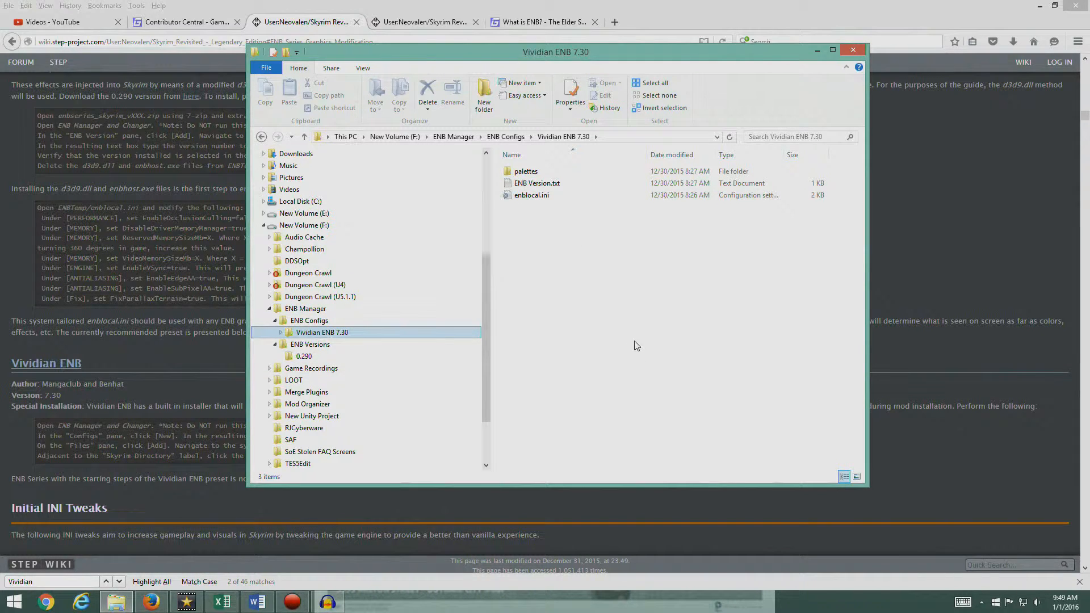
mouse_move(494, 245)
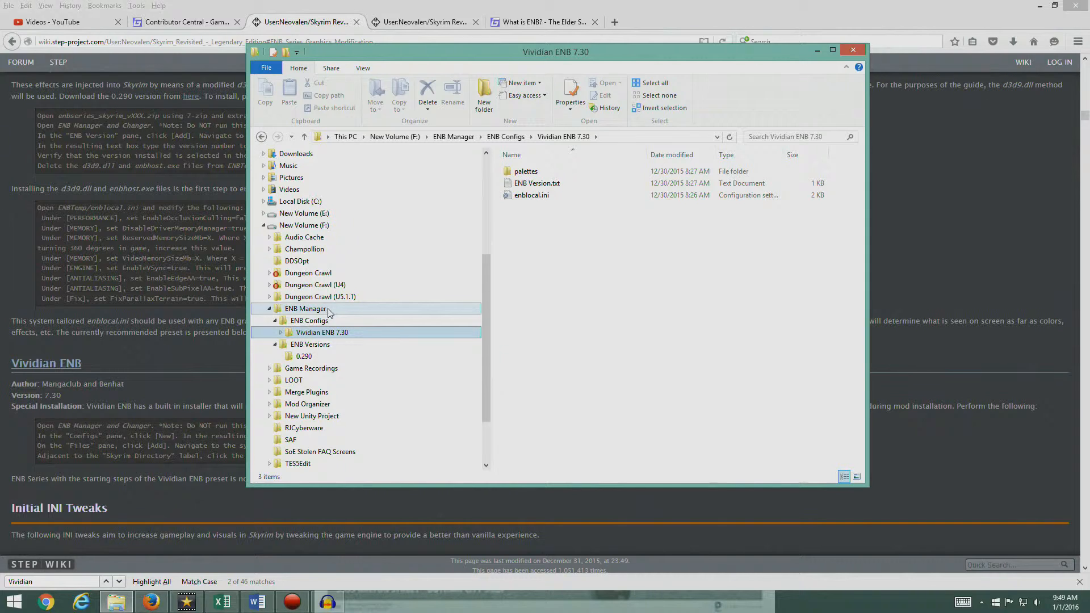
mouse_move(333, 314)
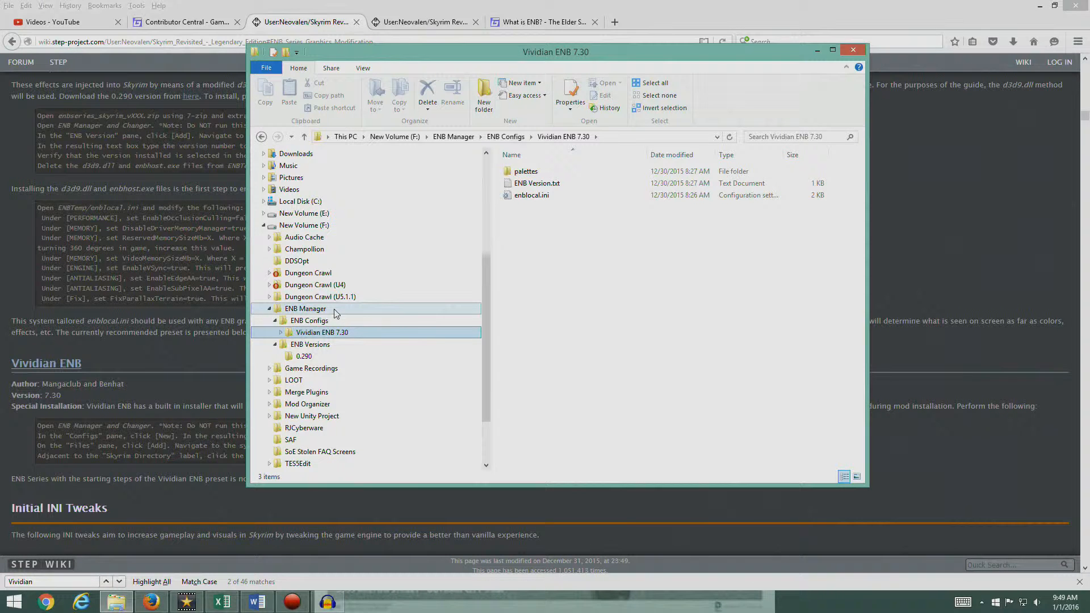
mouse_move(295, 311)
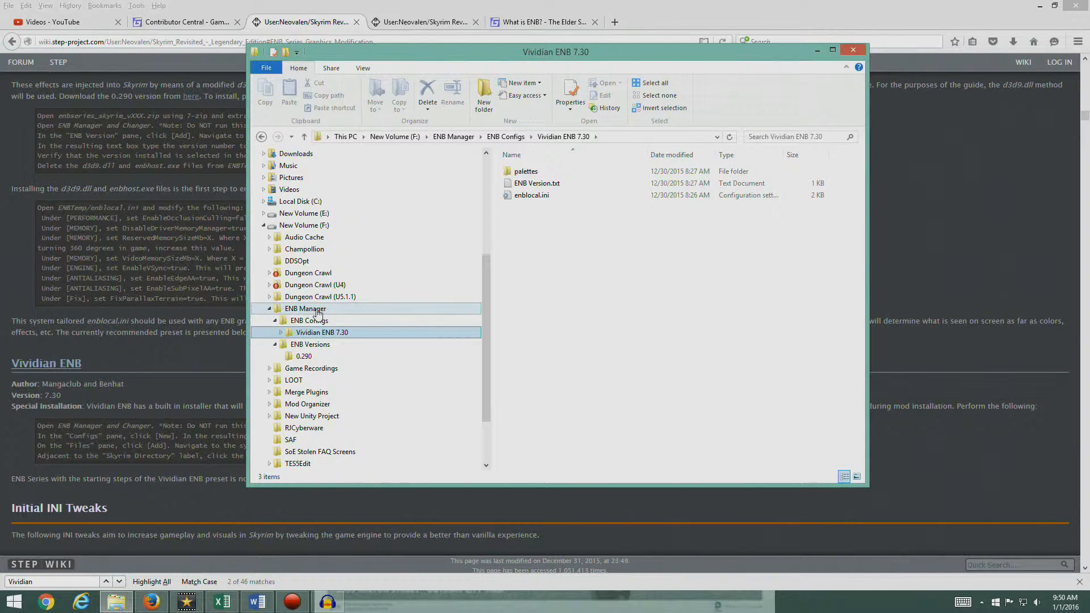
left_click(305, 307)
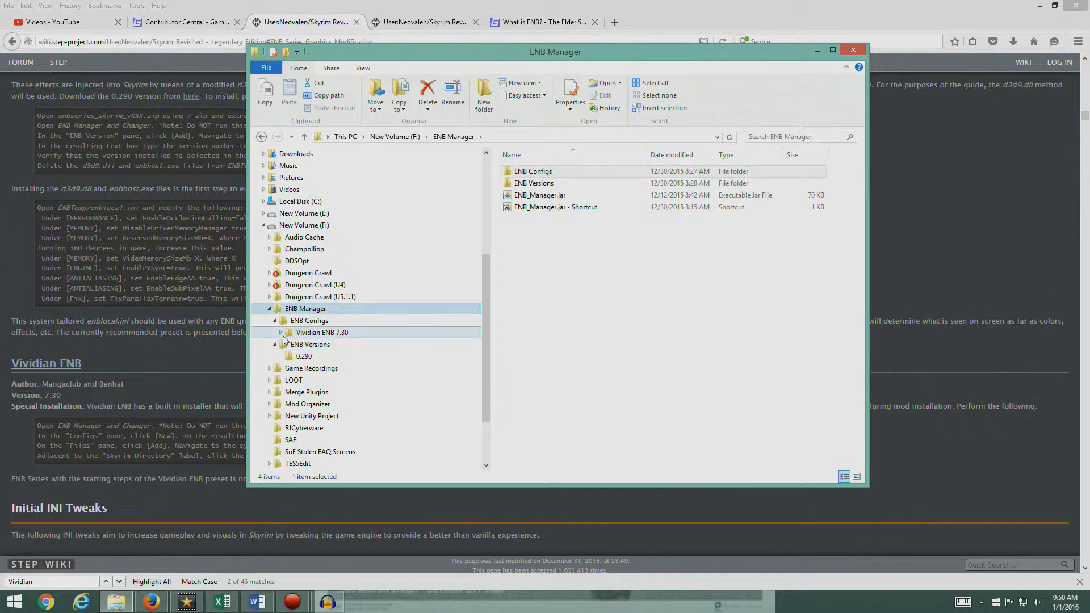
left_click(274, 320)
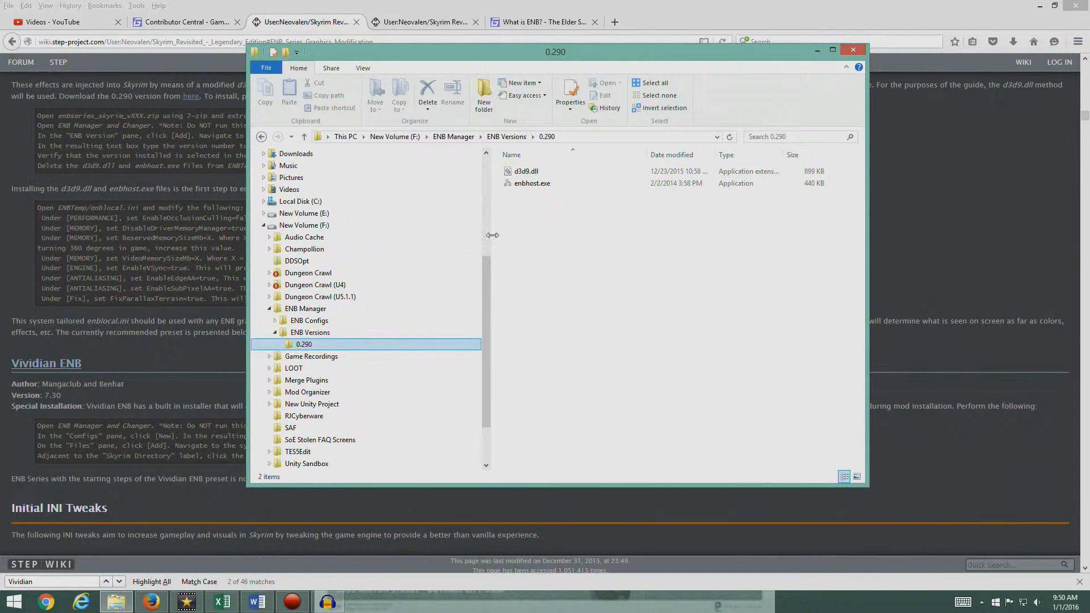
left_click(526, 171)
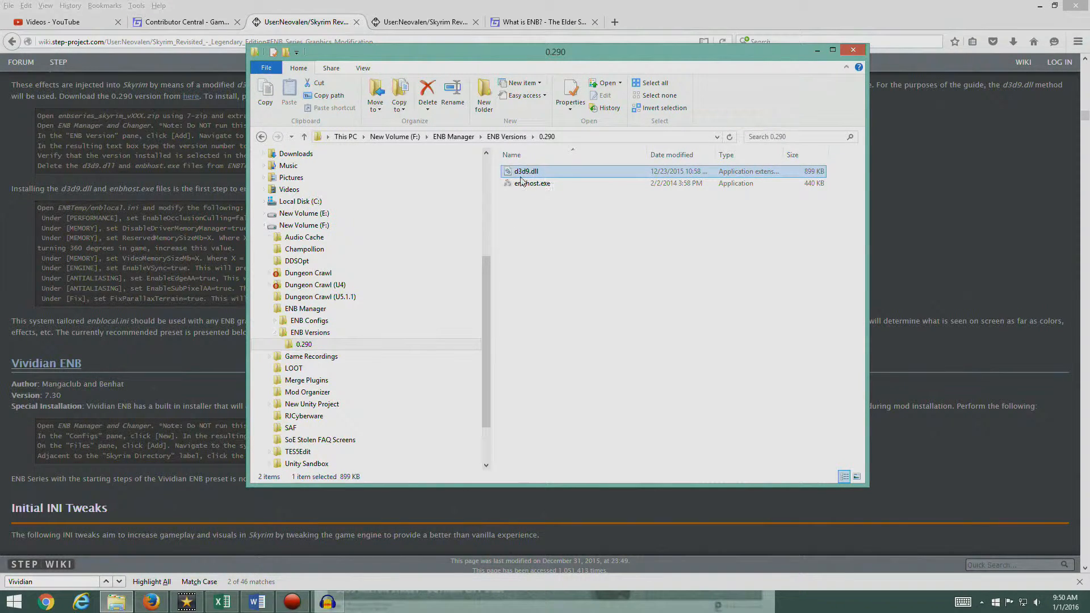
left_click(531, 183)
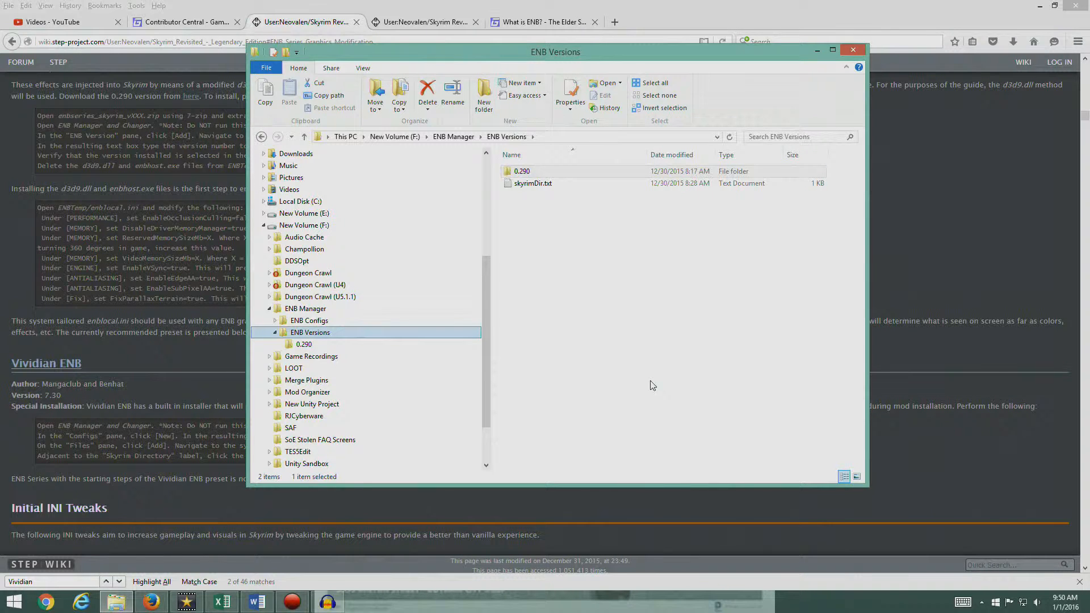
mouse_move(543, 382)
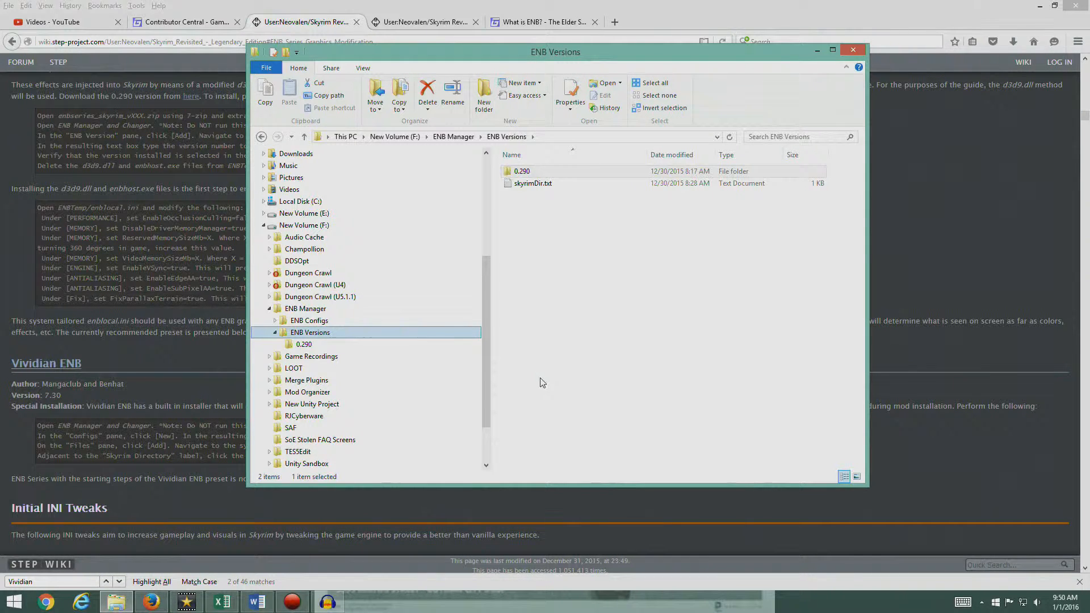
left_click(309, 320)
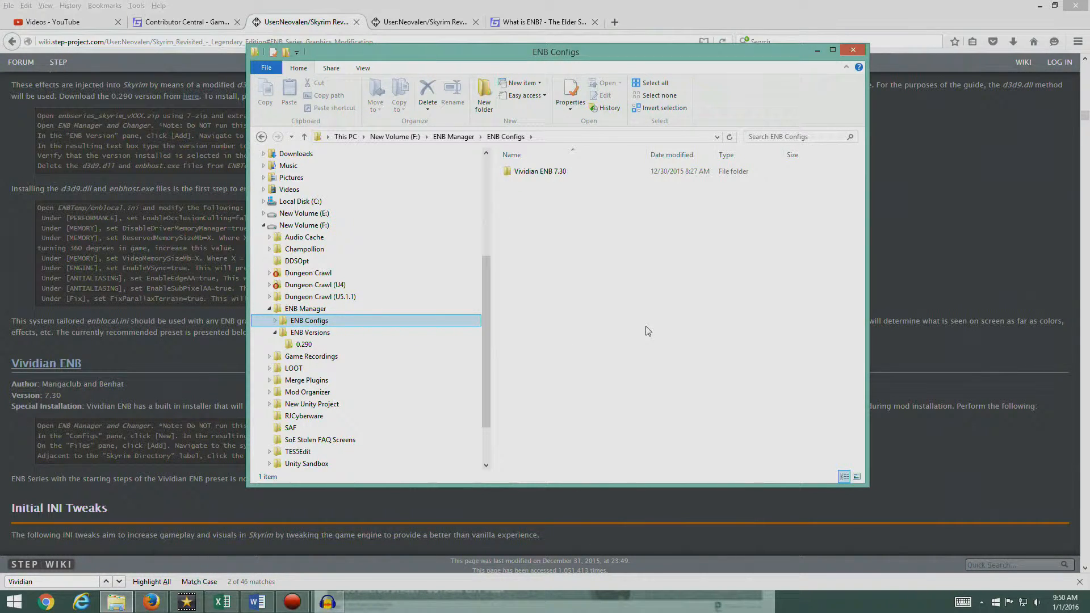
mouse_move(526, 299)
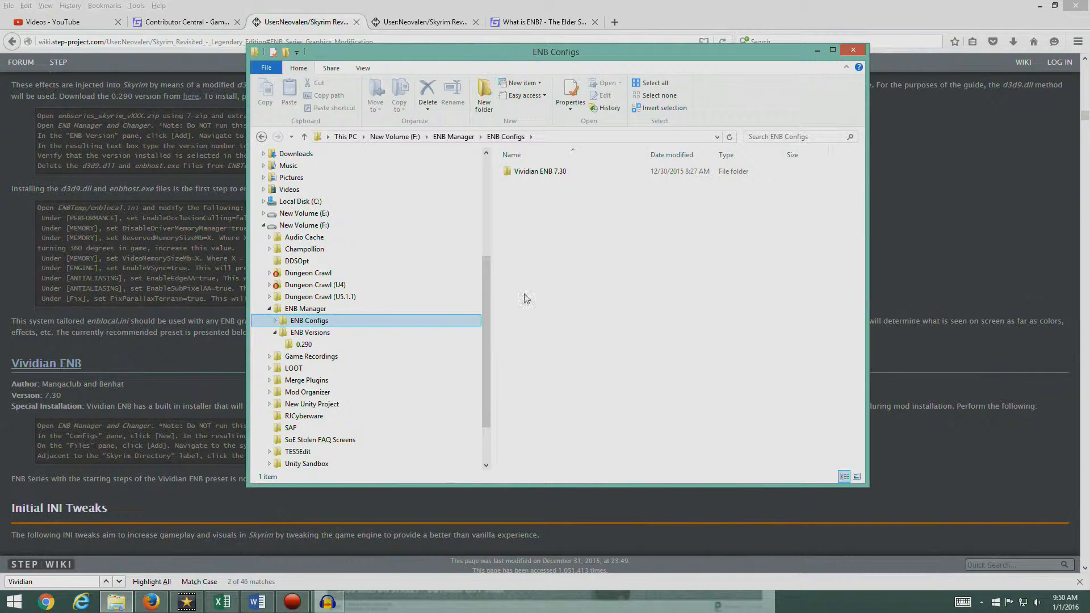
left_click(304, 344)
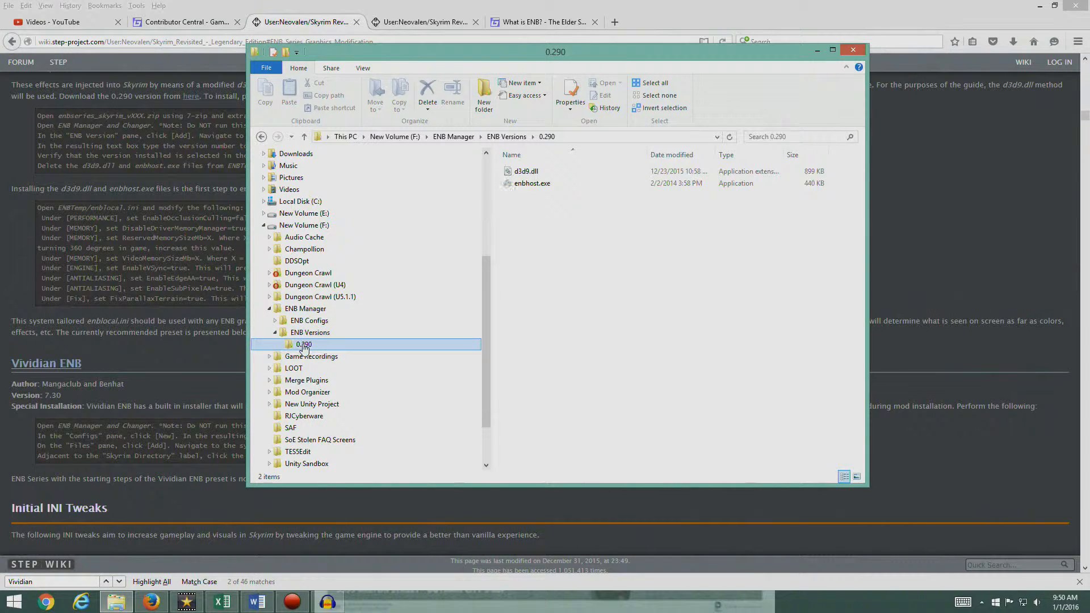
left_click(309, 320)
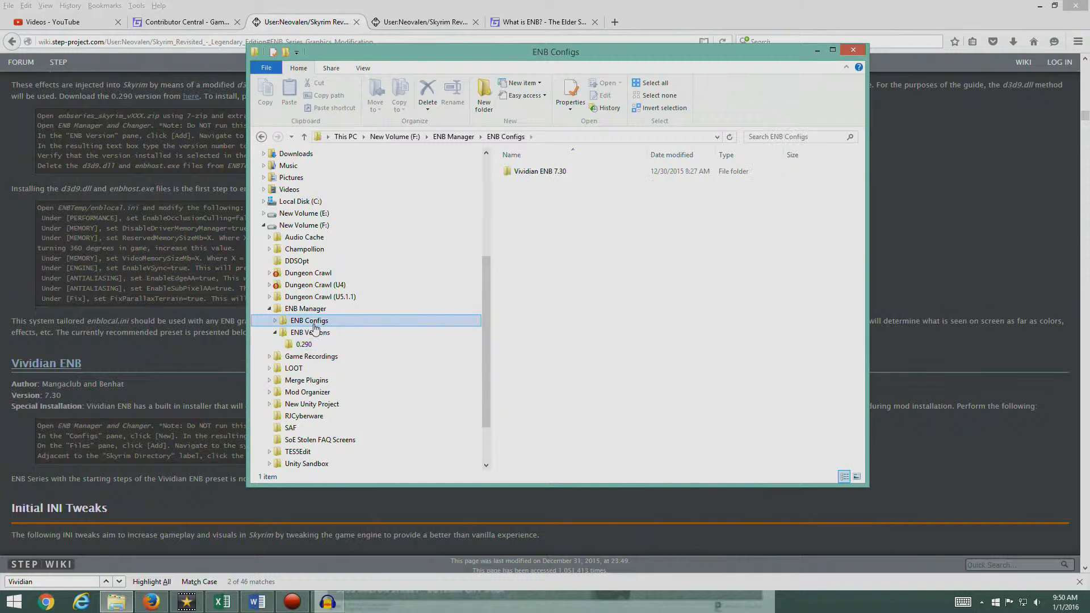
left_click(275, 320)
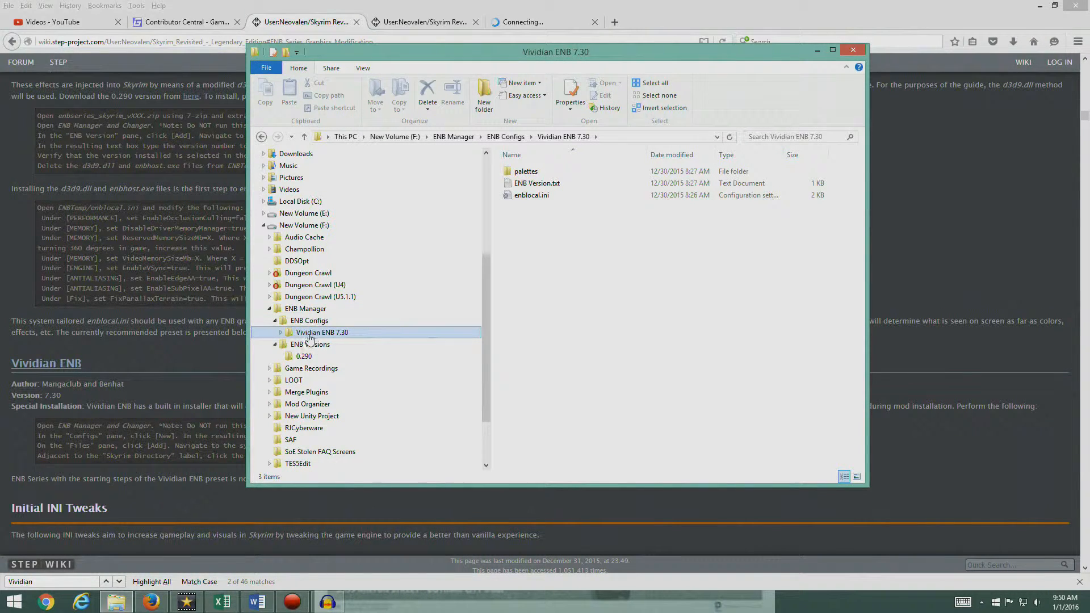
left_click(280, 333)
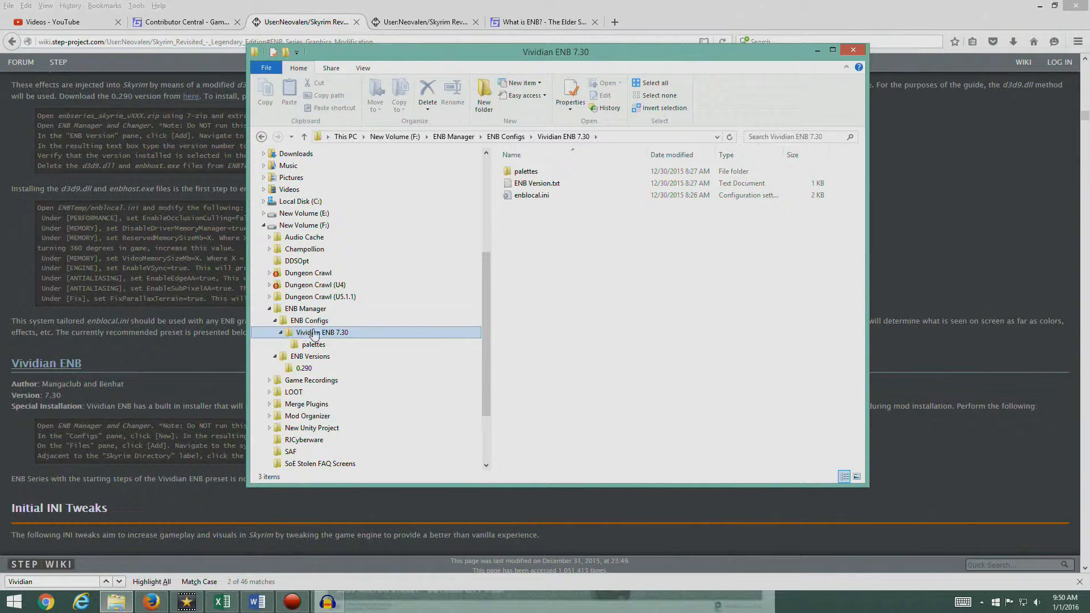
left_click(537, 183)
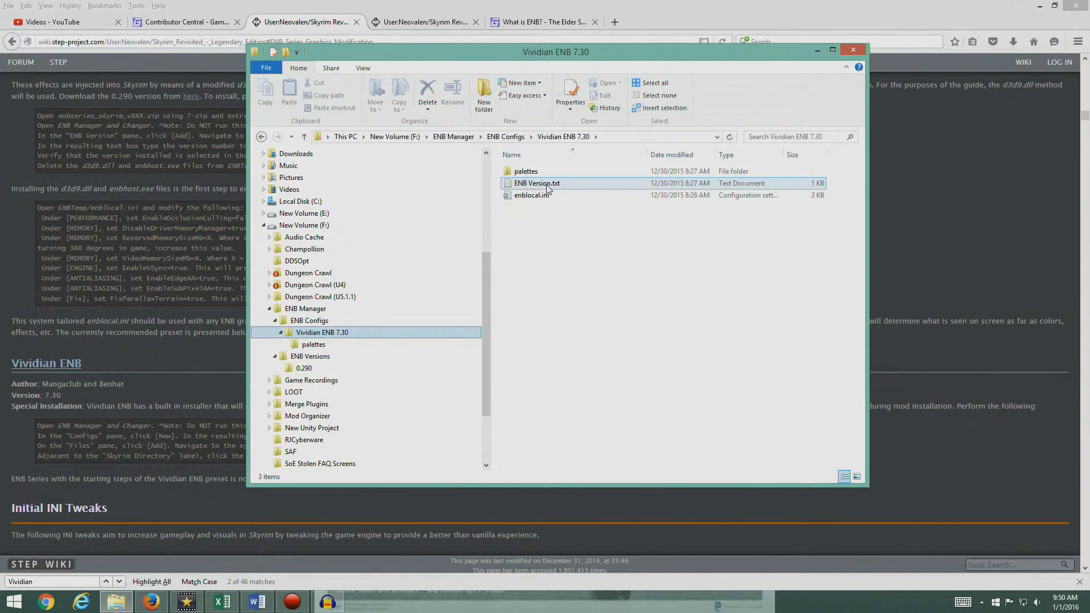
double_click(537, 183)
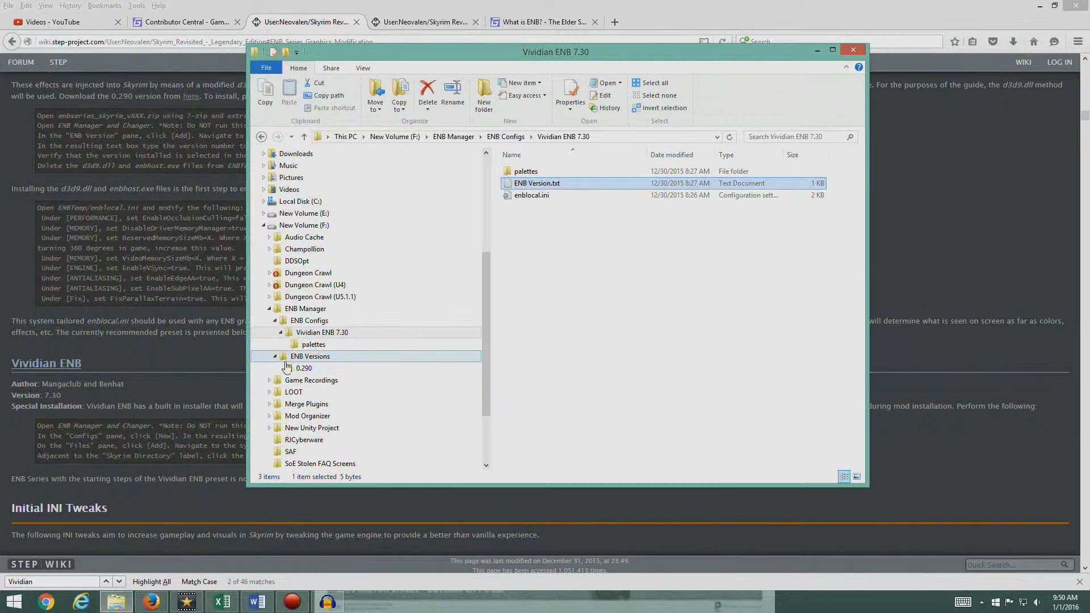
left_click(304, 368)
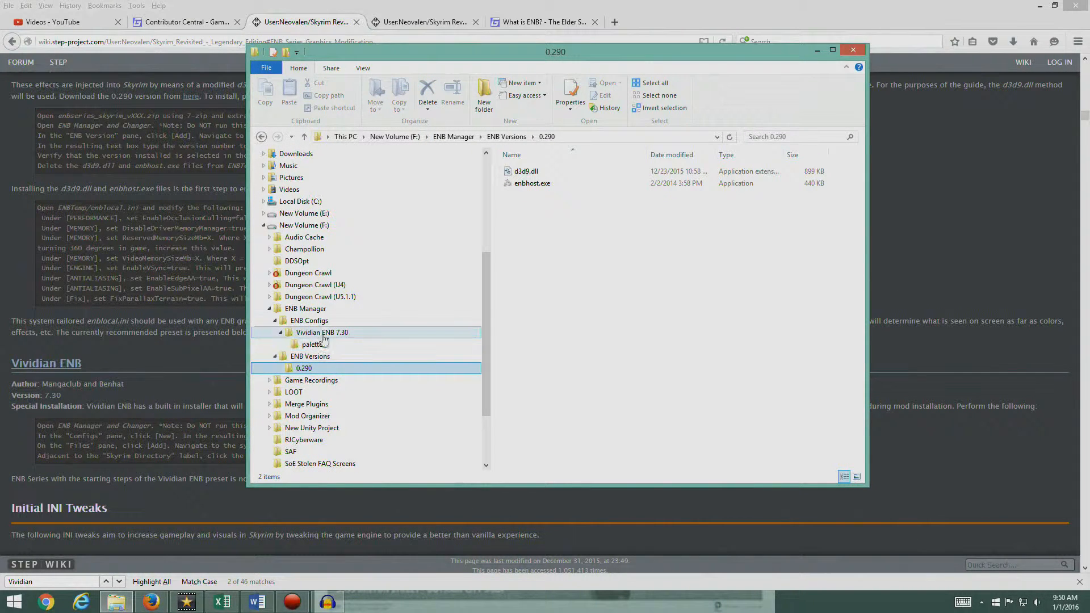
left_click(322, 333)
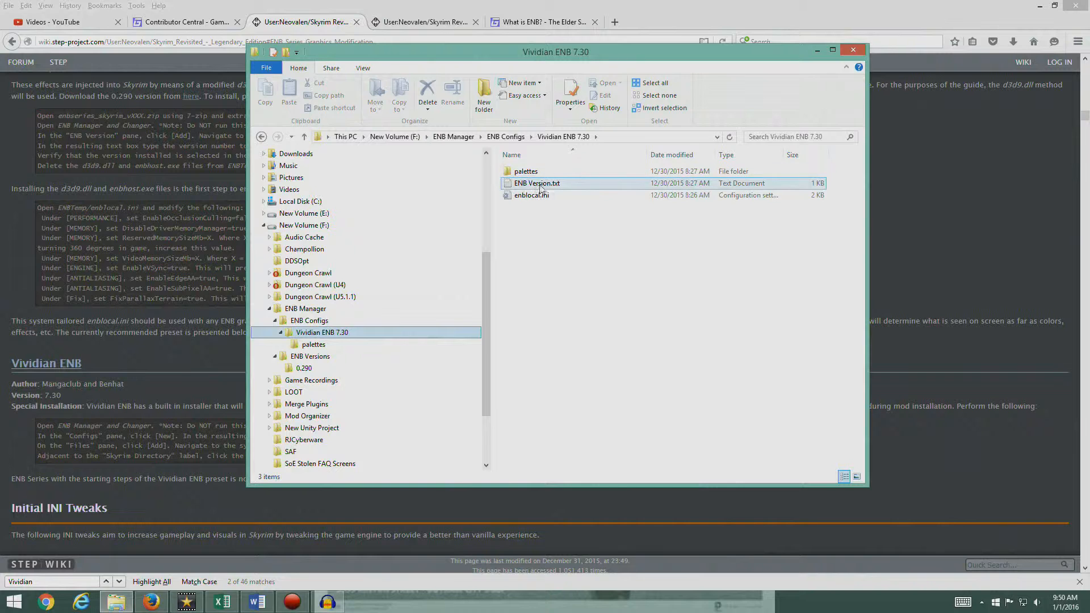
left_click(304, 368)
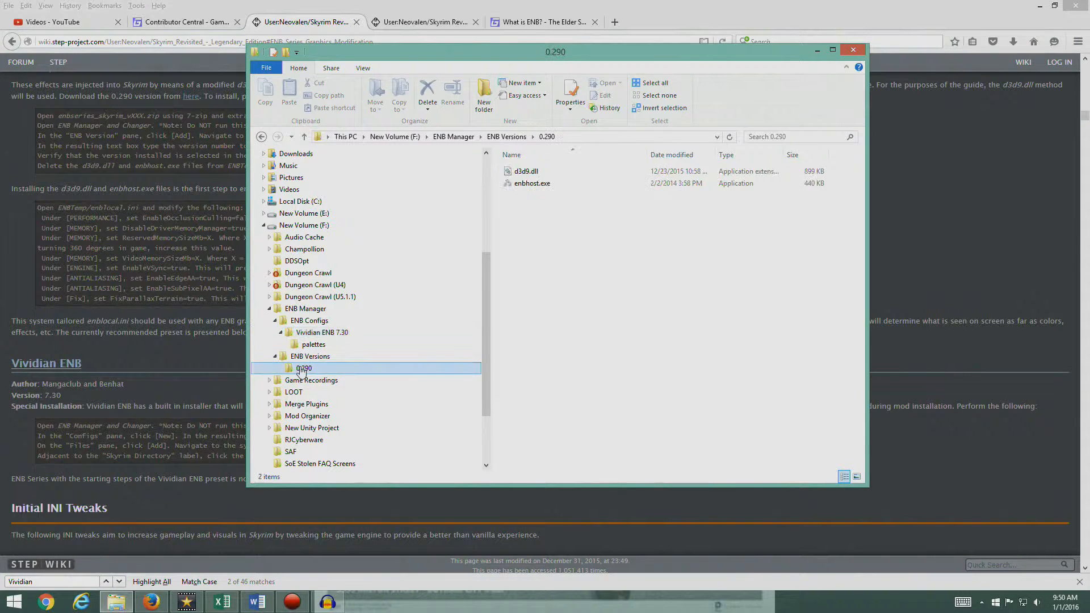
left_click(321, 333)
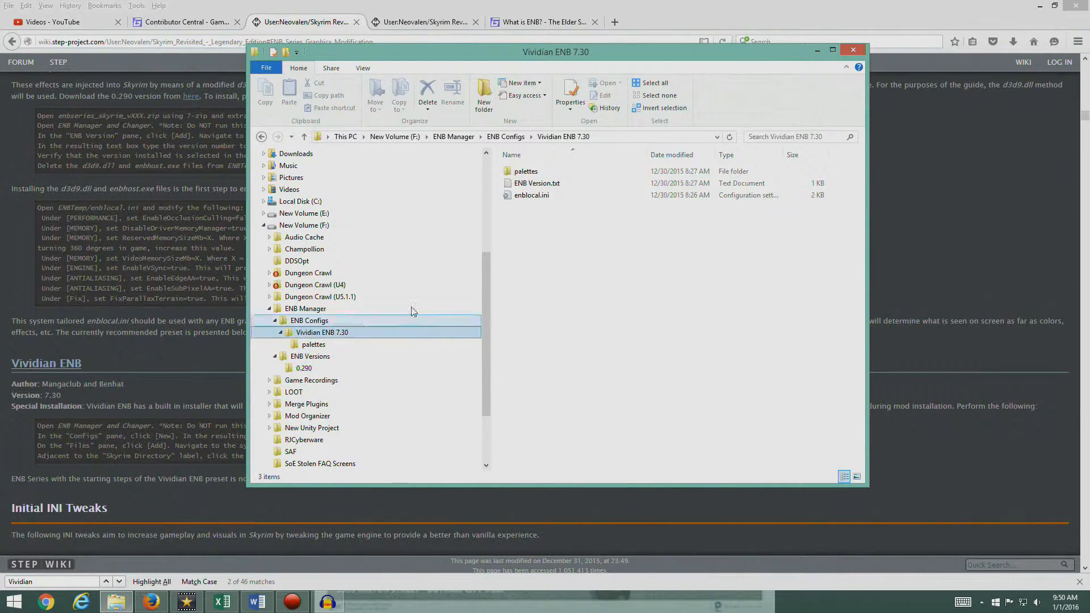
- Review the Vividian enblocal.ini in Notepad, then view the empty palettes subfolder
double_click(531, 195)
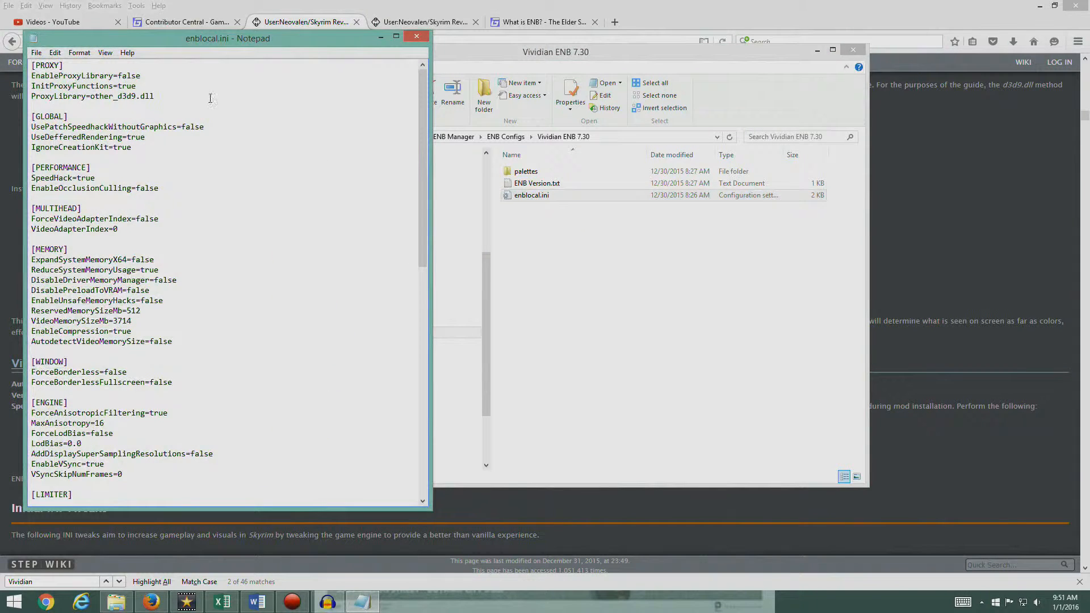
double_click(122, 320)
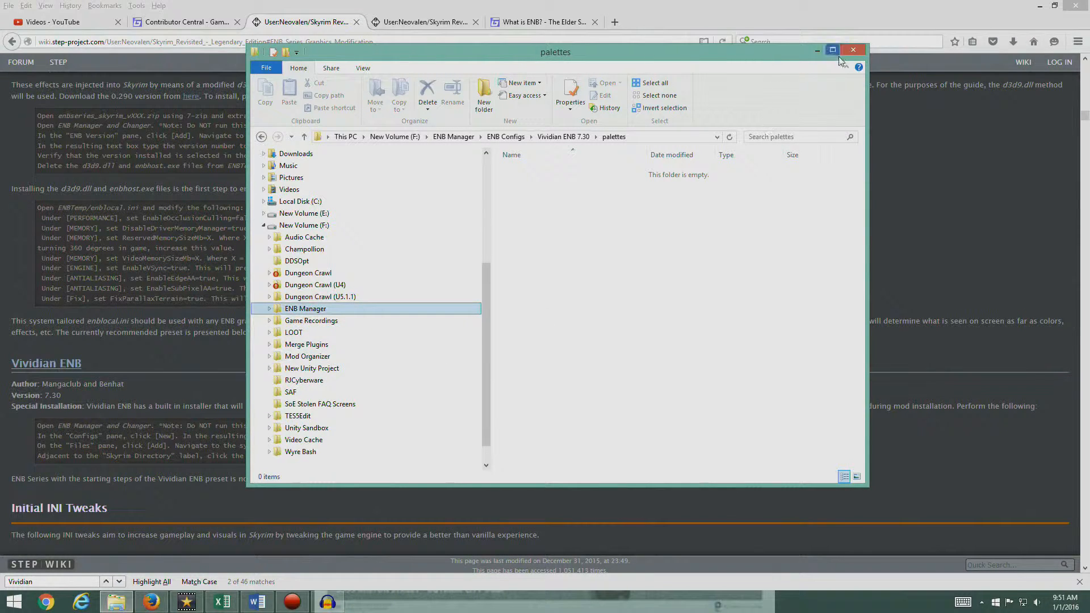
mouse_move(853, 49)
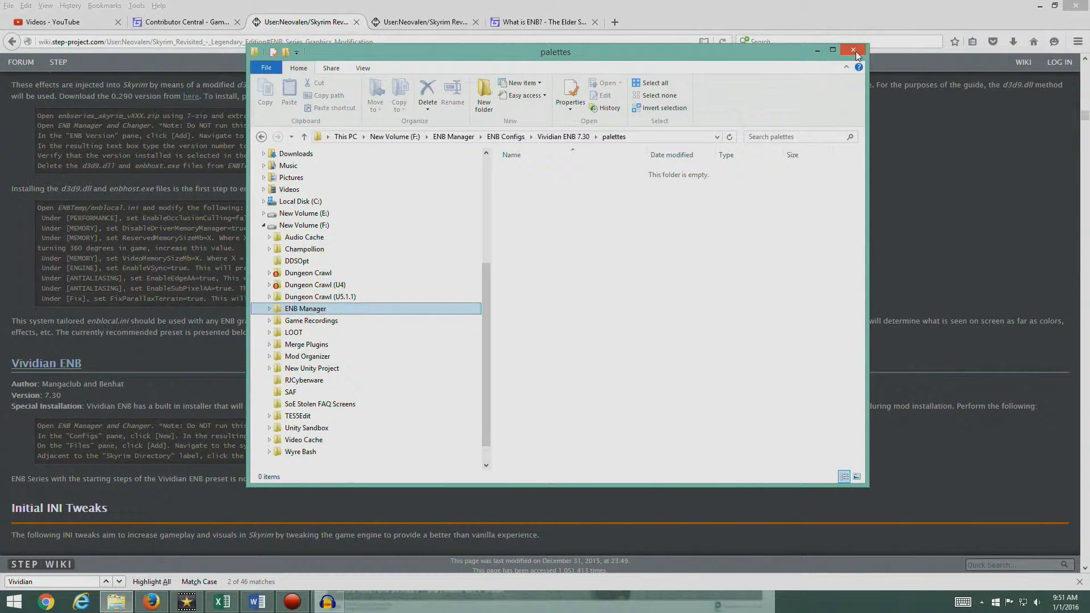
- Close File Explorer and launch Mod Organizer on the Skyrim Revisited profile
left_click(854, 50)
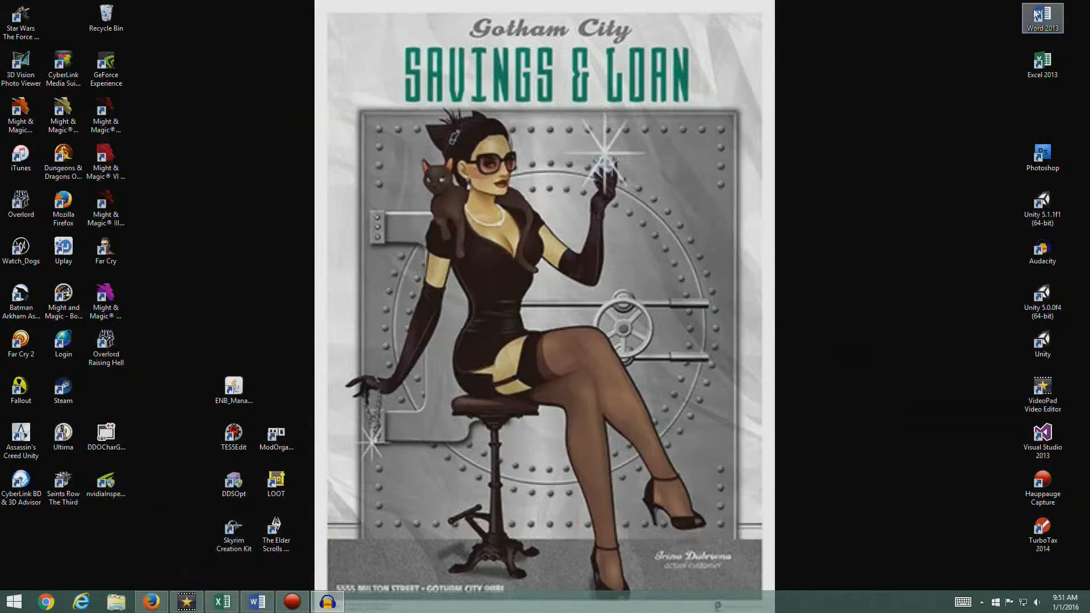
left_click(276, 438)
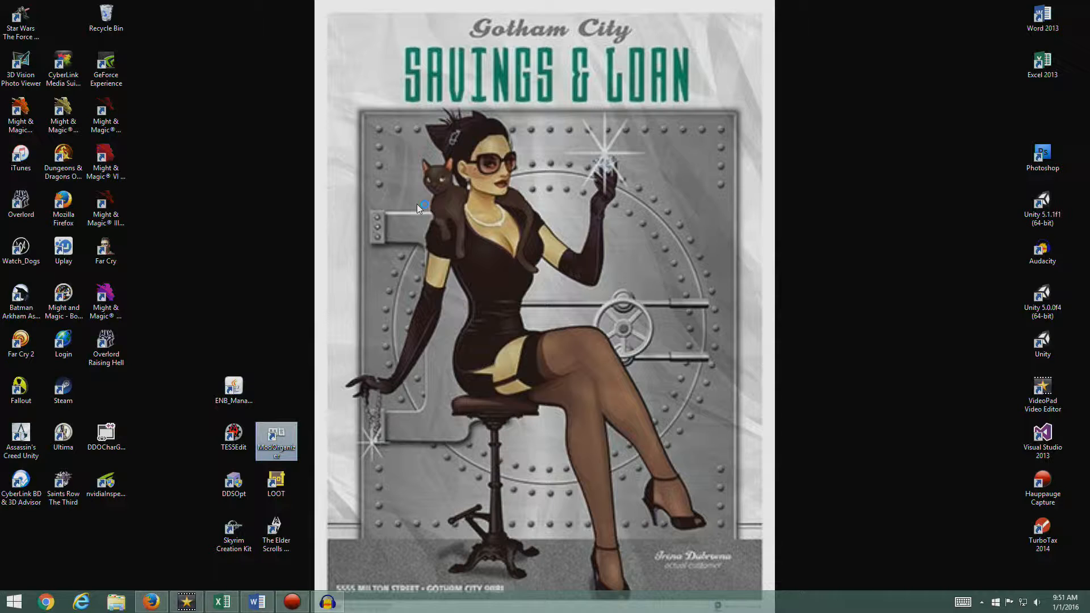
double_click(276, 440)
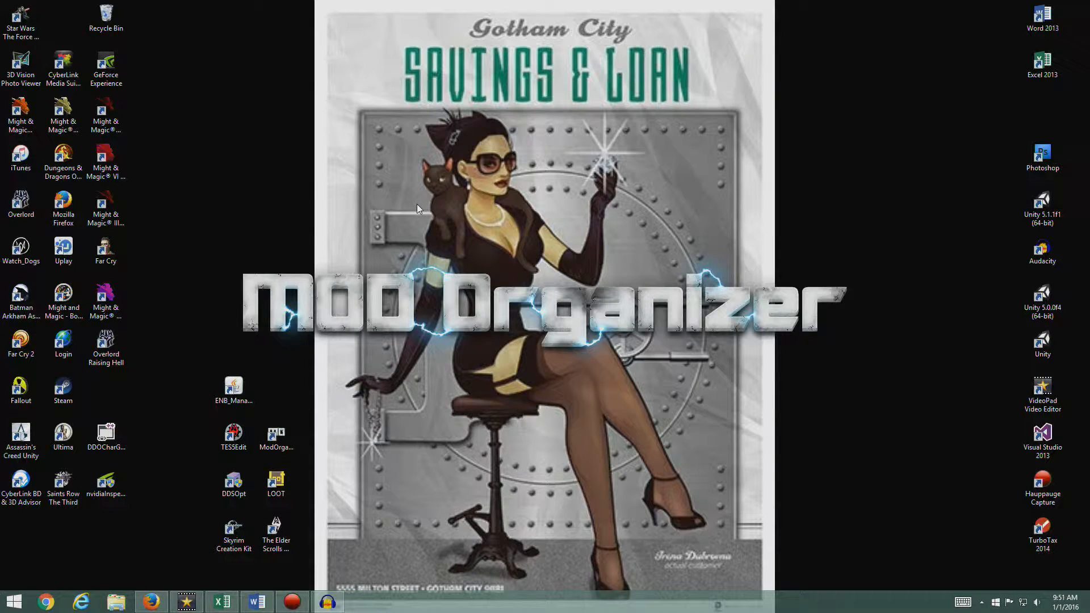
mouse_move(277, 426)
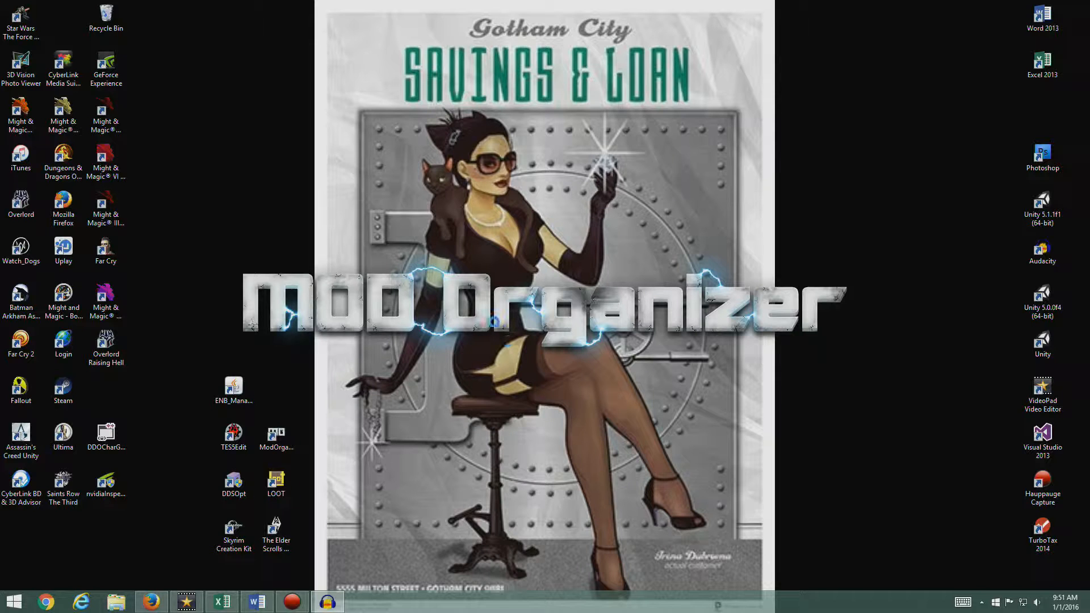
left_click(328, 602)
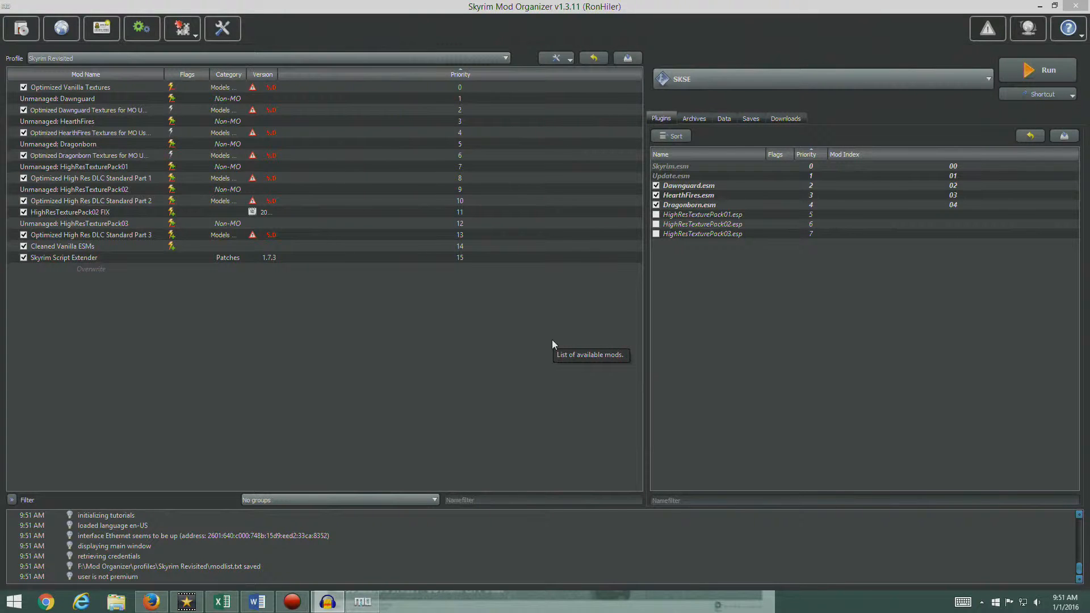
mouse_move(743, 317)
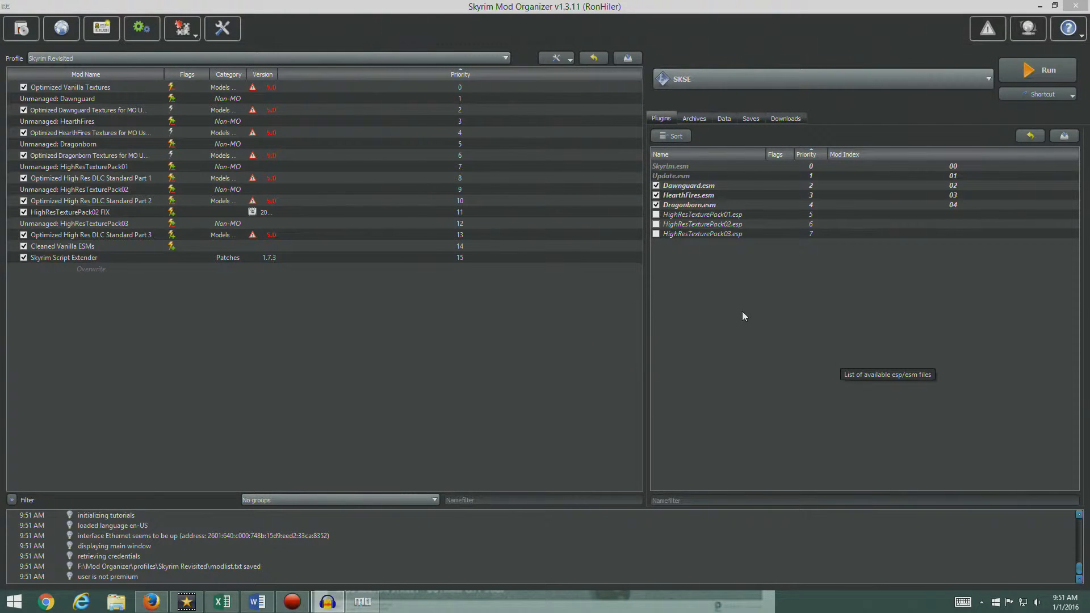
mouse_move(362, 340)
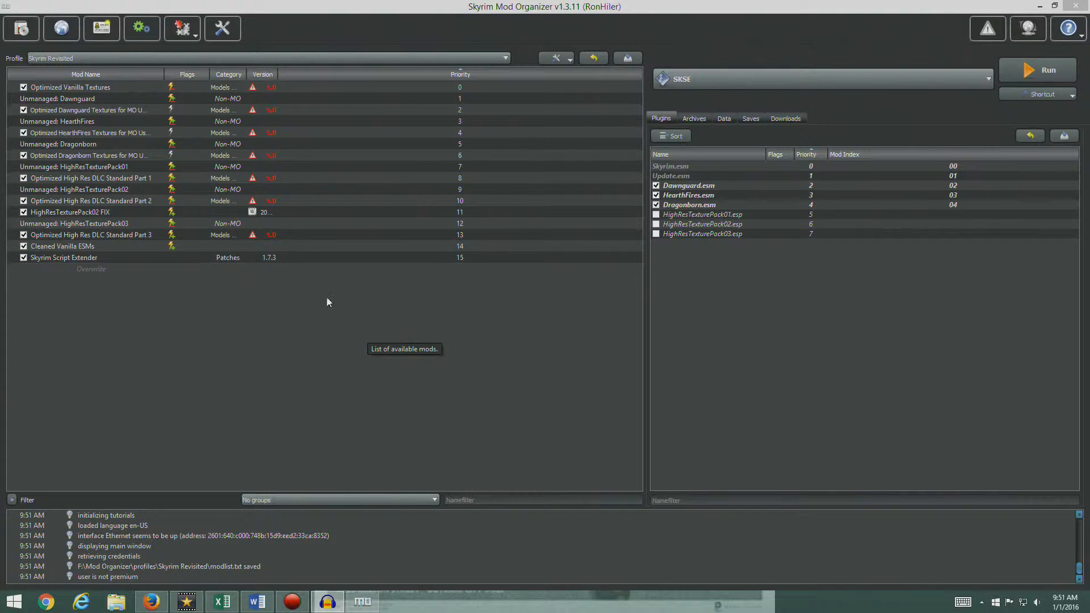
mouse_move(271, 395)
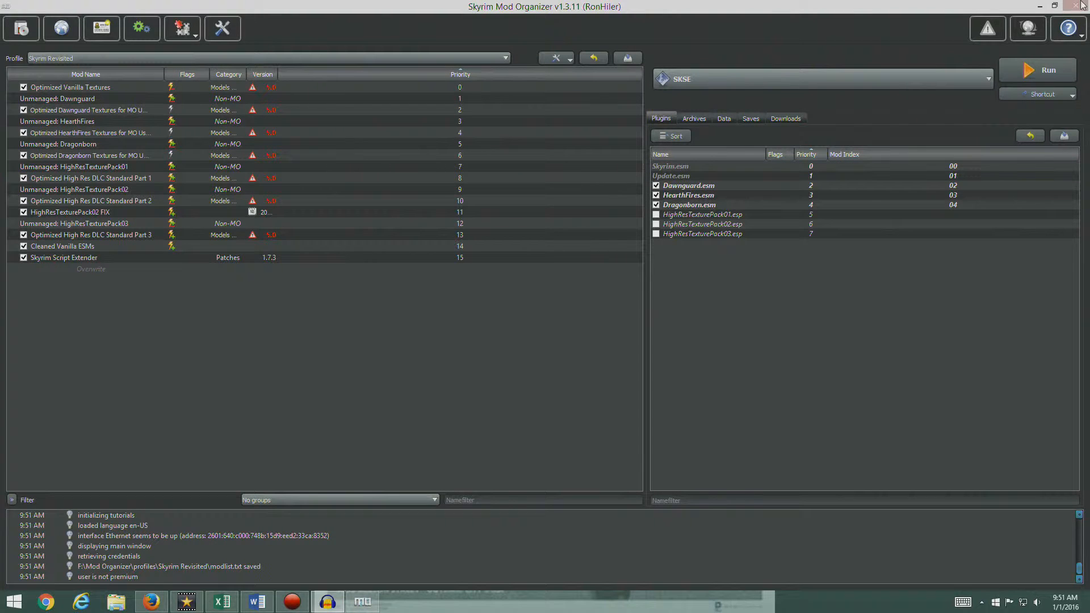
mouse_move(221, 364)
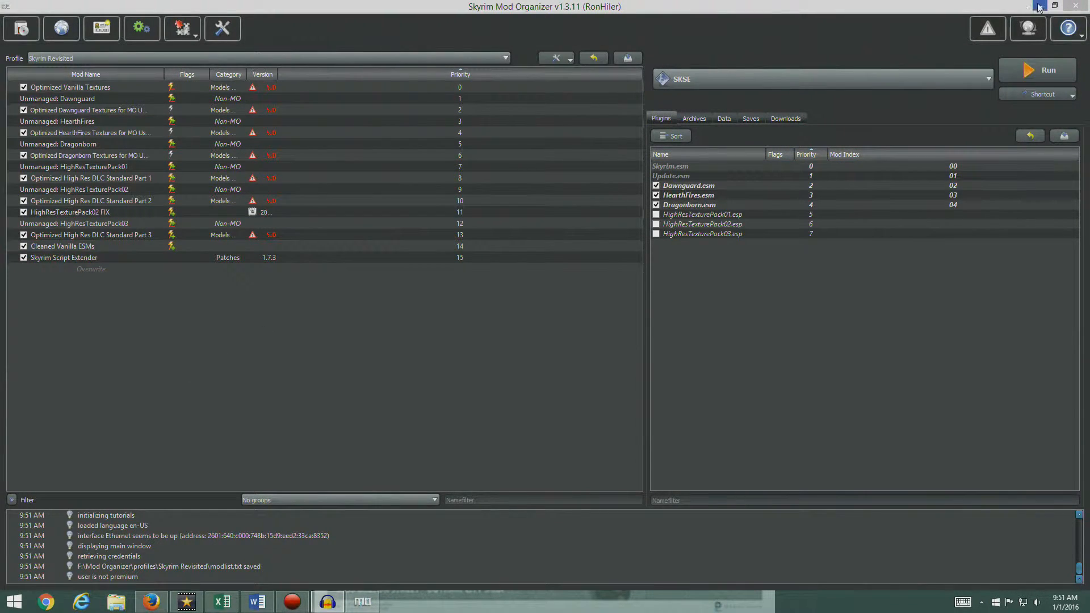
- Minimize Mod Organizer and scroll the guide to the Initial INI Tweaks SKSE.ini steps
left_click(150, 602)
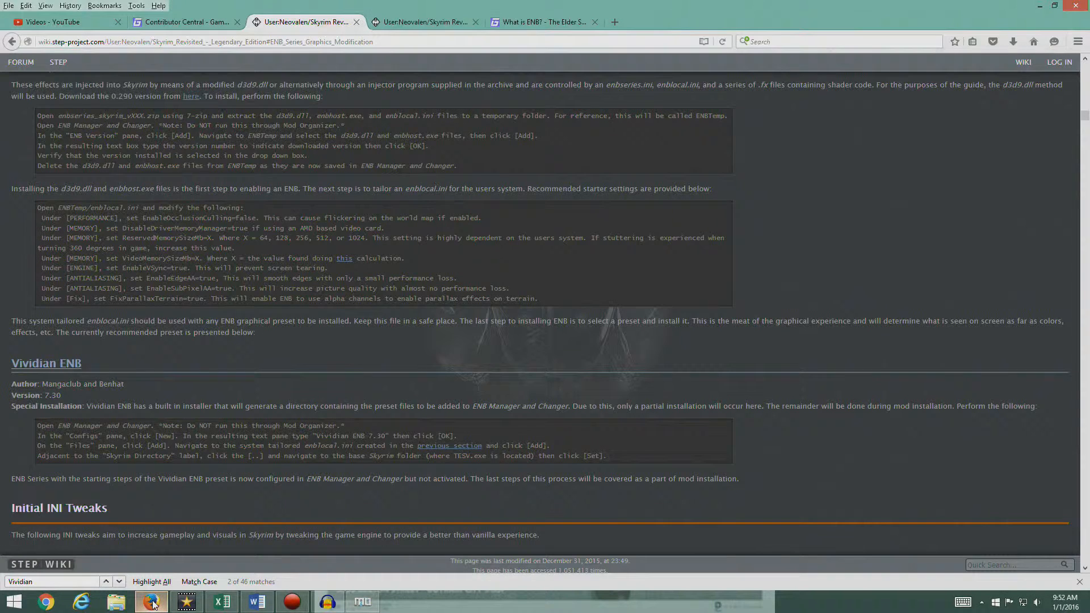
scroll("down", 3)
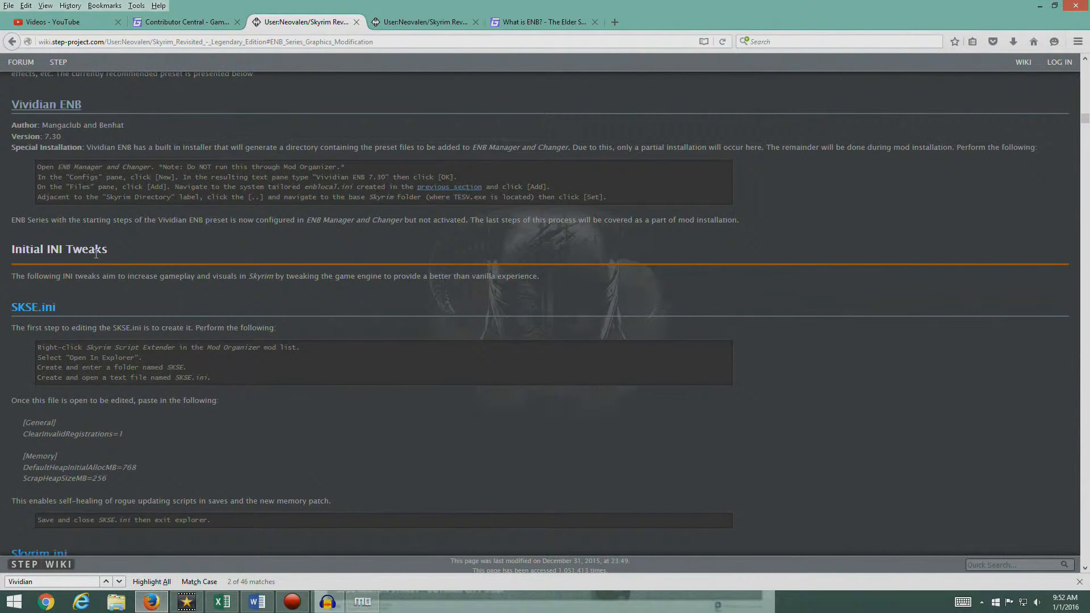
scroll("down", 3)
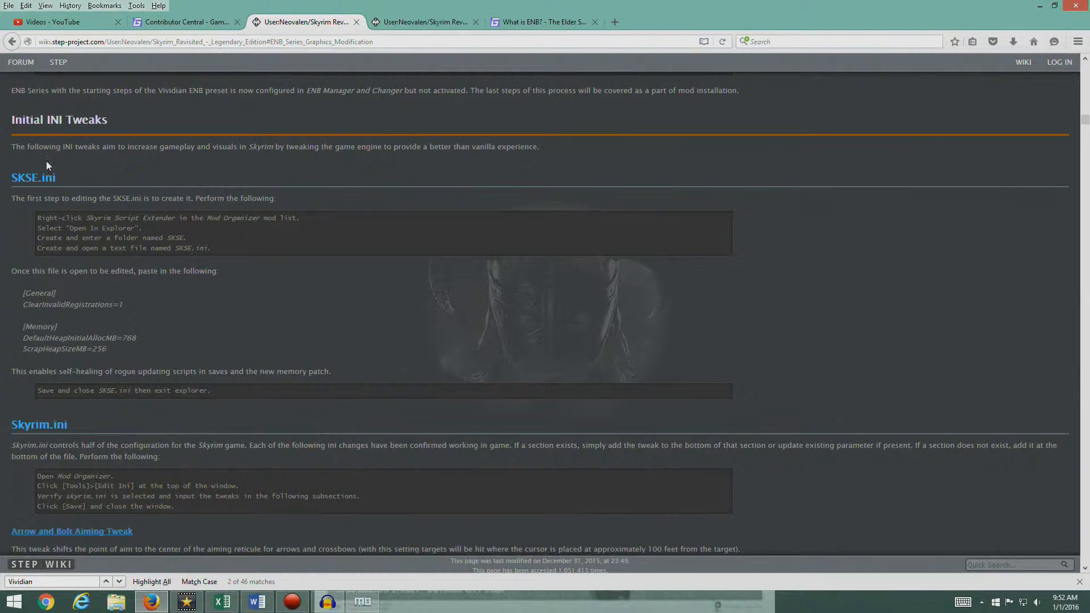
mouse_move(230, 159)
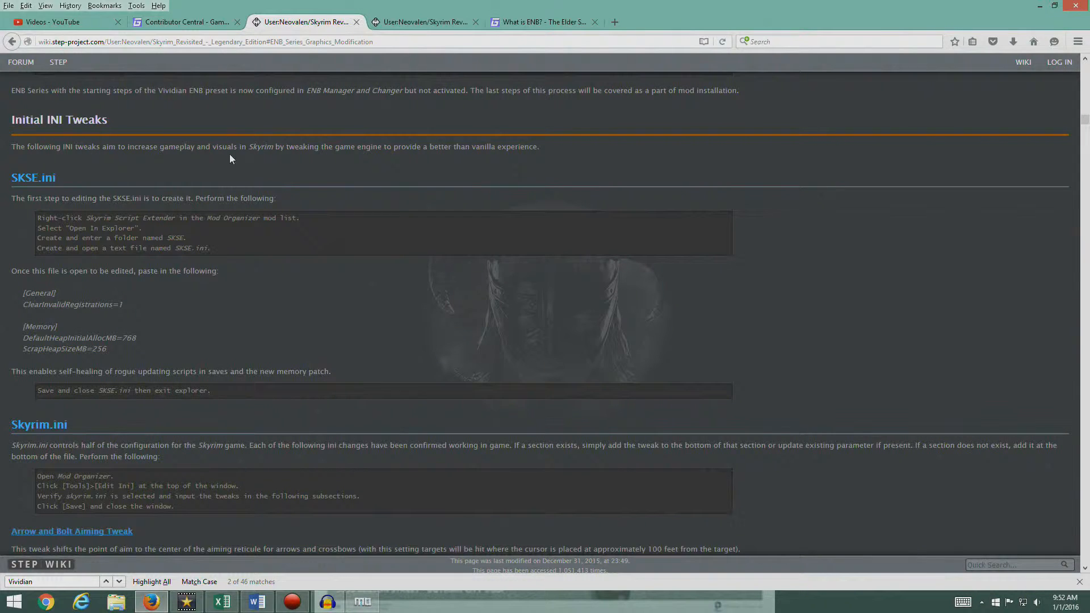
mouse_move(423, 159)
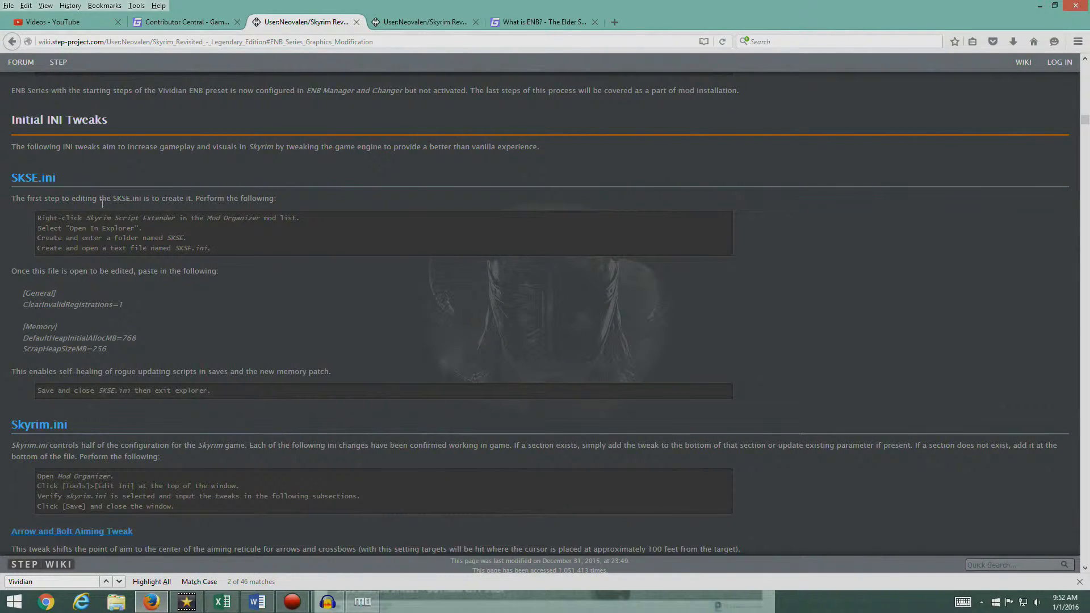
mouse_move(256, 211)
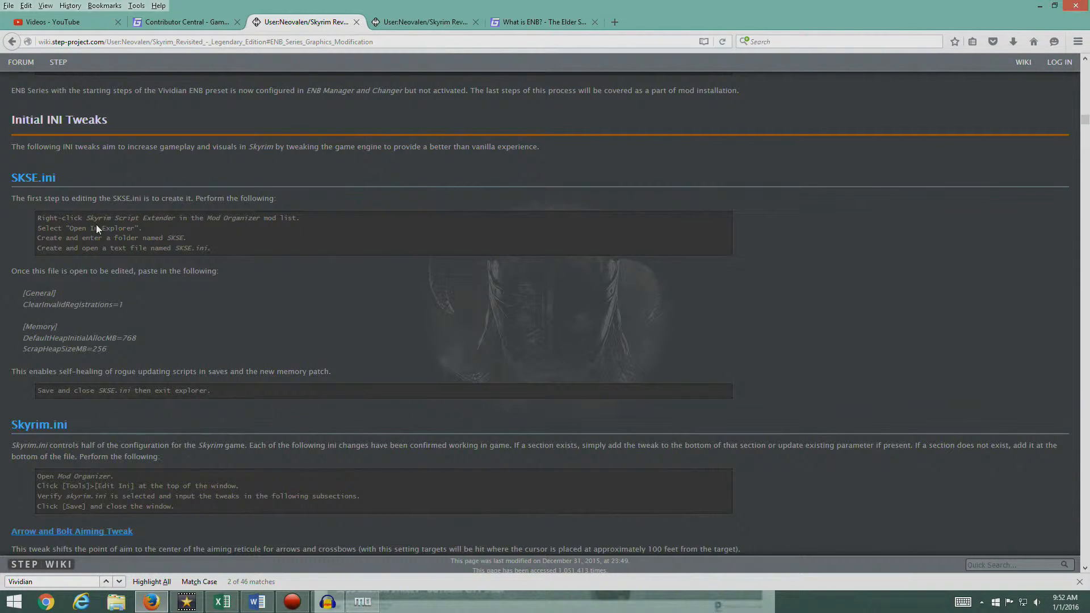
mouse_move(223, 233)
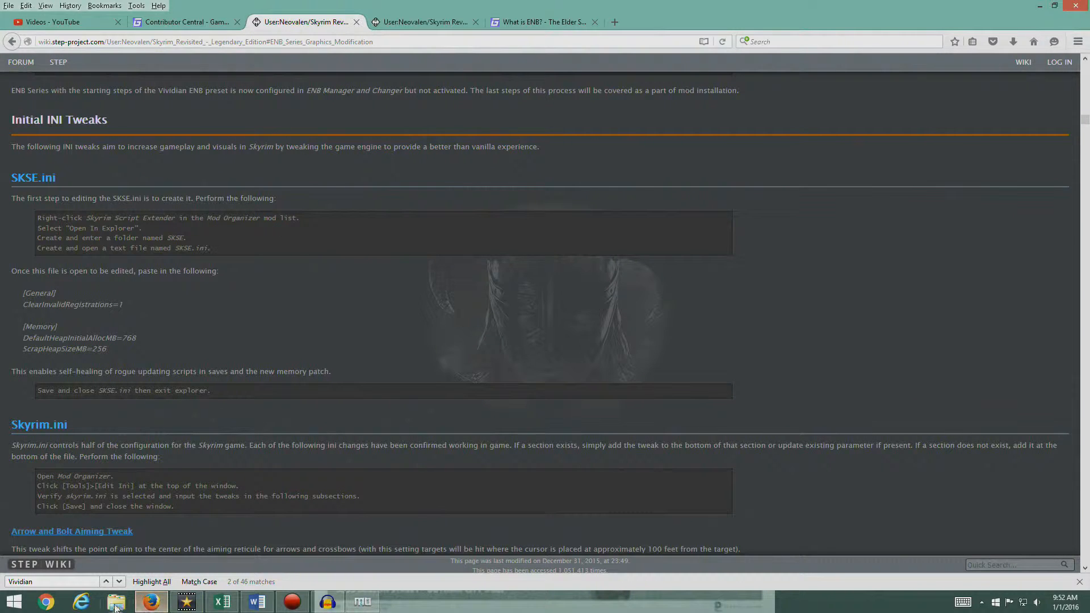
- Browse to F:\Mod Organizer\mods\Skyrim Script Extender, then bring Mod Organizer back
left_click(116, 602)
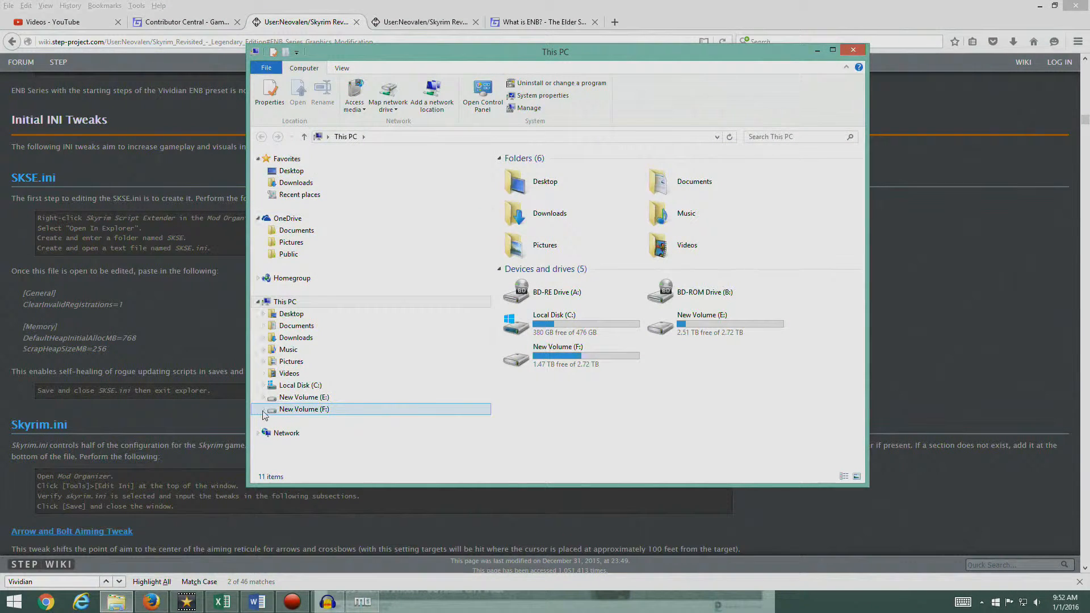
left_click(263, 409)
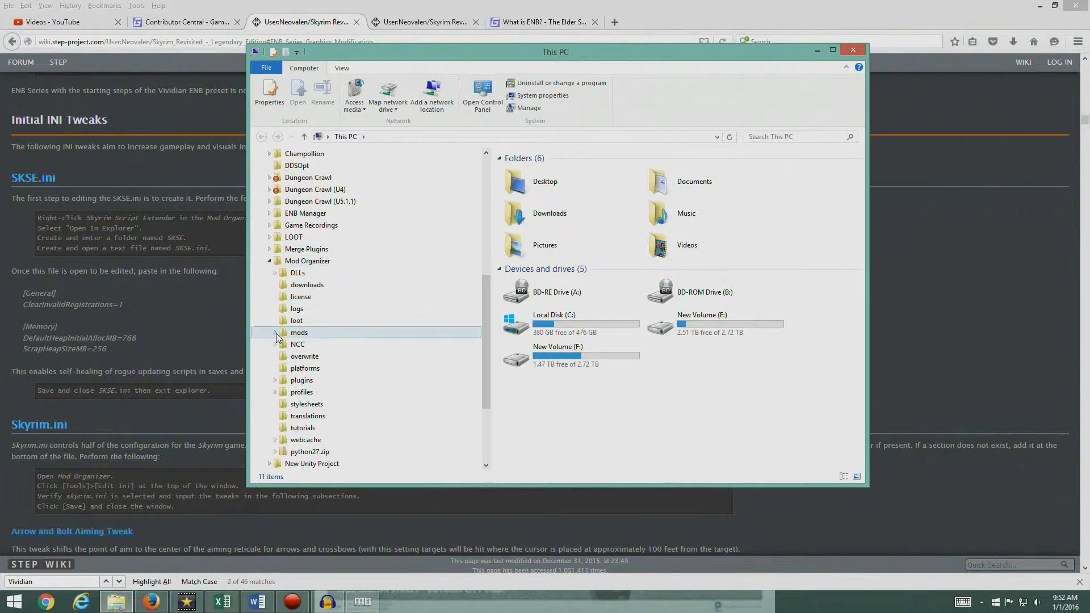
double_click(299, 333)
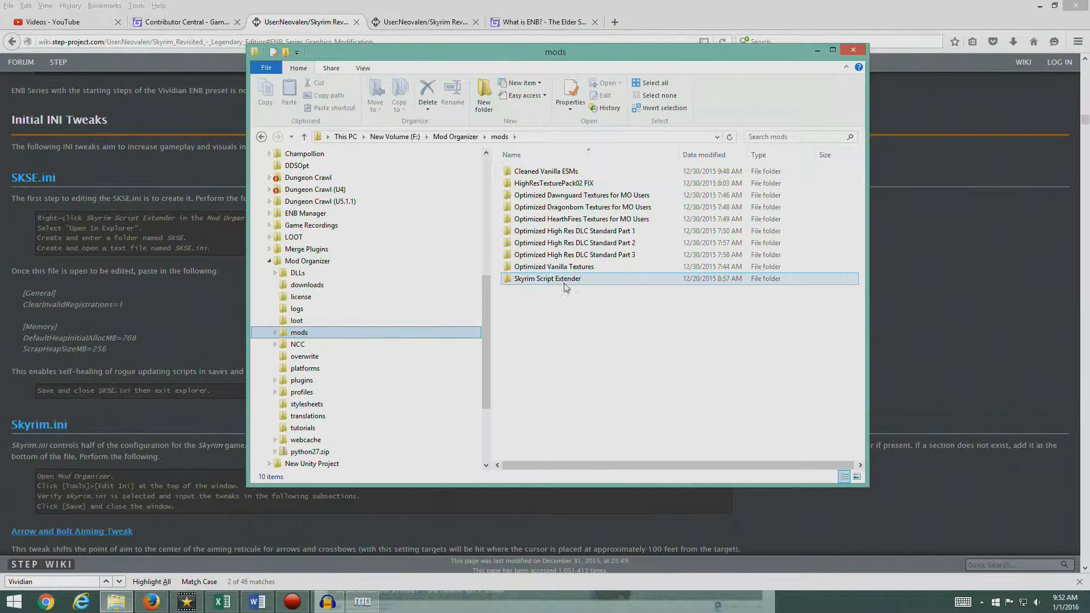
double_click(547, 278)
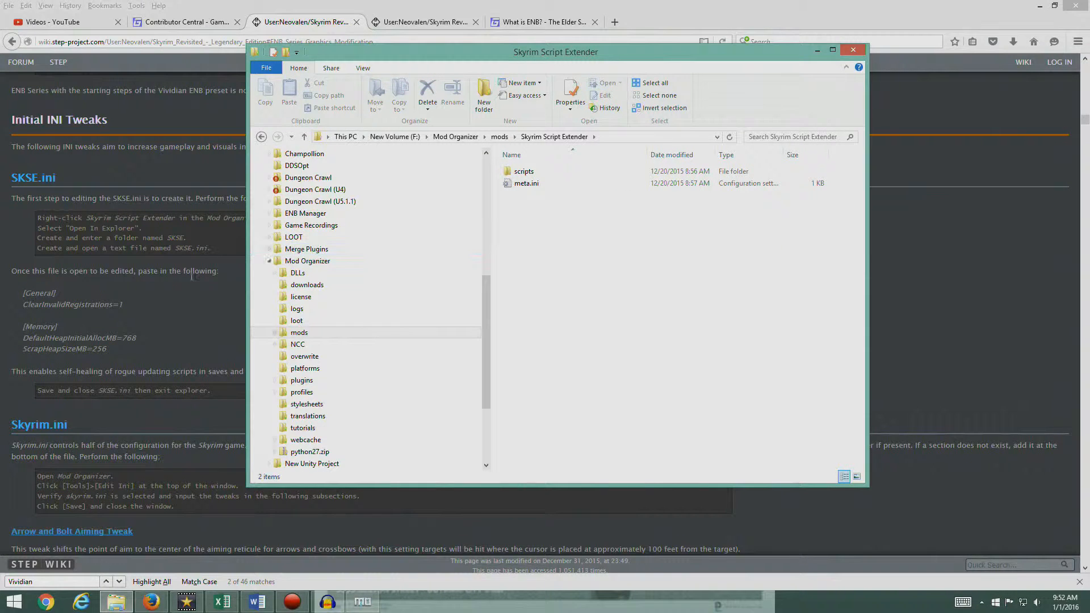
left_click_drag(556, 51, 682, 60)
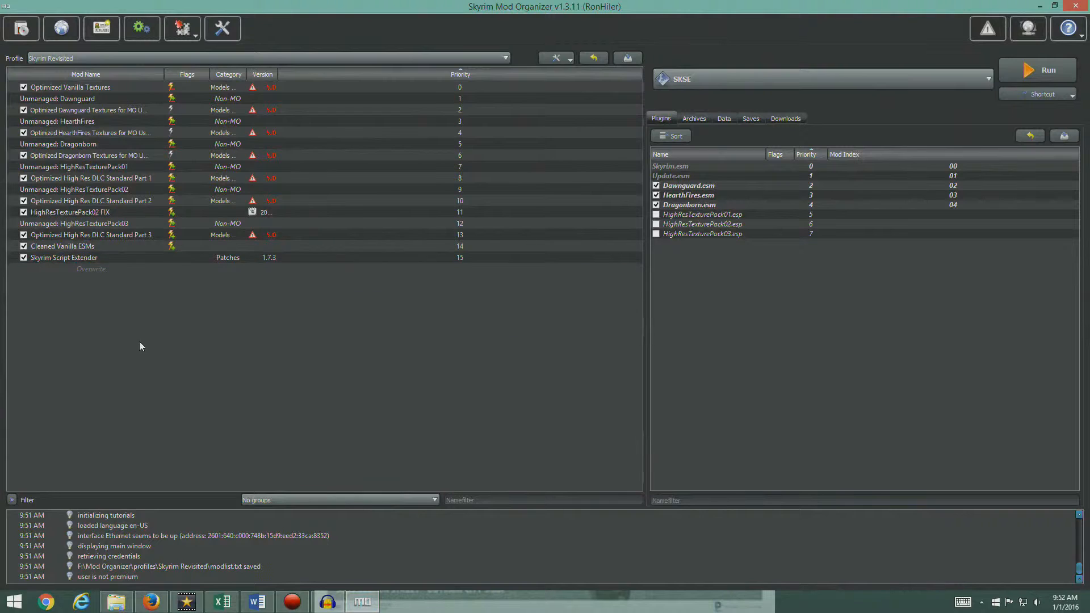
- Open the Skyrim Script Extender mod folder from Mod Organizer and create an SKSE folder in it
left_click(91, 270)
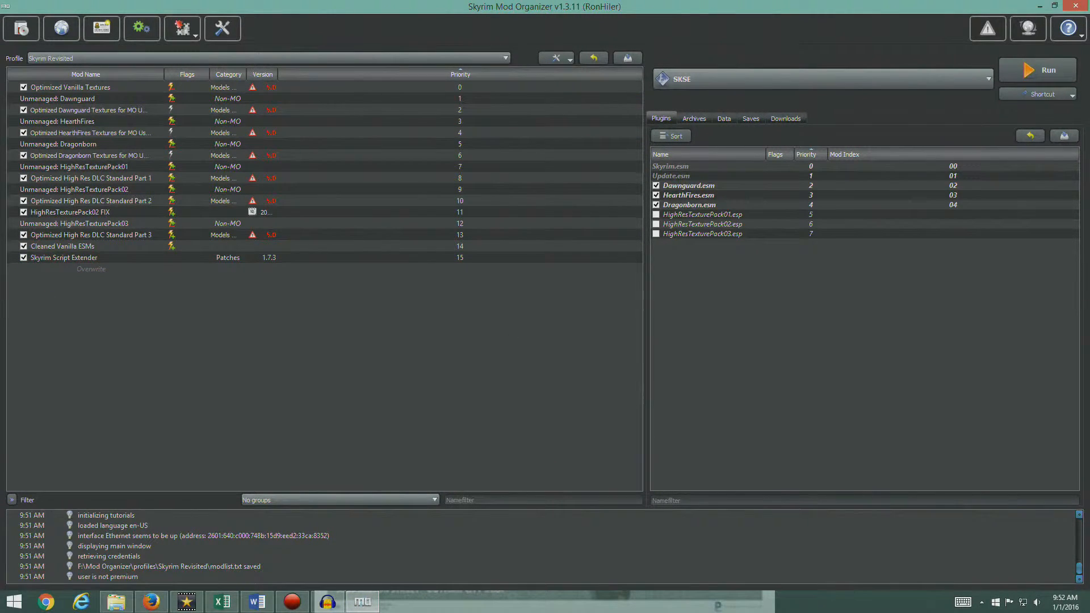
right_click(64, 258)
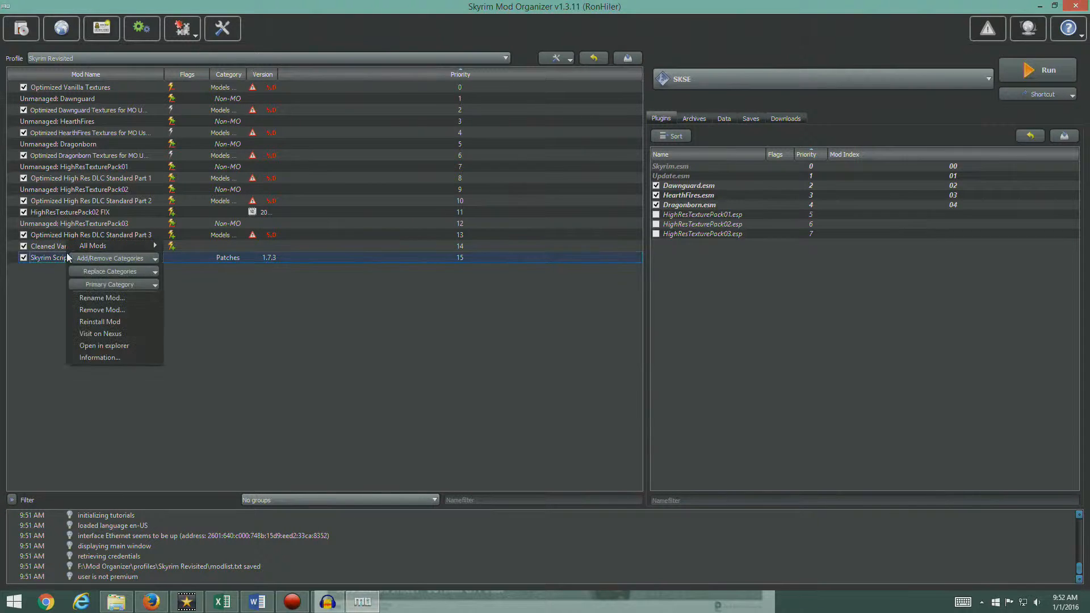
left_click(103, 345)
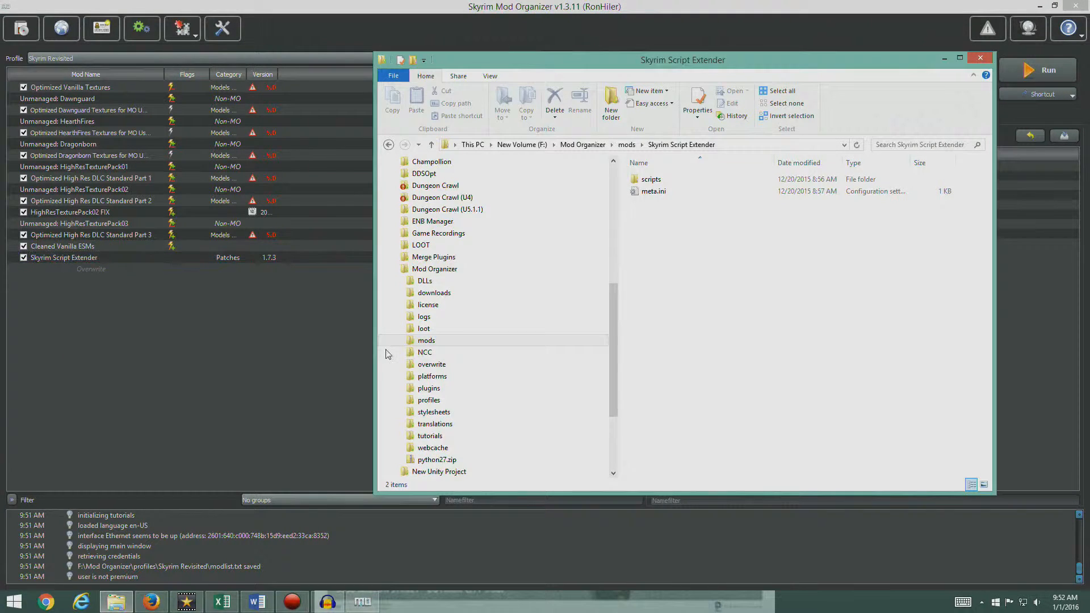
left_click(447, 209)
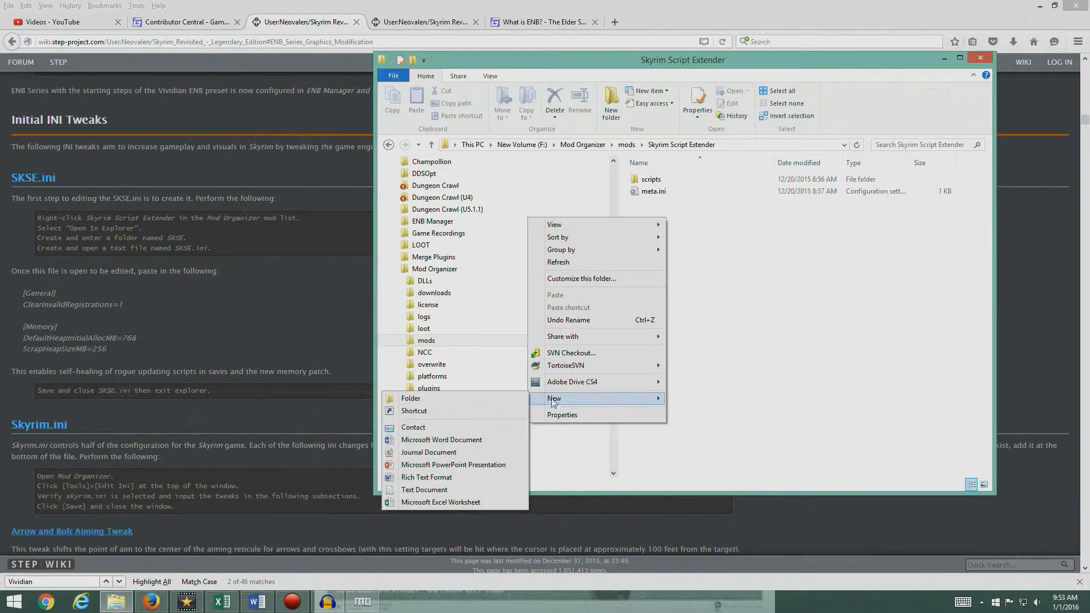
left_click(410, 398)
type("SKSE")
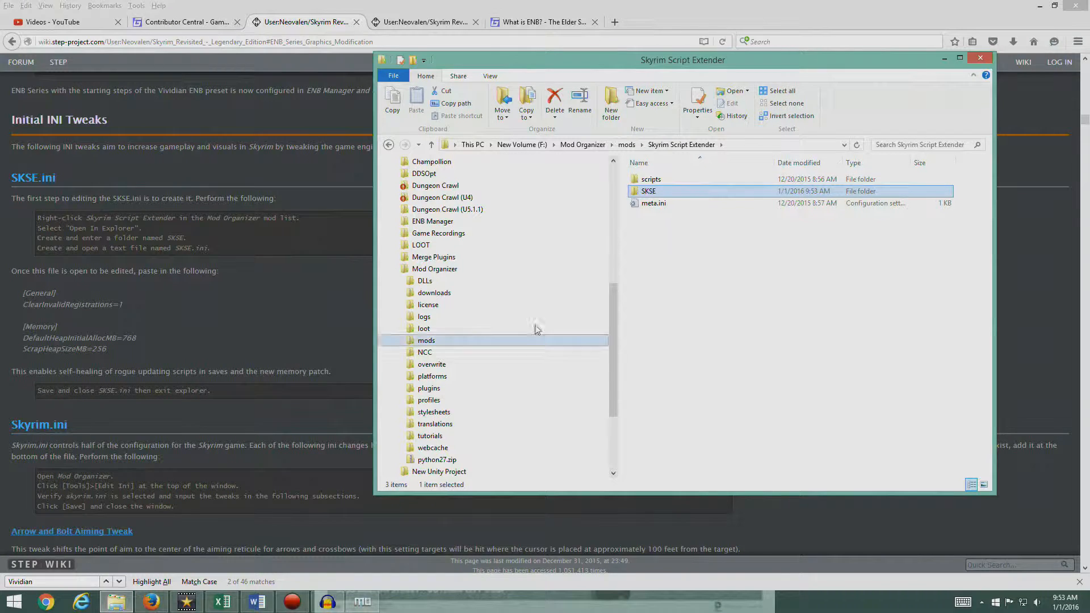
double_click(648, 191)
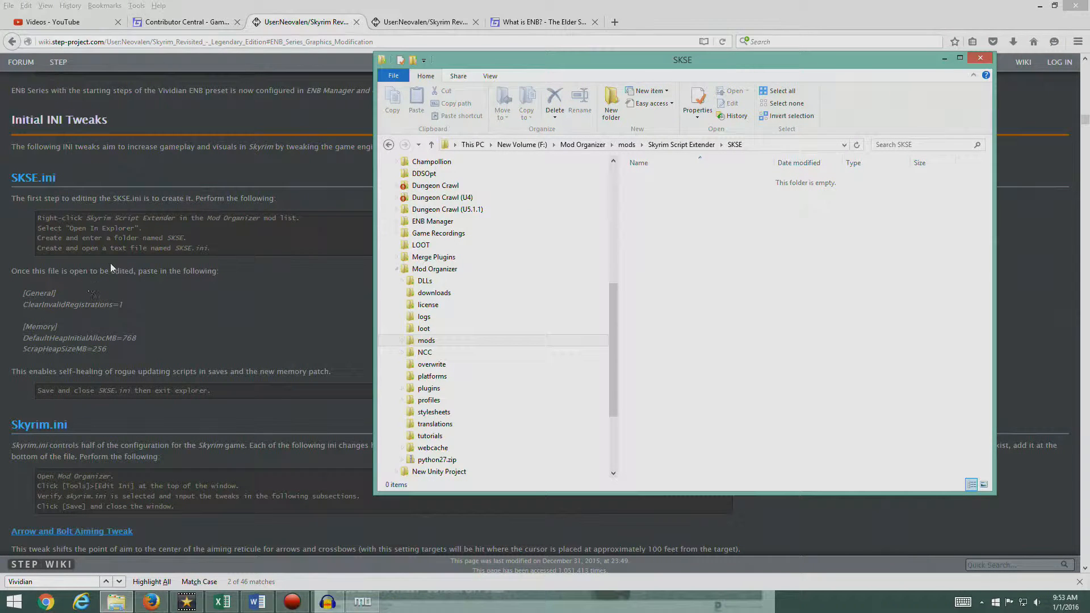
mouse_move(178, 262)
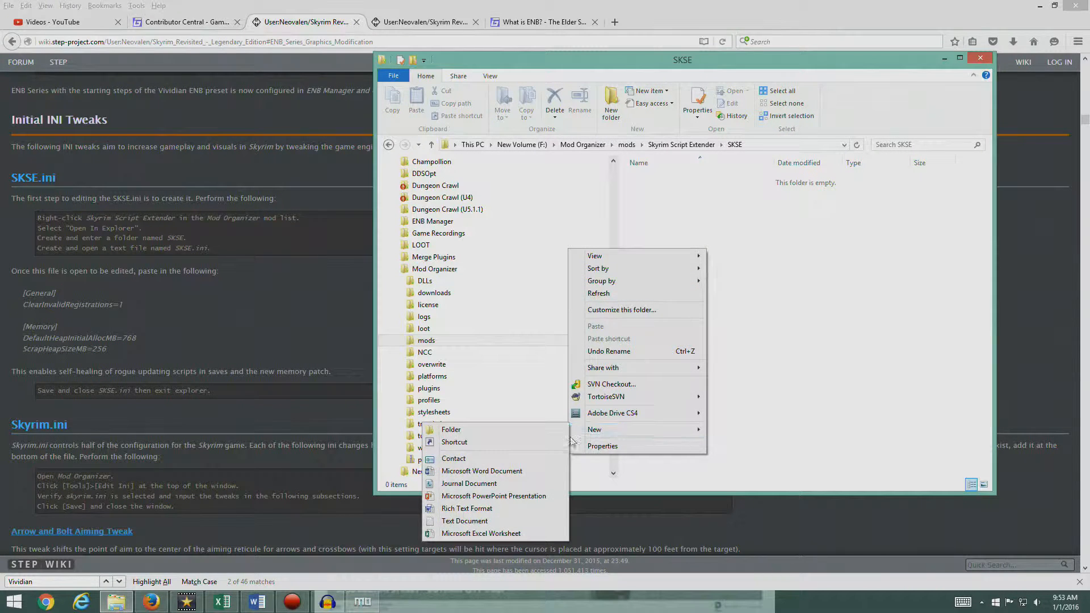
- Create an empty SKSE.ini text file inside SKSE and open it for editing
left_click(465, 521)
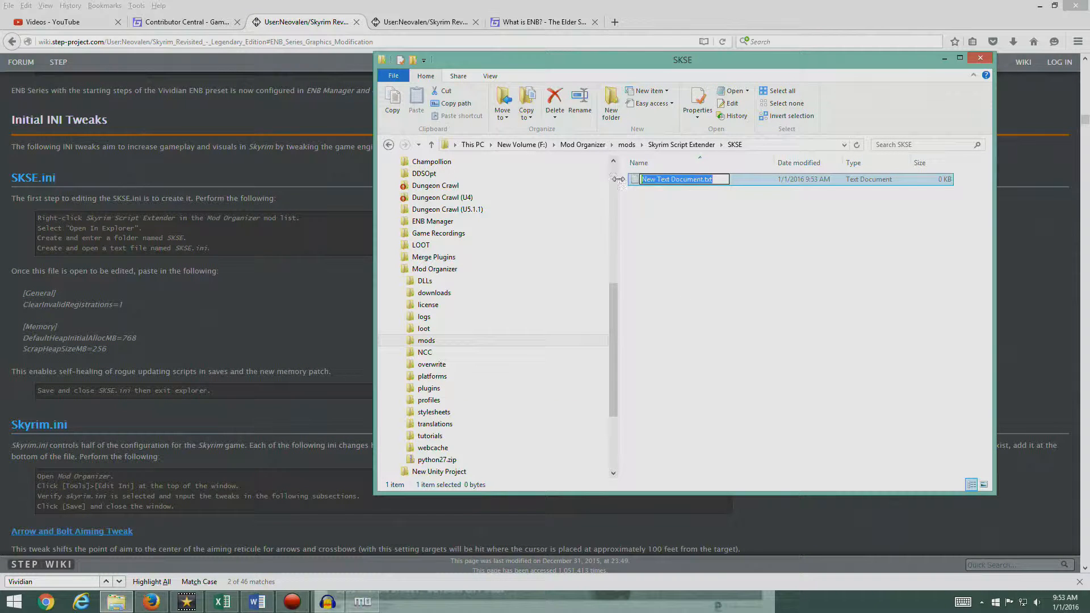
type("SKSE.ini")
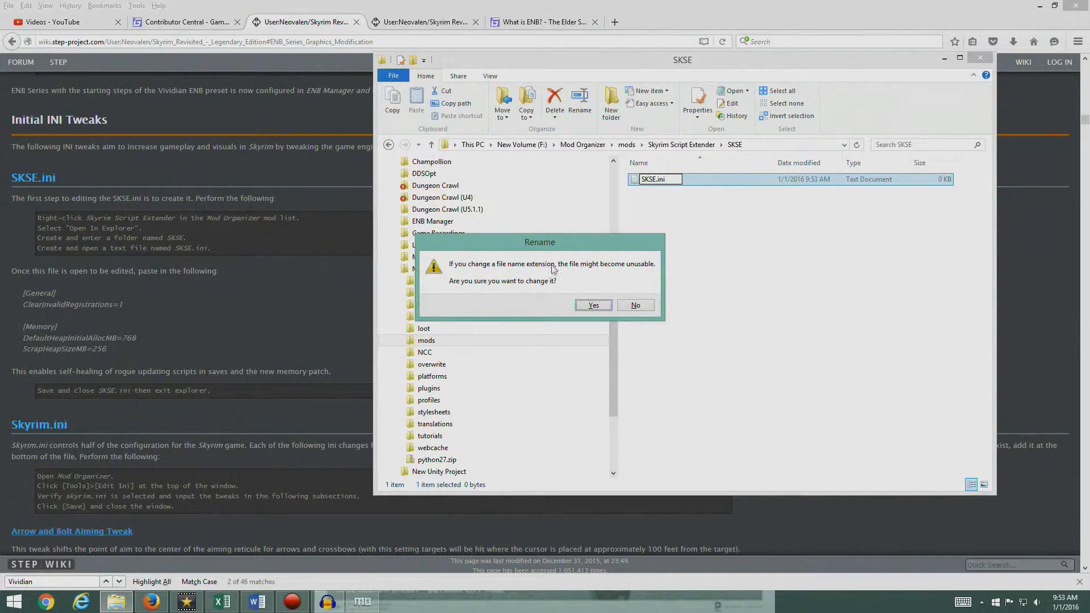
left_click(593, 305)
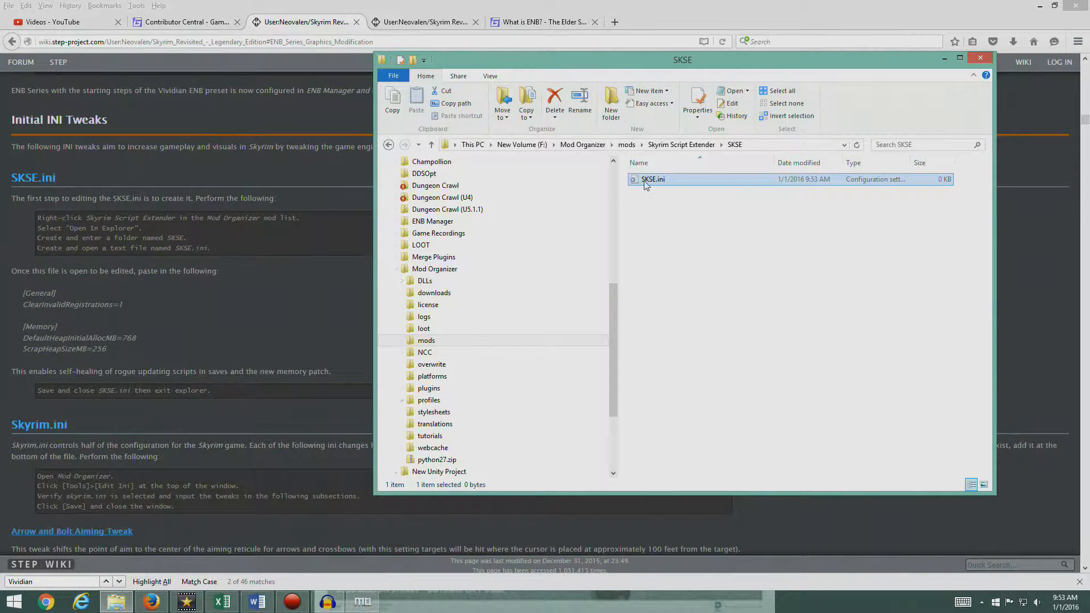
double_click(652, 180)
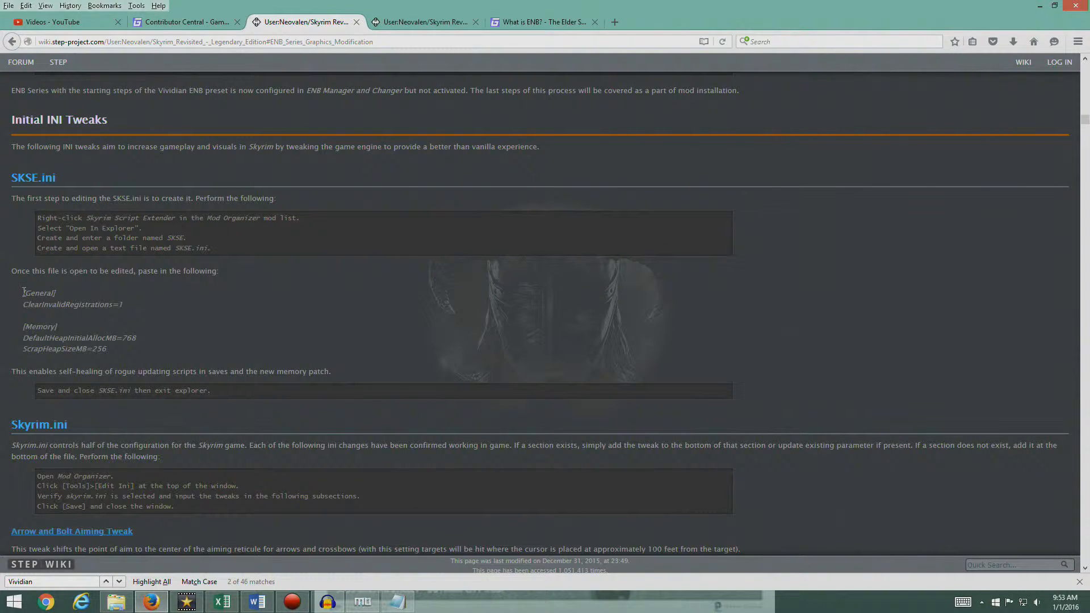
- Paste the guide's [General] and [Memory] settings into SKSE.ini, save and close it
left_click_drag(23, 292, 108, 349)
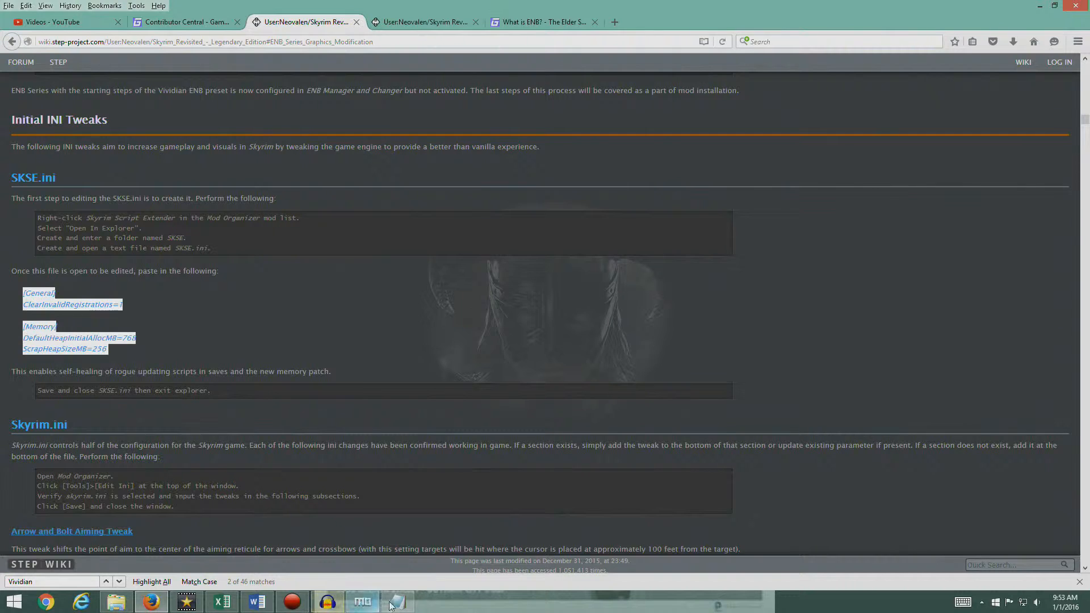
left_click(397, 602)
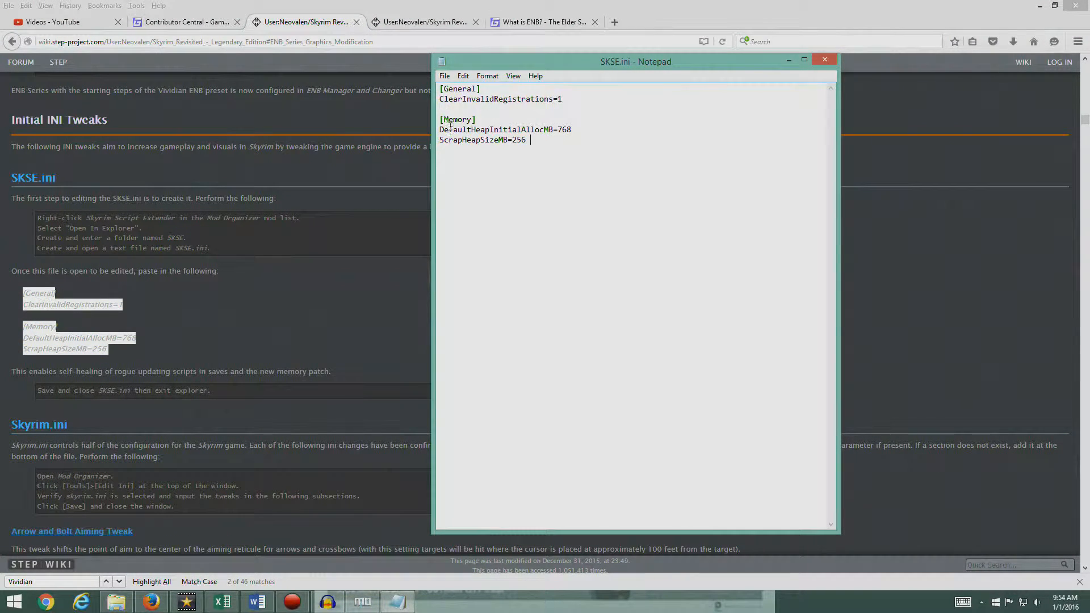
left_click(575, 130)
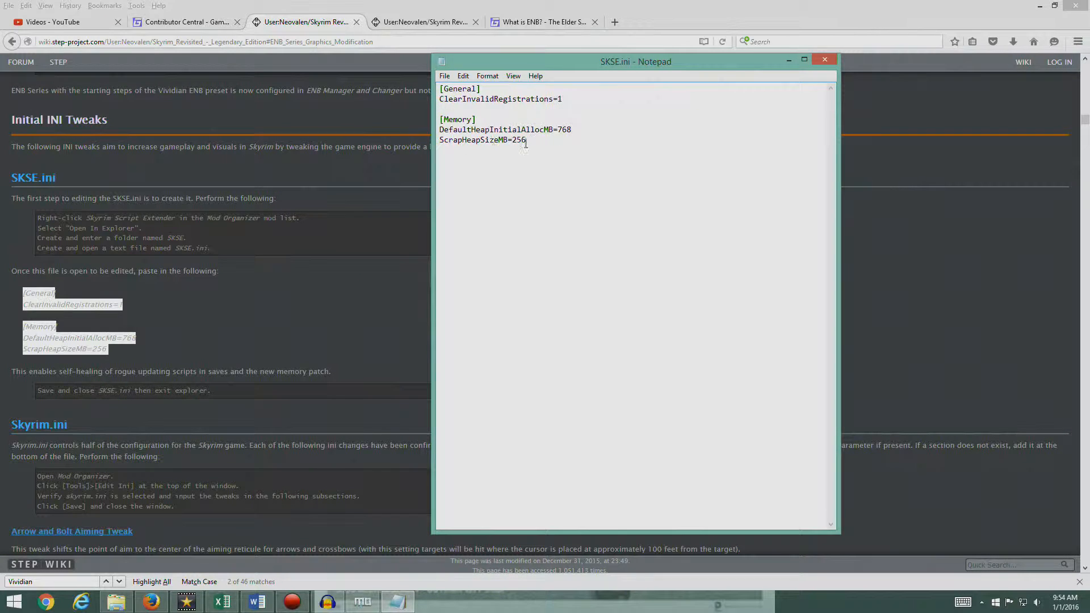
left_click(444, 76)
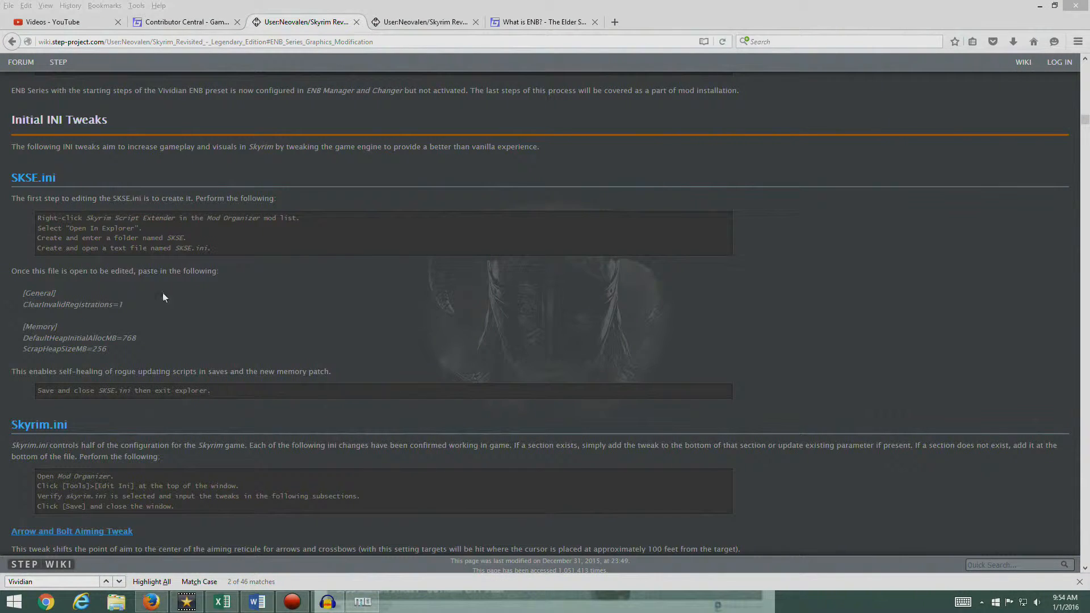
mouse_move(163, 385)
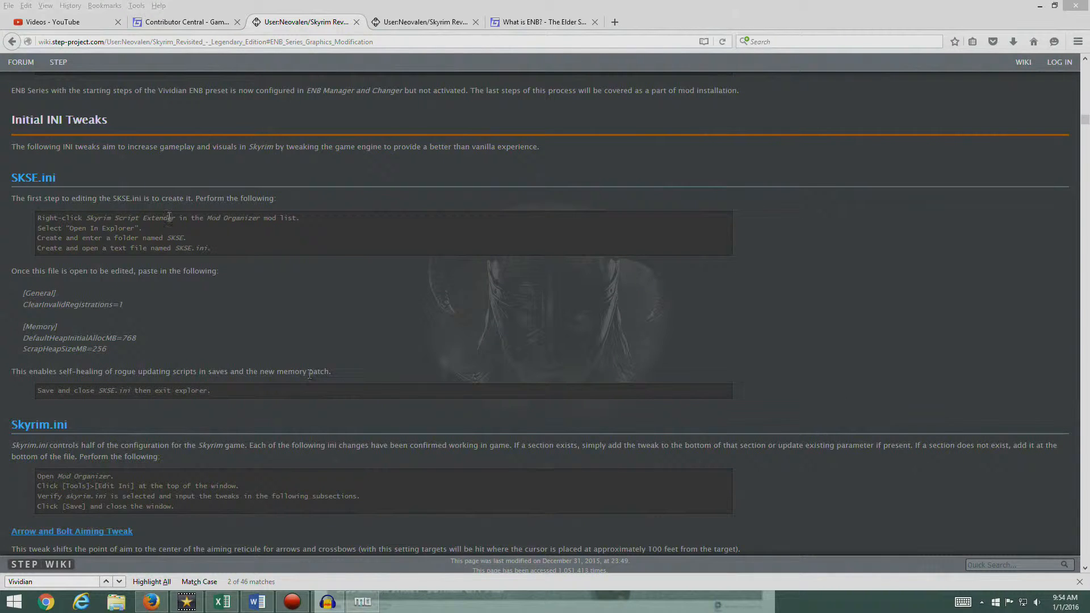
mouse_move(367, 255)
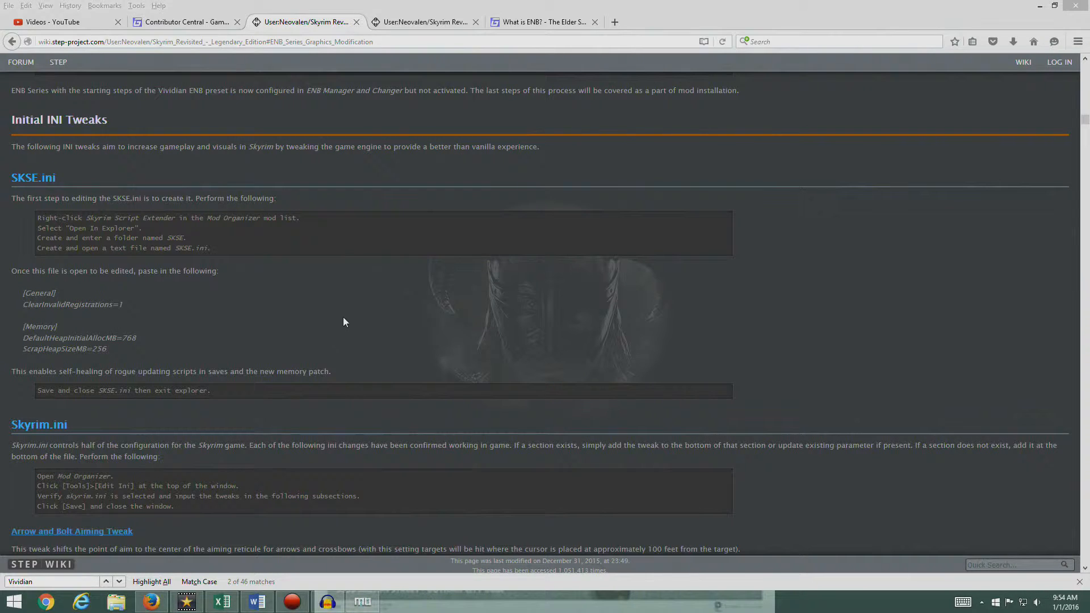
- Scroll the guide to the Skyrim.ini tweaks (aiming, splash video, FOV, light pop-in)
scroll("down", 3)
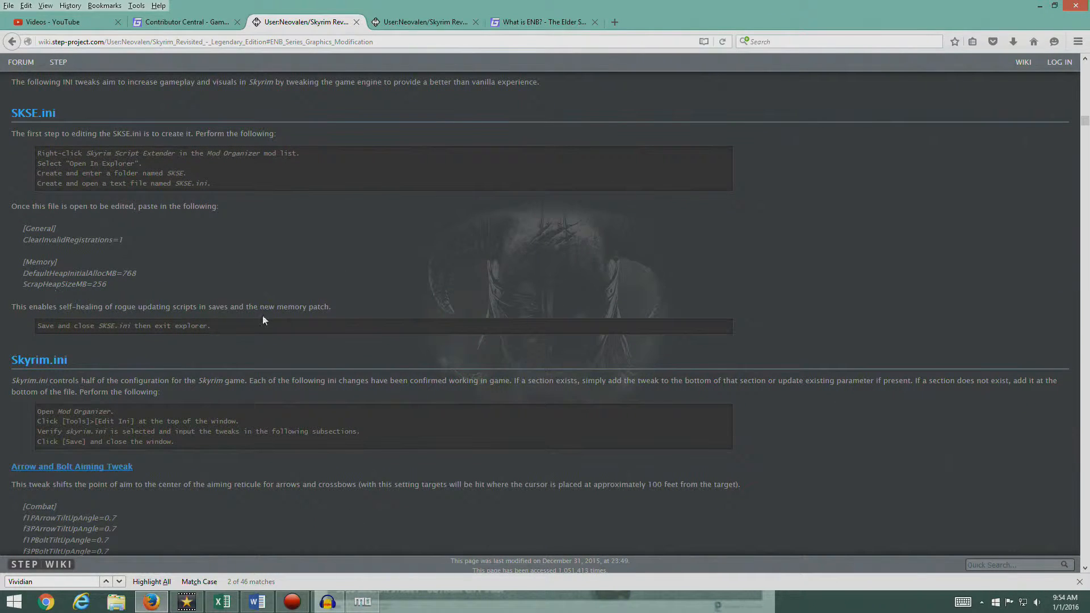
scroll("down", 3)
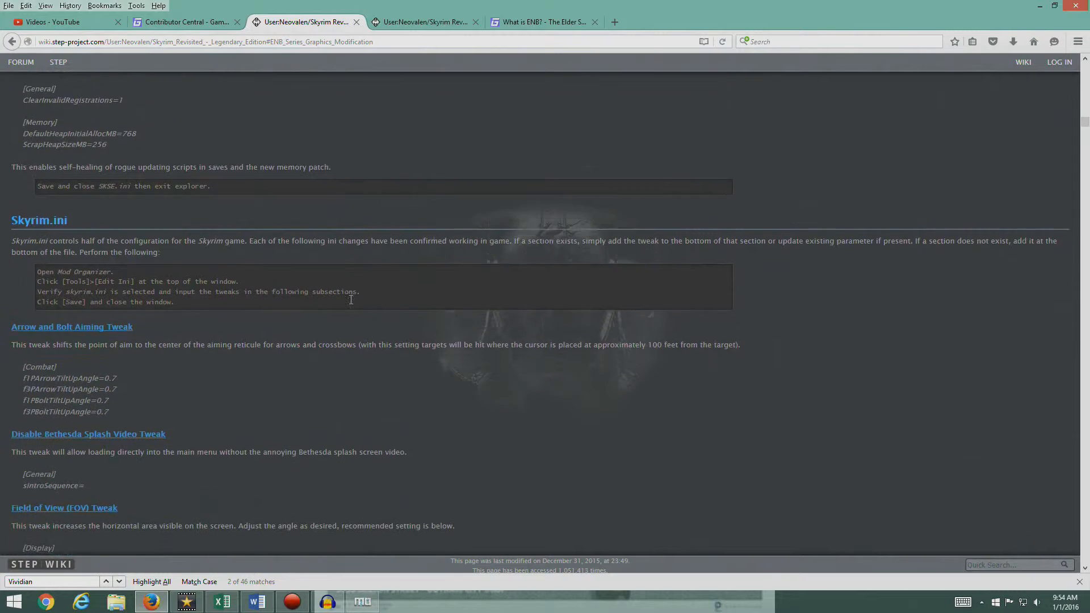
scroll("down", 3)
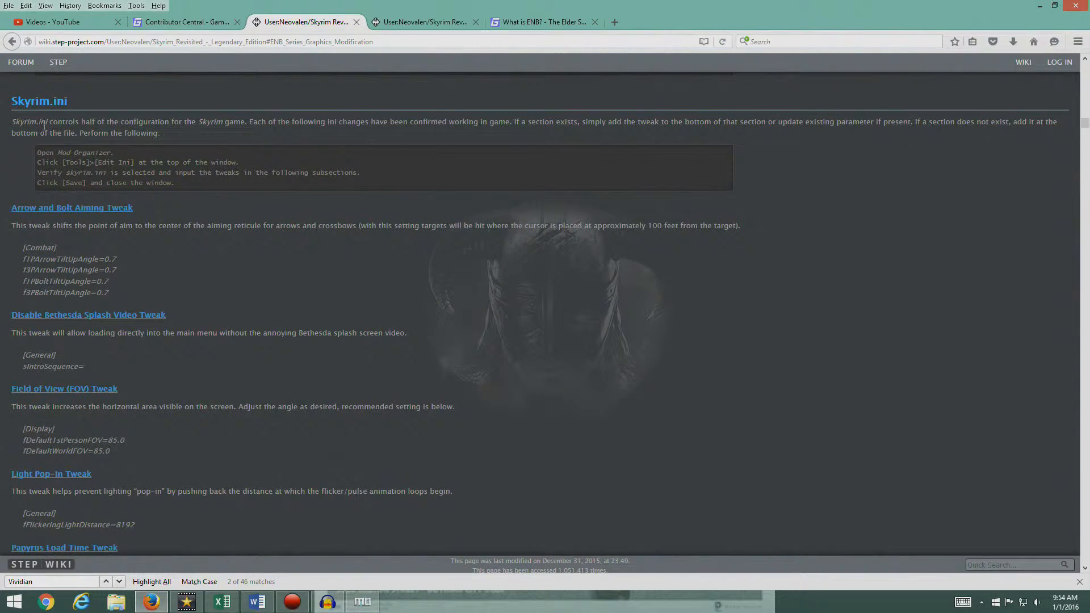
mouse_move(402, 135)
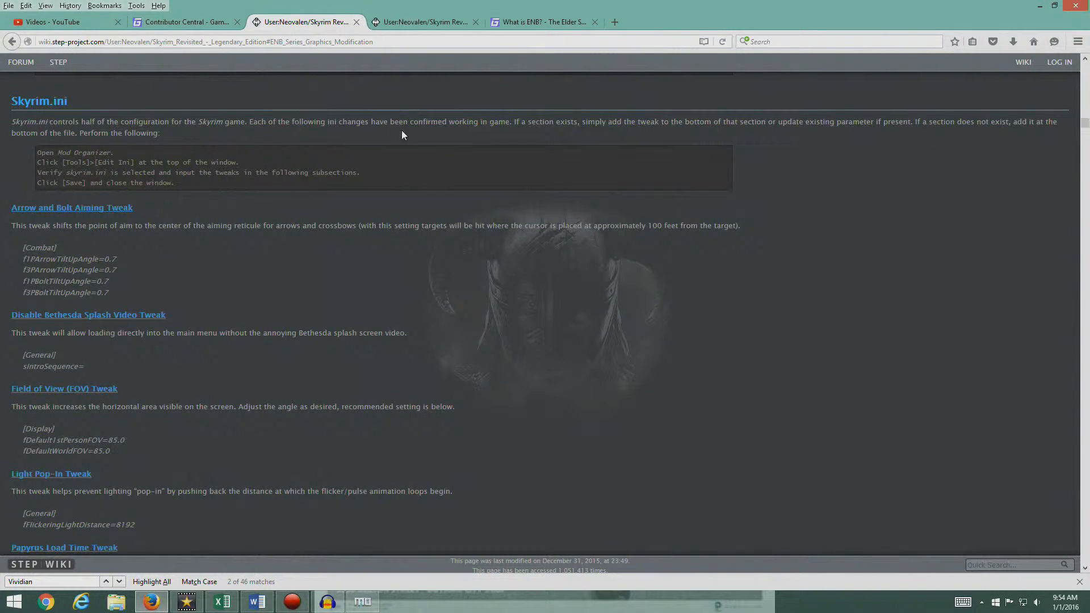
mouse_move(675, 135)
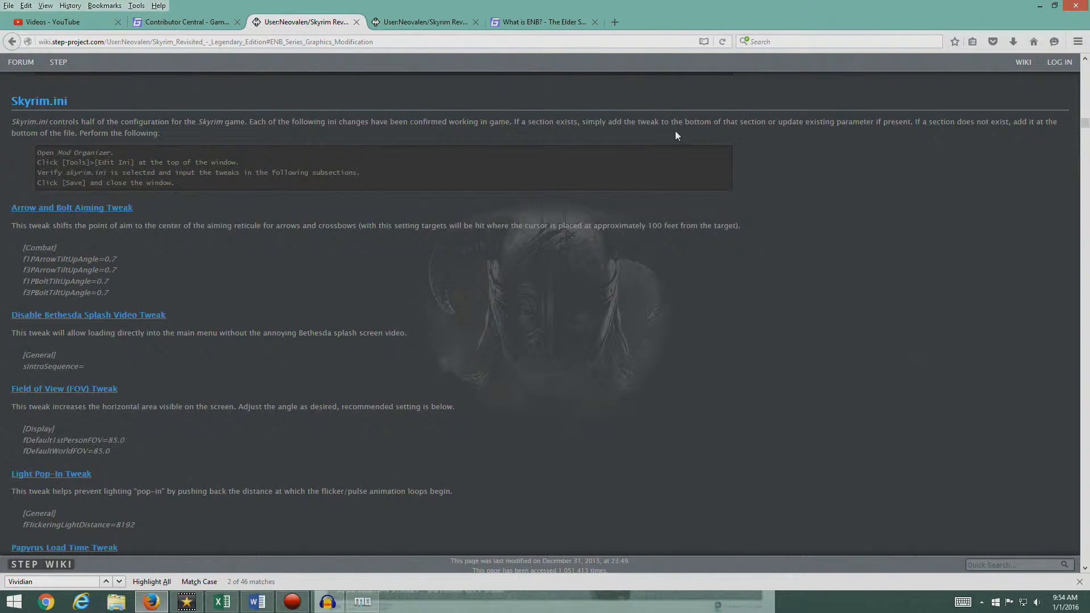
mouse_move(3, 125)
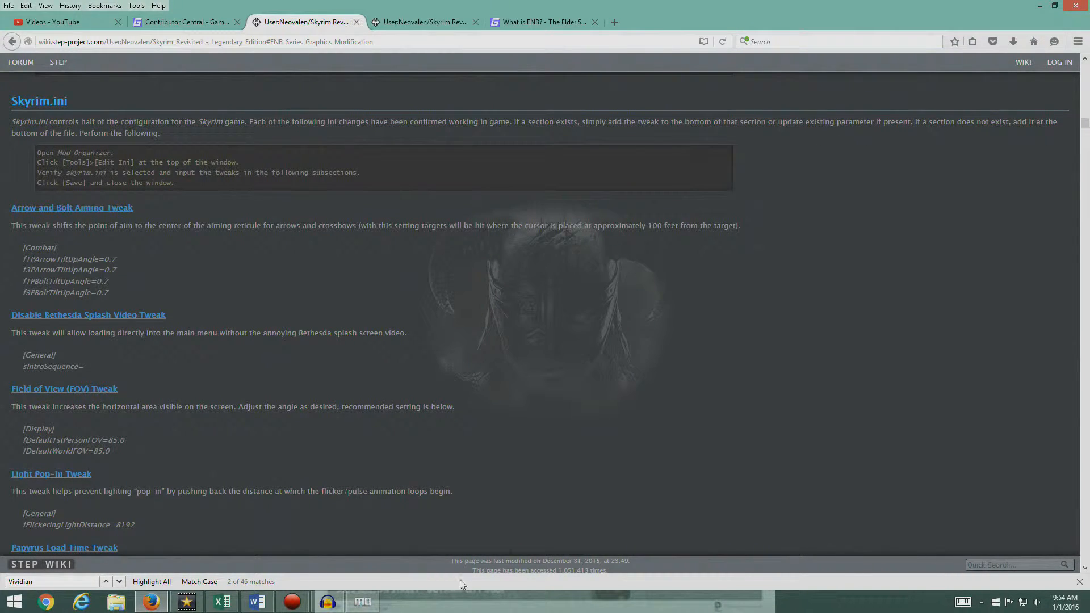
mouse_move(362, 602)
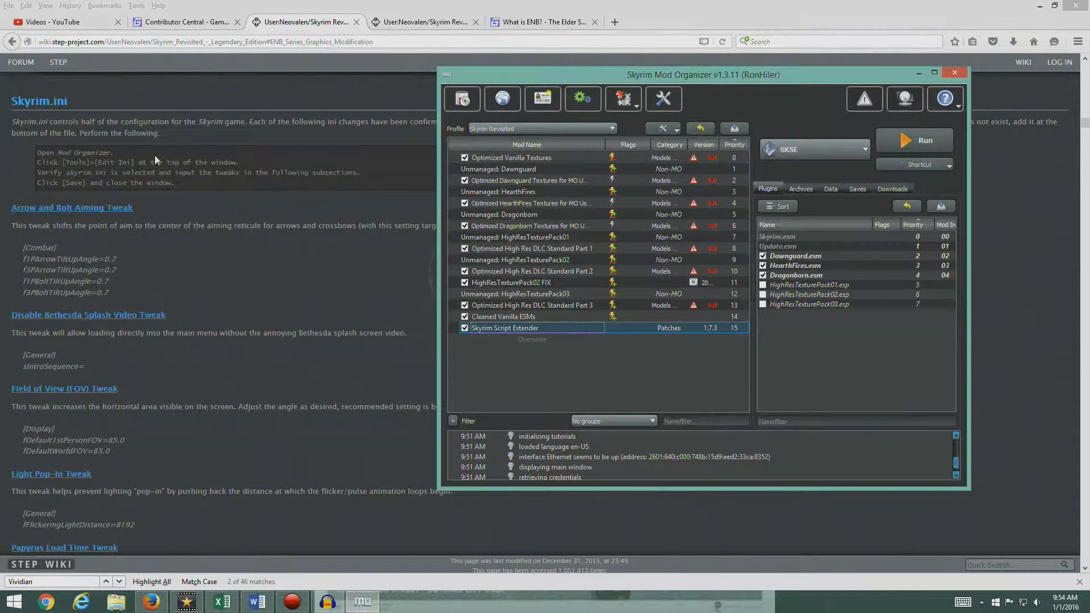
mouse_move(626, 125)
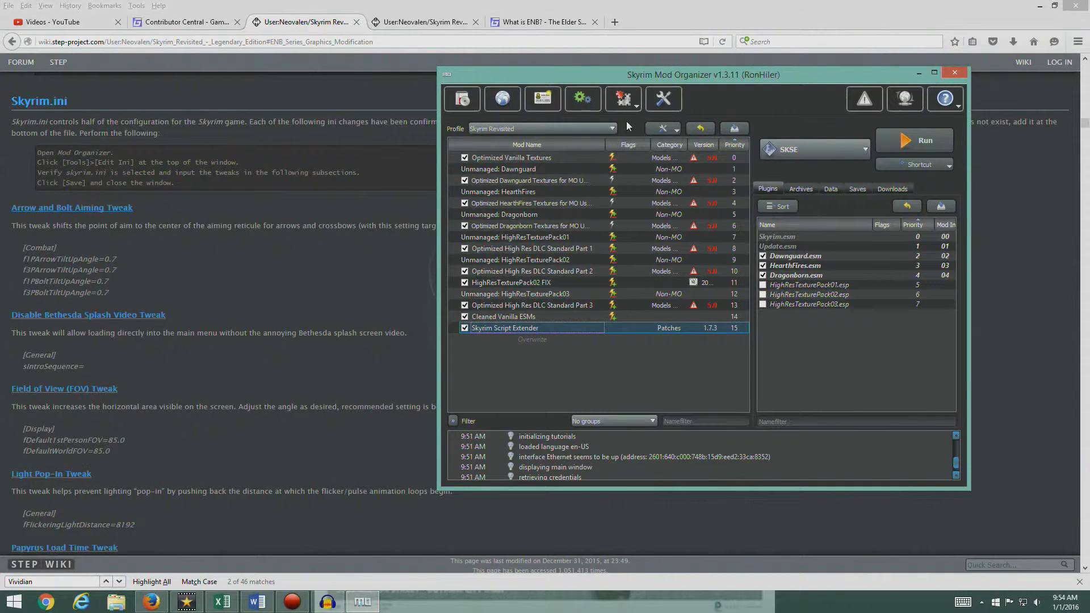
mouse_move(623, 99)
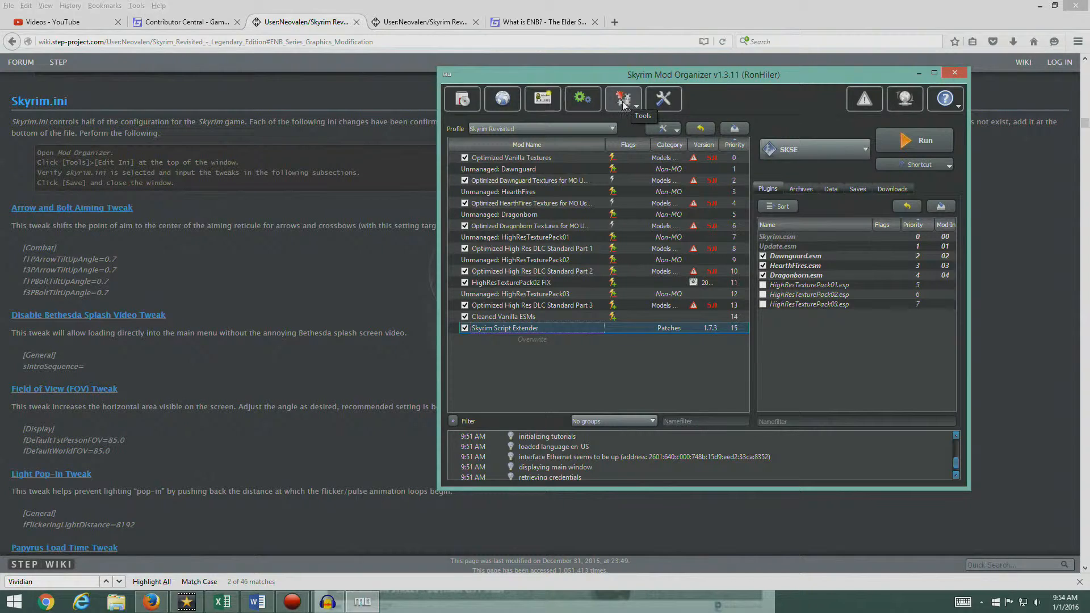
- Launch the INI Editor from Tools, showing the profile's skyrim.ini
left_click(622, 98)
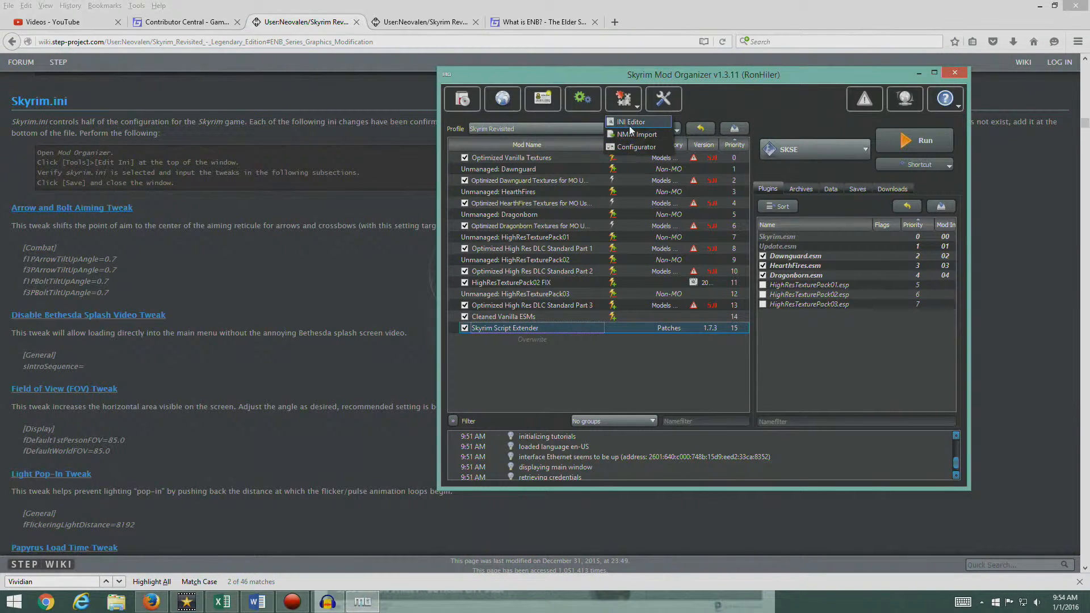
left_click(630, 122)
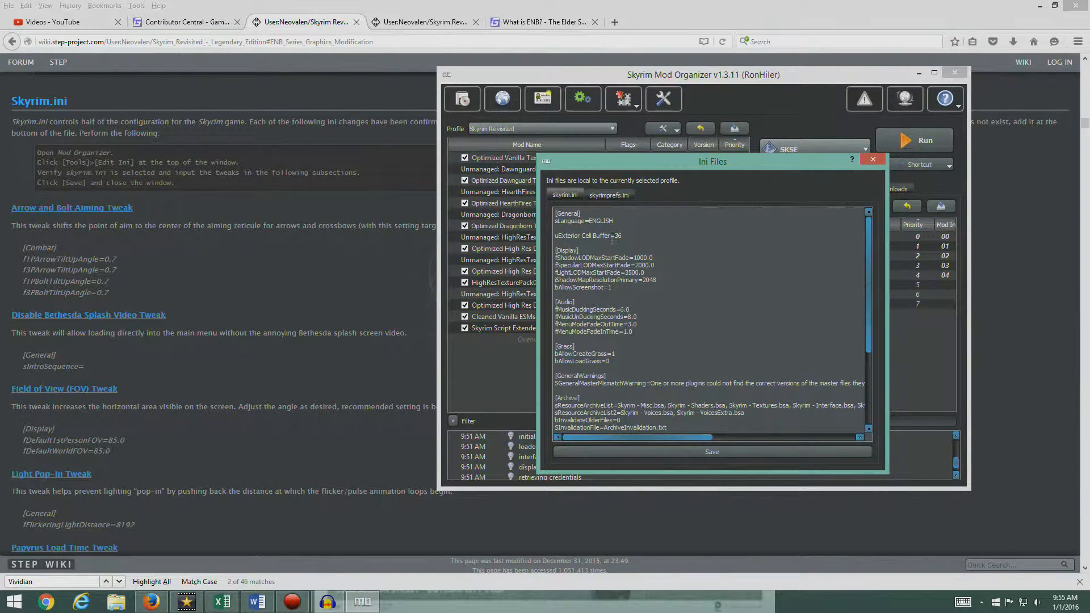
mouse_move(105, 215)
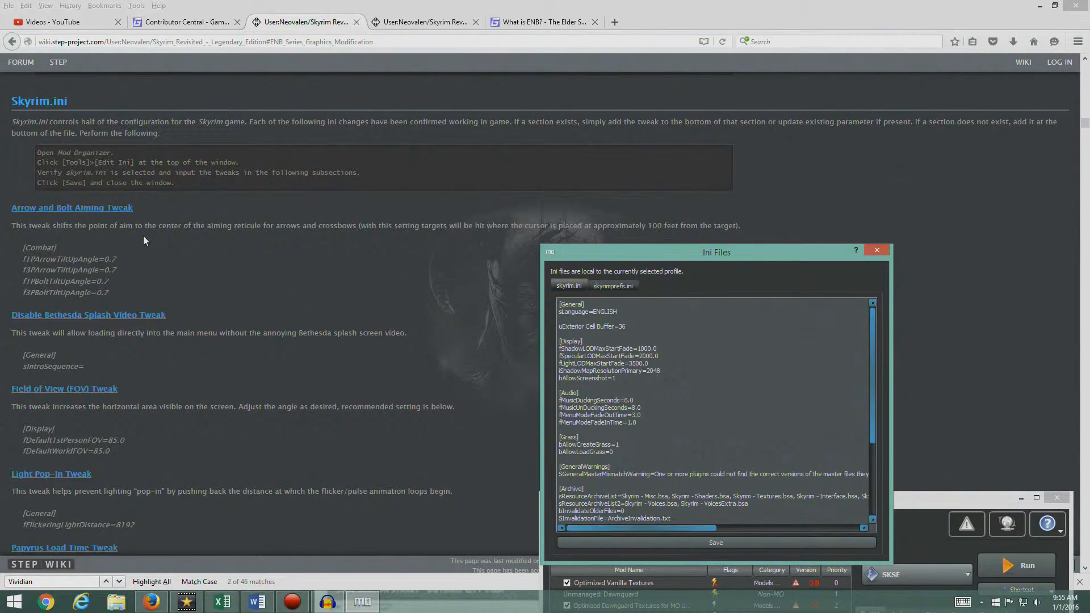
mouse_move(459, 241)
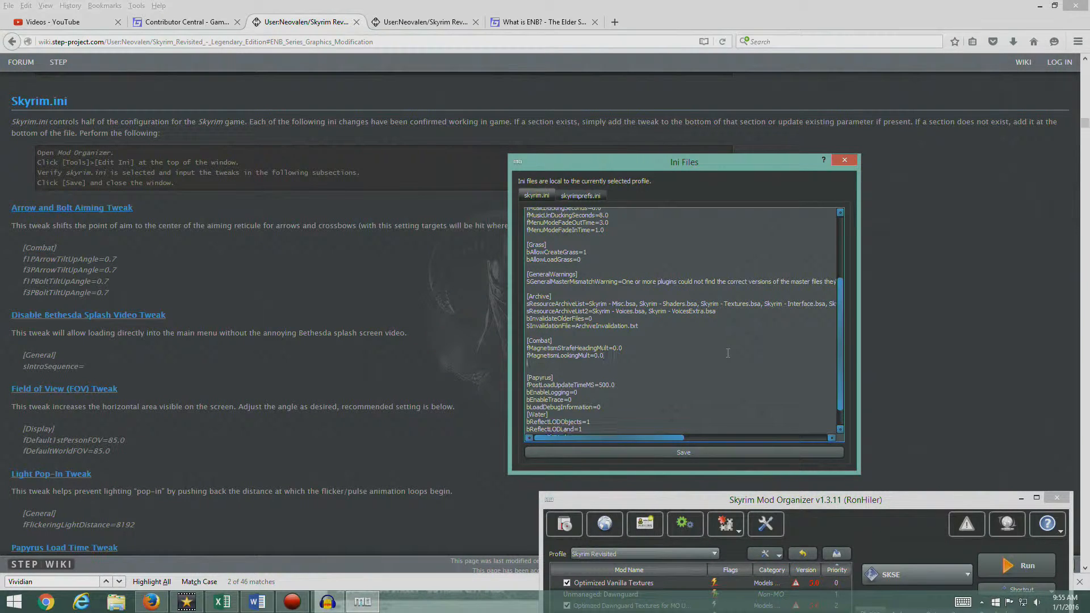
- Add f1PArrowTiltUpAngle, f3PArrowTiltUpAngle, f1PBoltTiltUpAngle and f3PBoltTiltUpAngle = 0.7 under [Combat] in skyrim.ini
type("f")
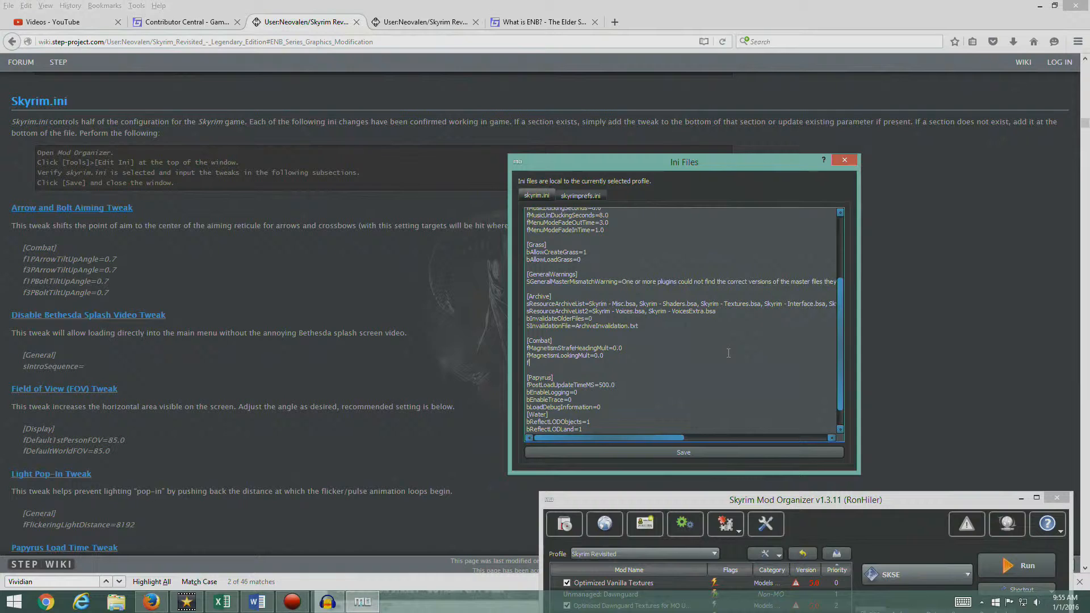
type("1PArr")
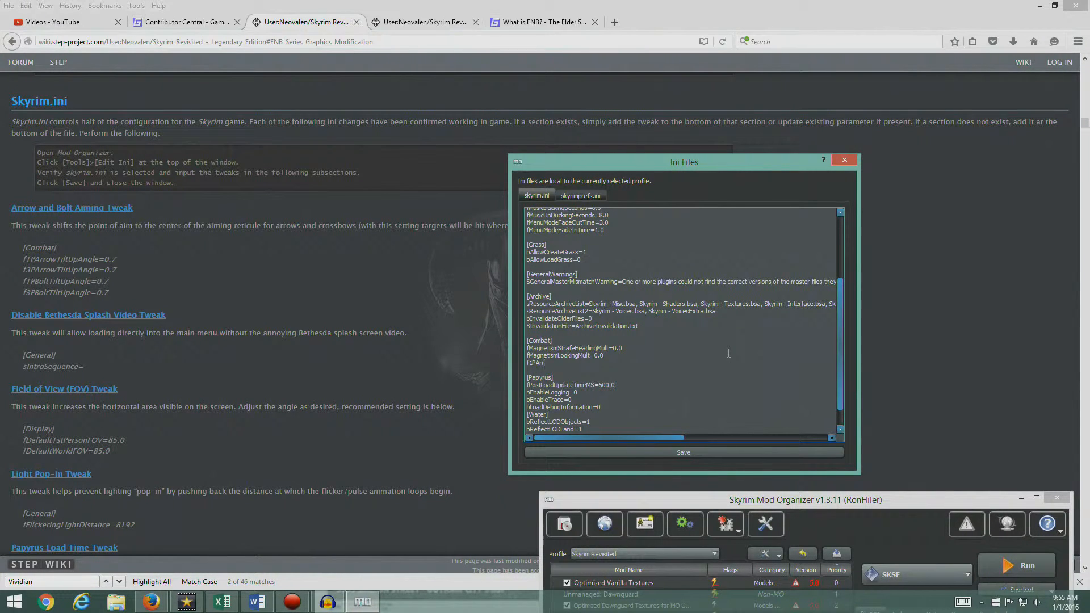
right_click(728, 352)
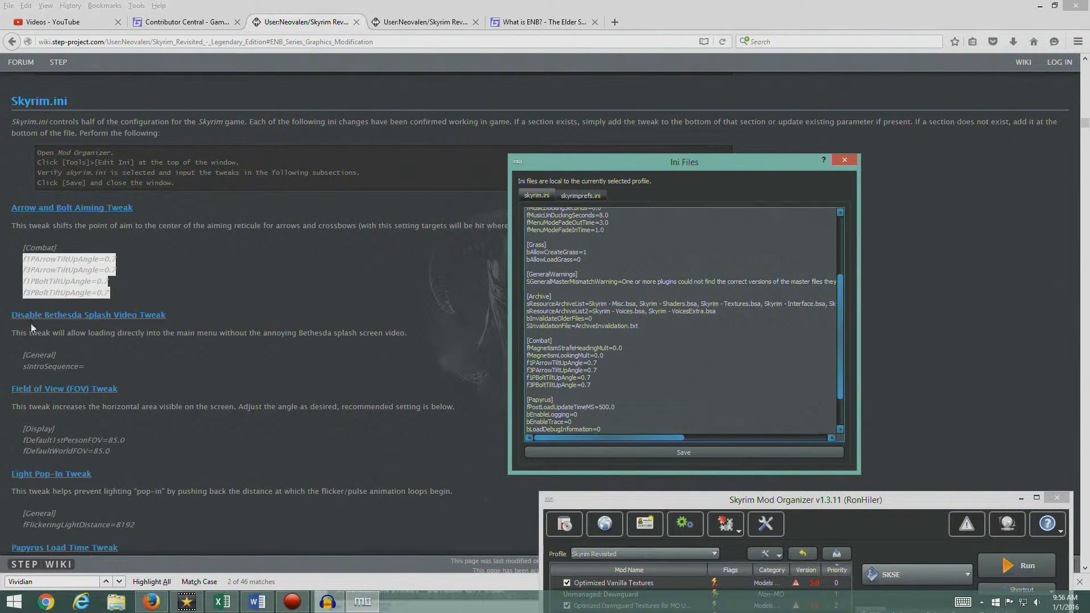
mouse_move(51, 343)
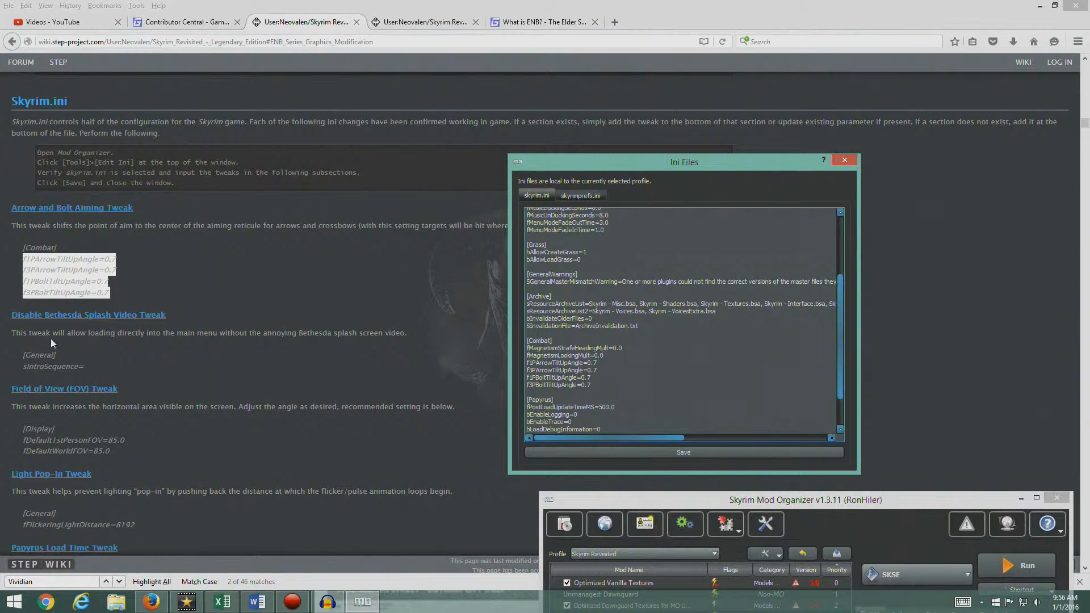
mouse_move(147, 347)
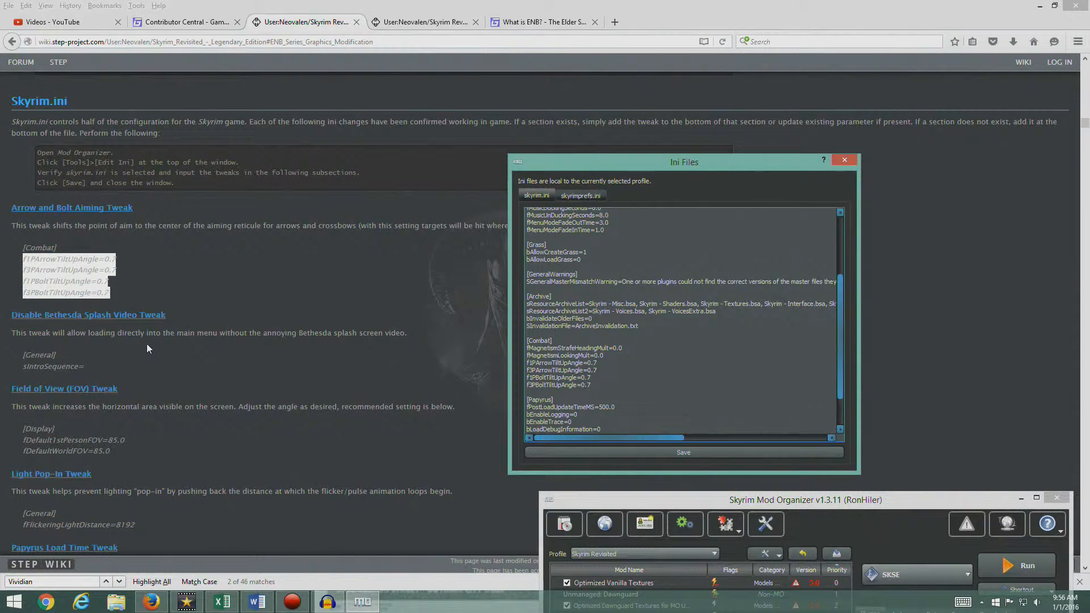
mouse_move(395, 349)
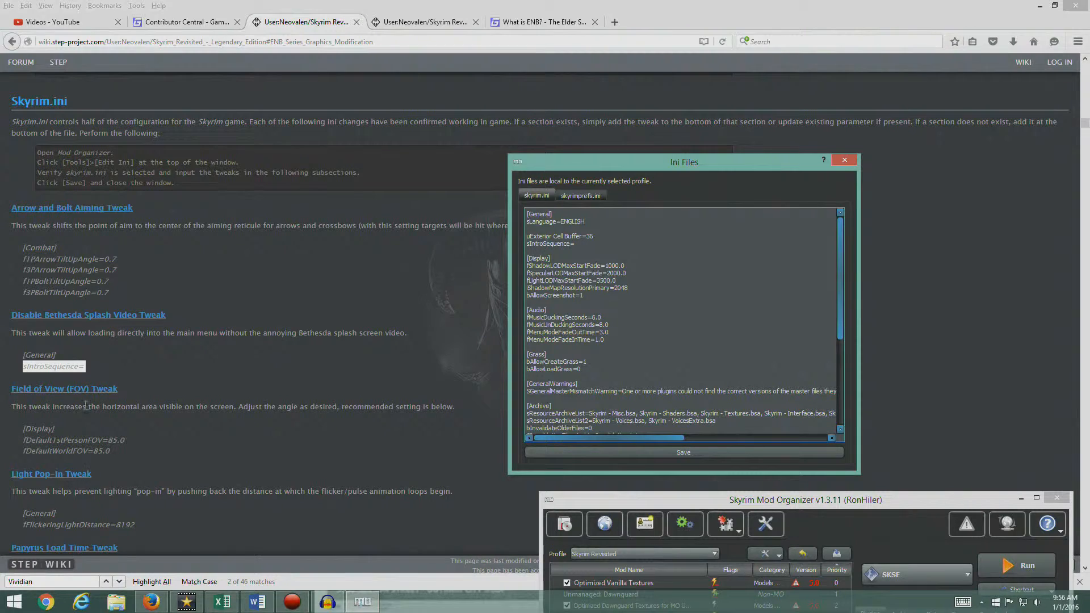
mouse_move(134, 419)
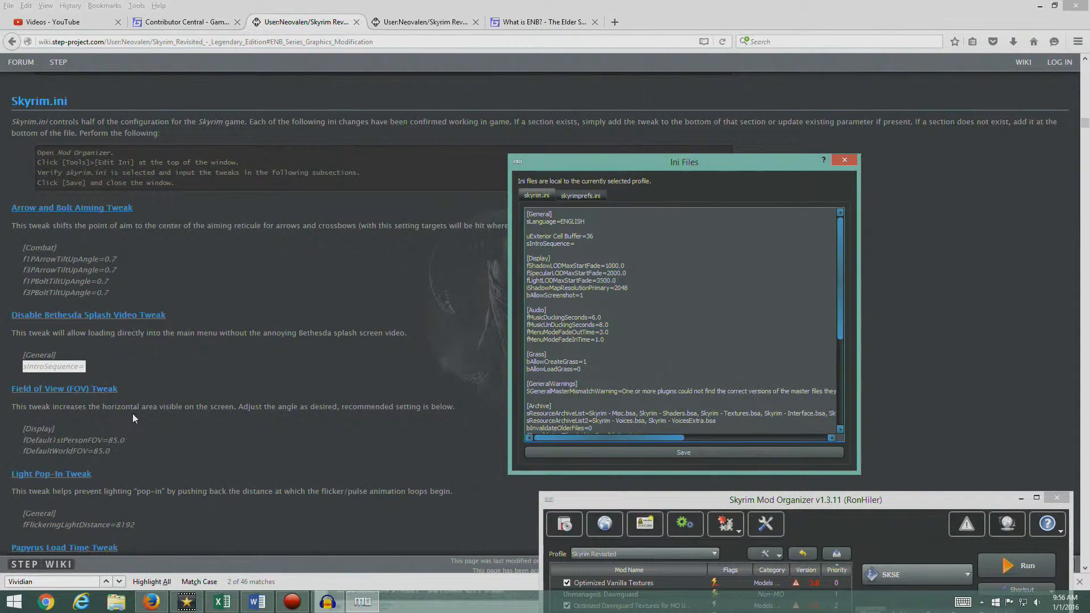
mouse_move(314, 424)
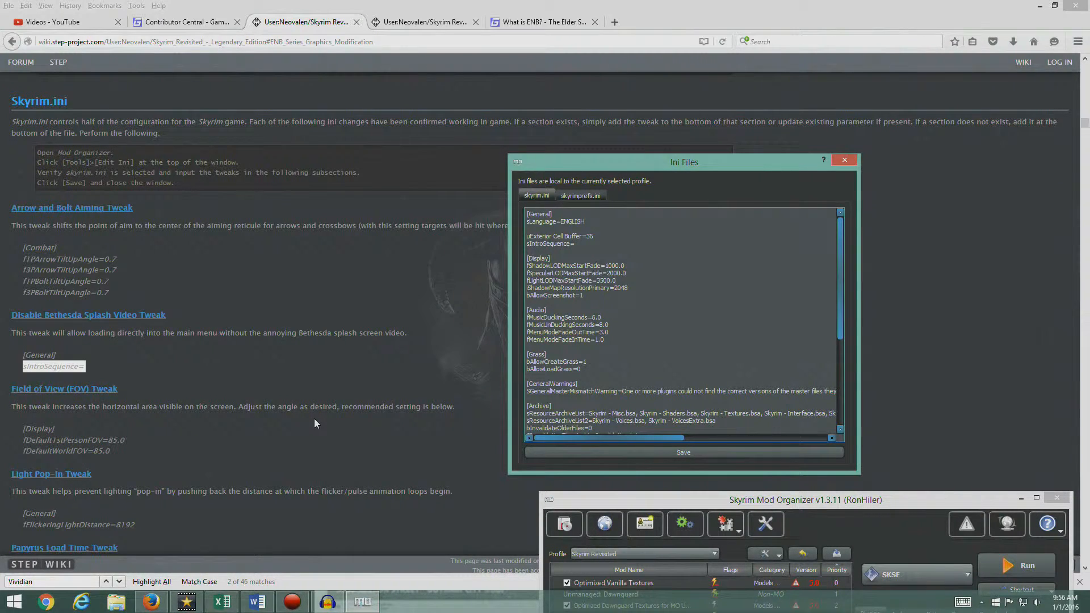
- Leave the empty sIntroSequence= entry under [General] and return to the STEP wiki guide
left_click(575, 243)
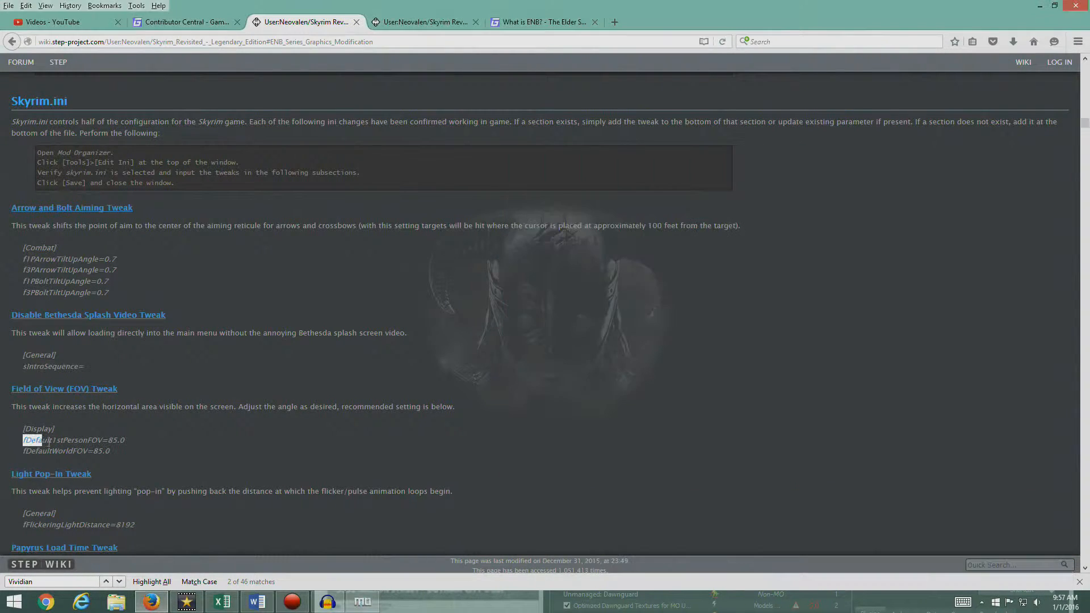
- Copy the FOV 85.0 lines from the wiki and add fFlickeringLightDistance=8192 under [General] in skyrim.ini
left_click_drag(25, 439, 110, 451)
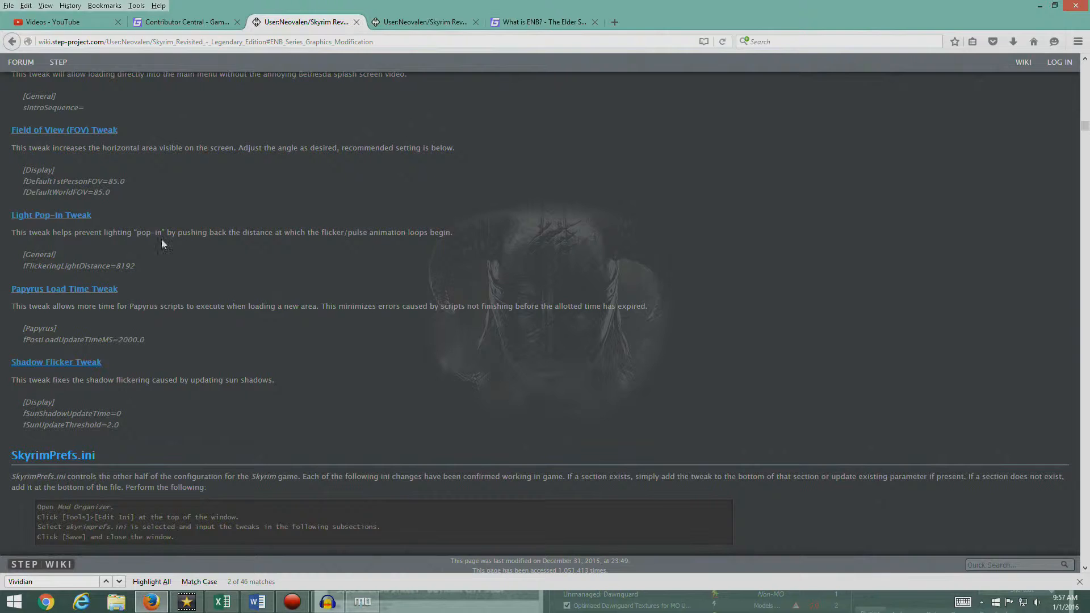
mouse_move(413, 236)
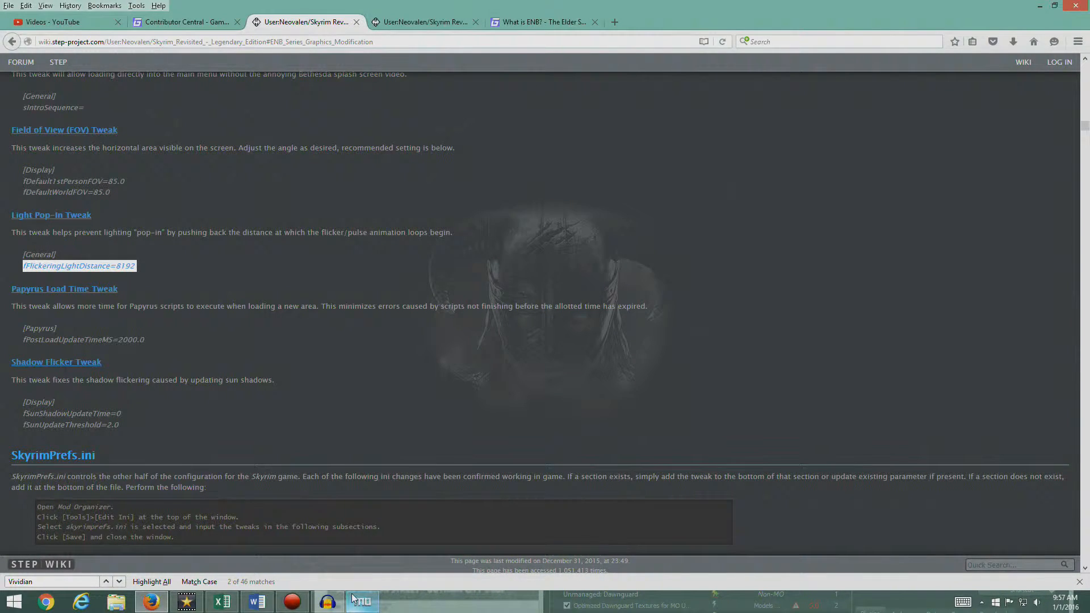
left_click(361, 602)
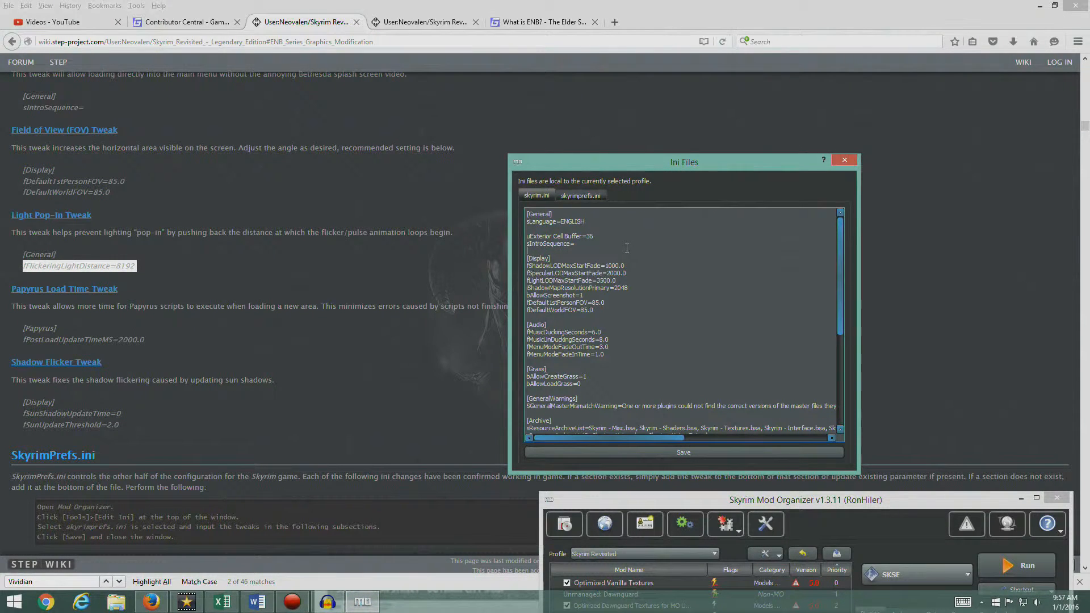
type("fFlickeringLightDistance=8192")
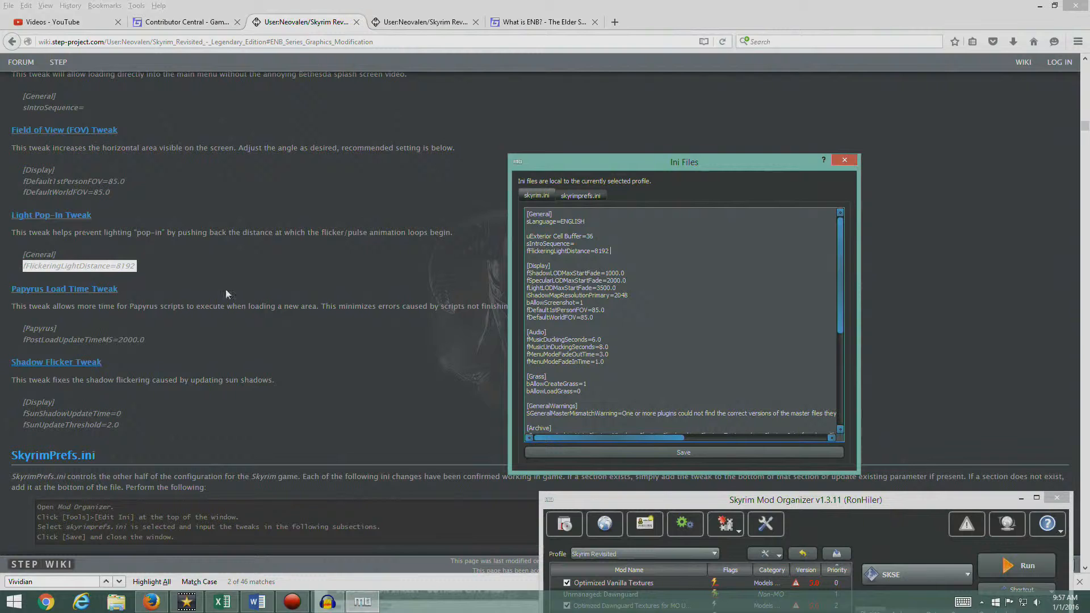
left_click(843, 160)
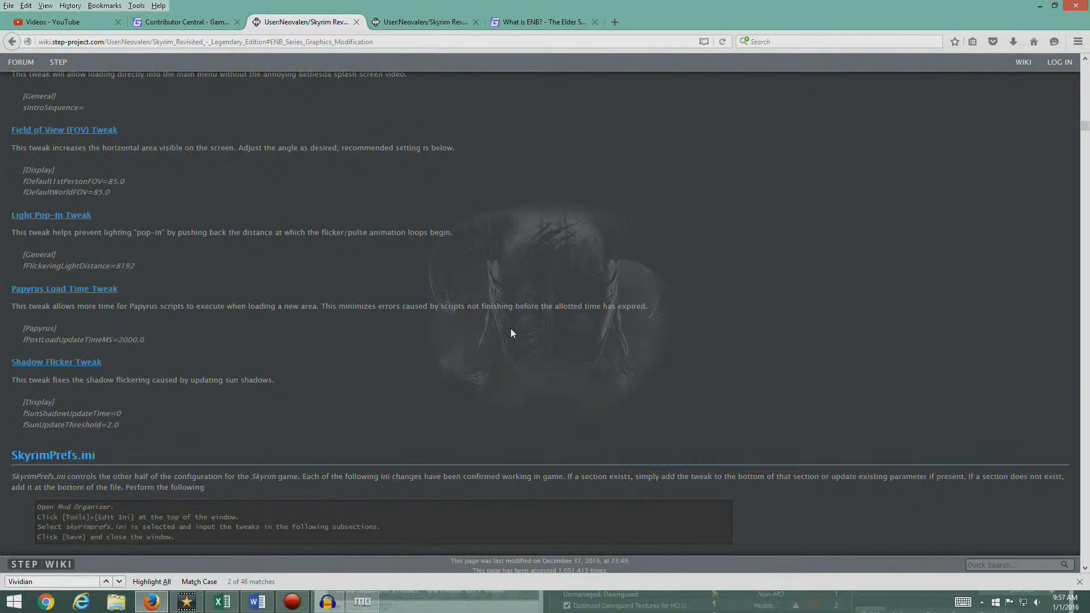
mouse_move(20, 343)
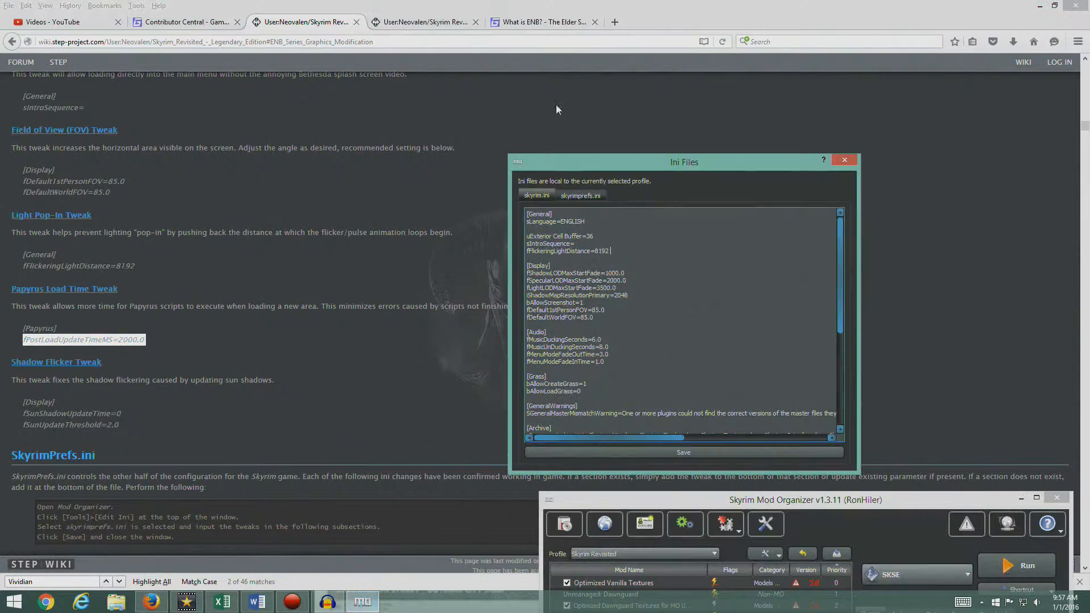
- Change fPostLoadUpdateTimeMS to 2000.0 under [Papyrus] in skyrim.ini, then return to the guide
scroll("down", 3)
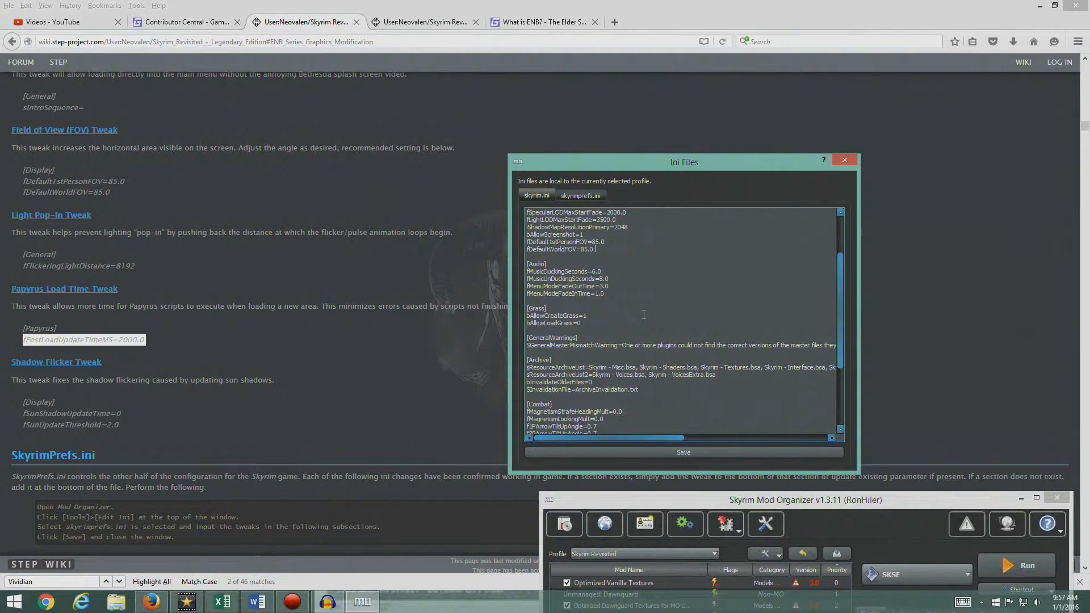
scroll("down", 3)
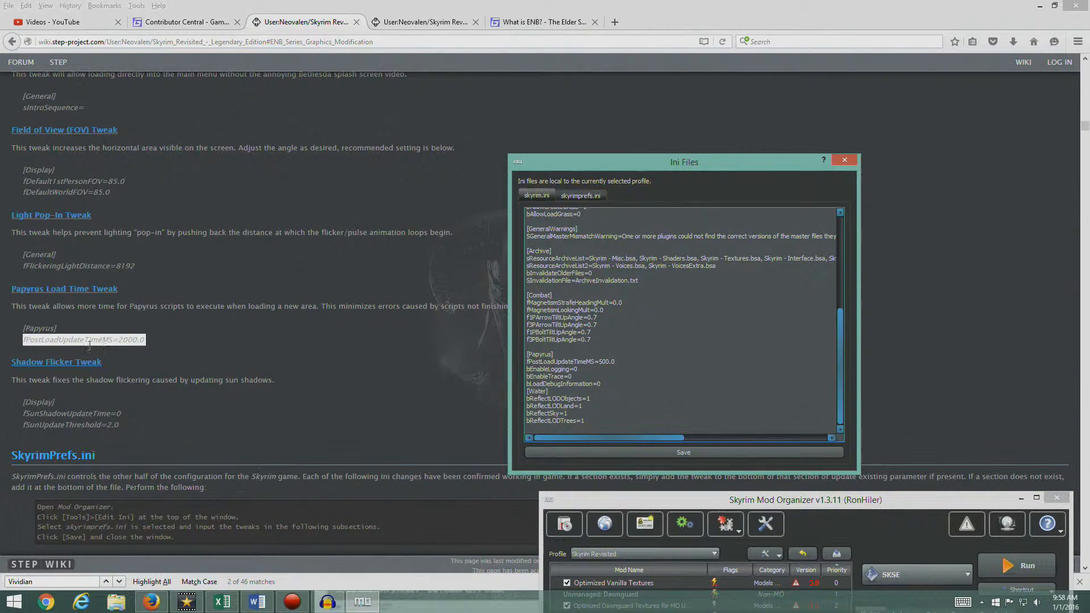
left_click(844, 160)
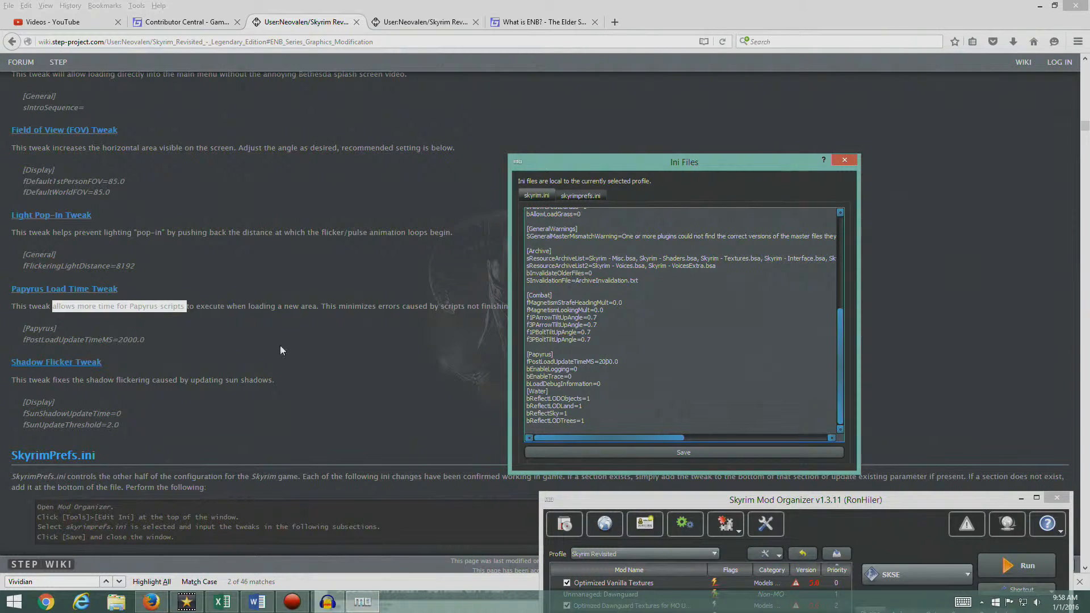
left_click(844, 161)
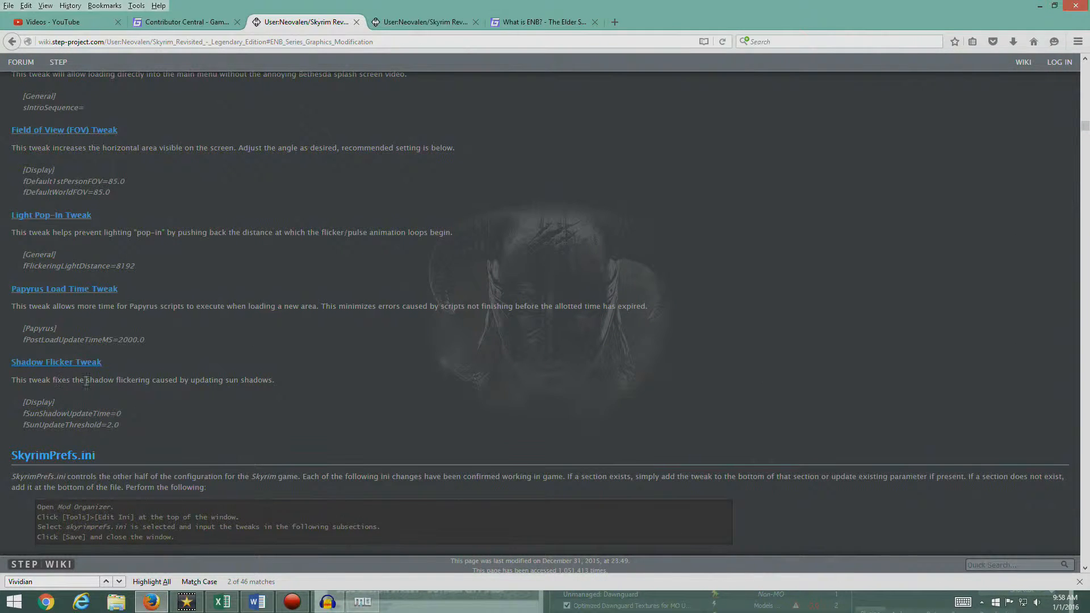
- Copy the Shadow Flicker lines fSunShadowUpdateTime=0 and fSunUpdateThreshold=2.0 into [Display] of skyrim.ini and save
scroll("down", 3)
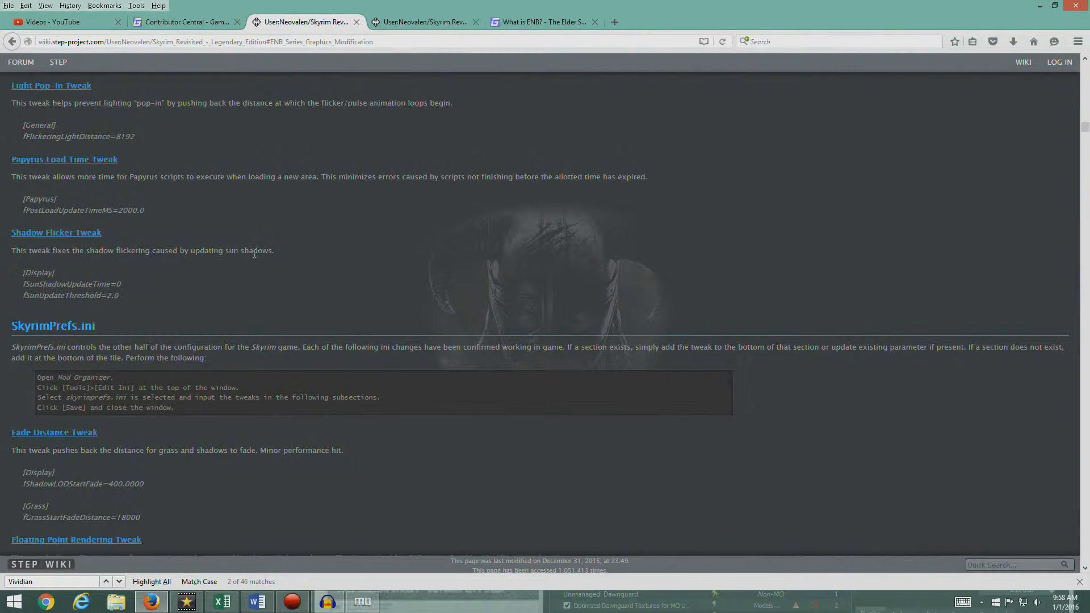
left_click(363, 602)
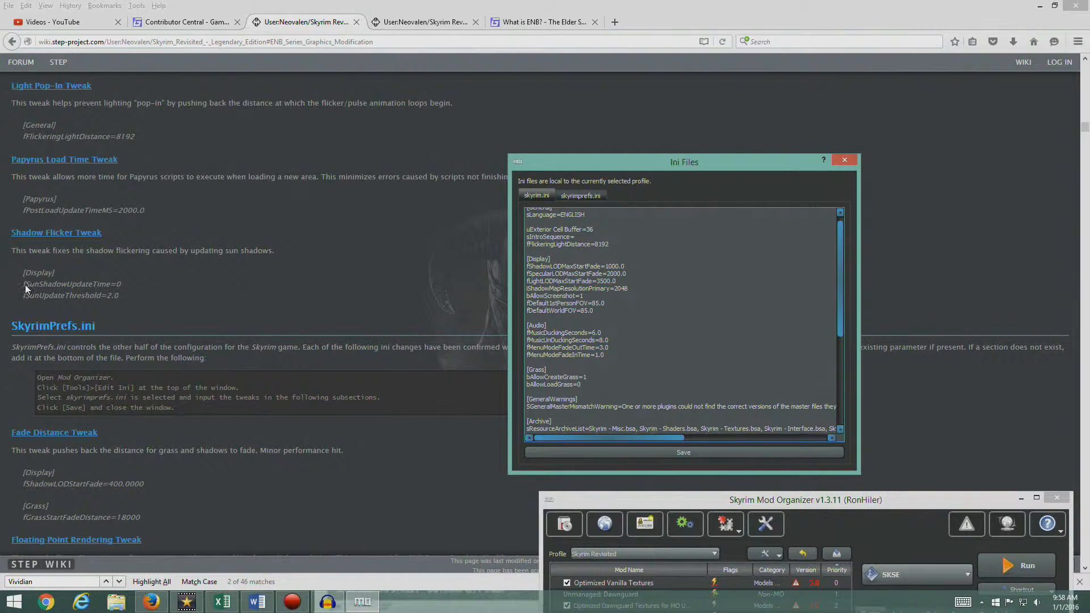
left_click_drag(23, 284, 119, 295)
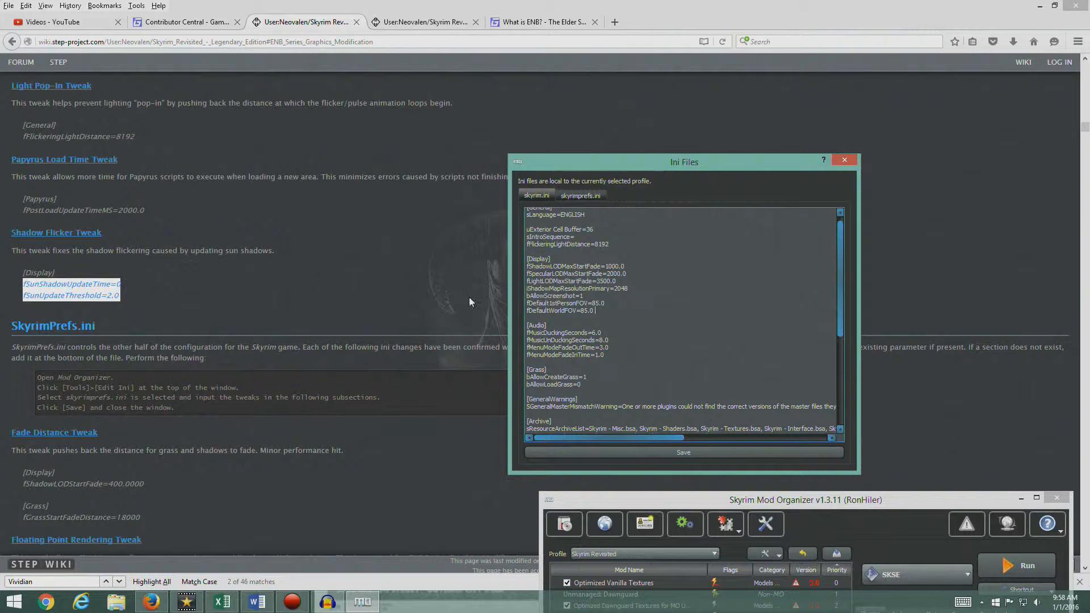
mouse_move(726, 314)
type("fPostLoadUpdateTimeMS=2000.0")
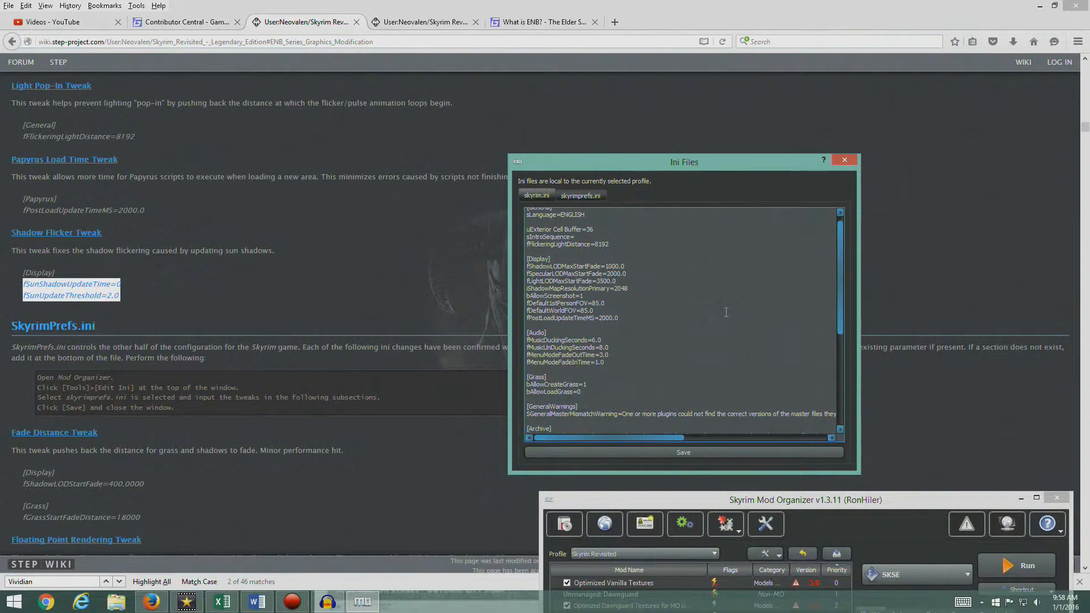
left_click(845, 160)
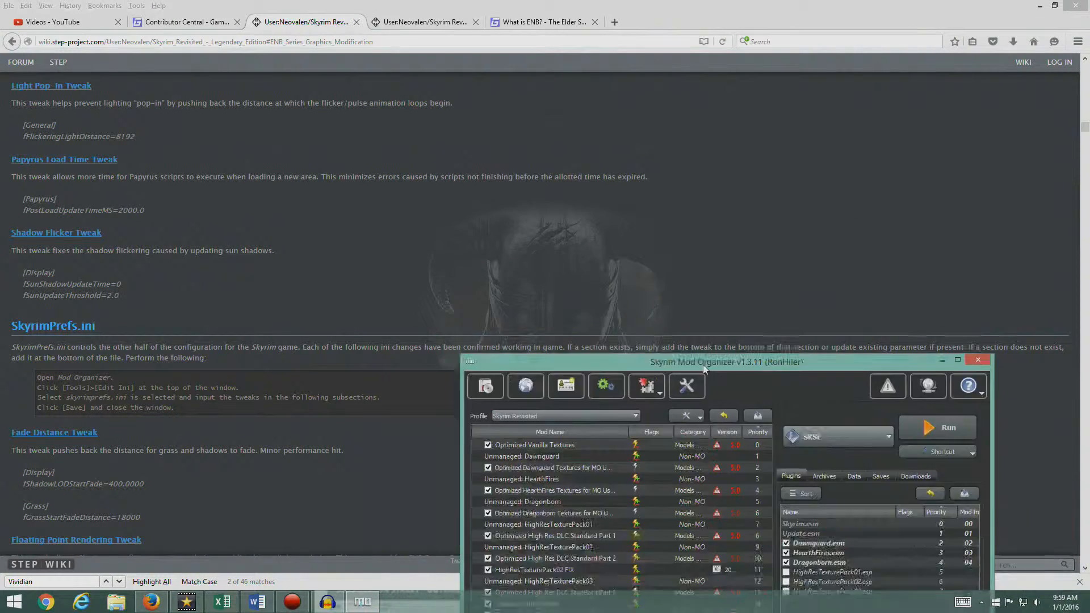
left_click(535, 129)
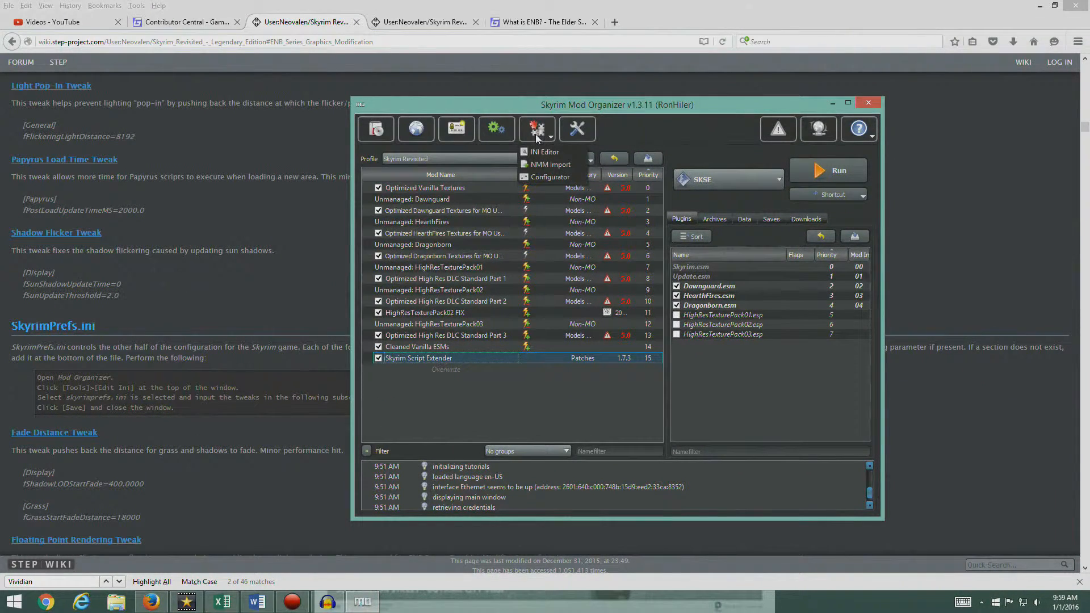
left_click(544, 151)
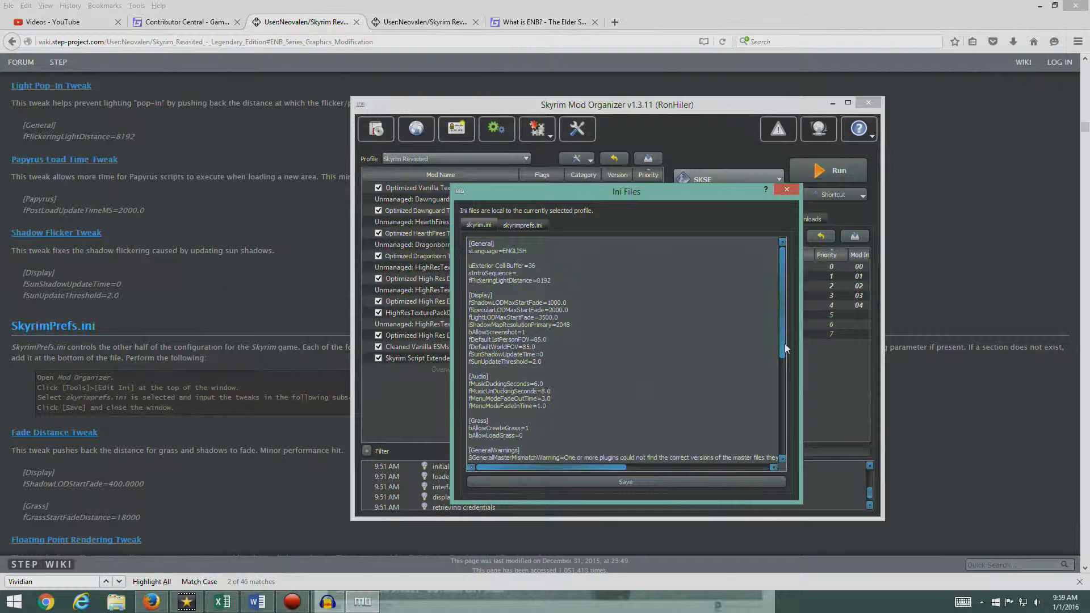
scroll("down", 3)
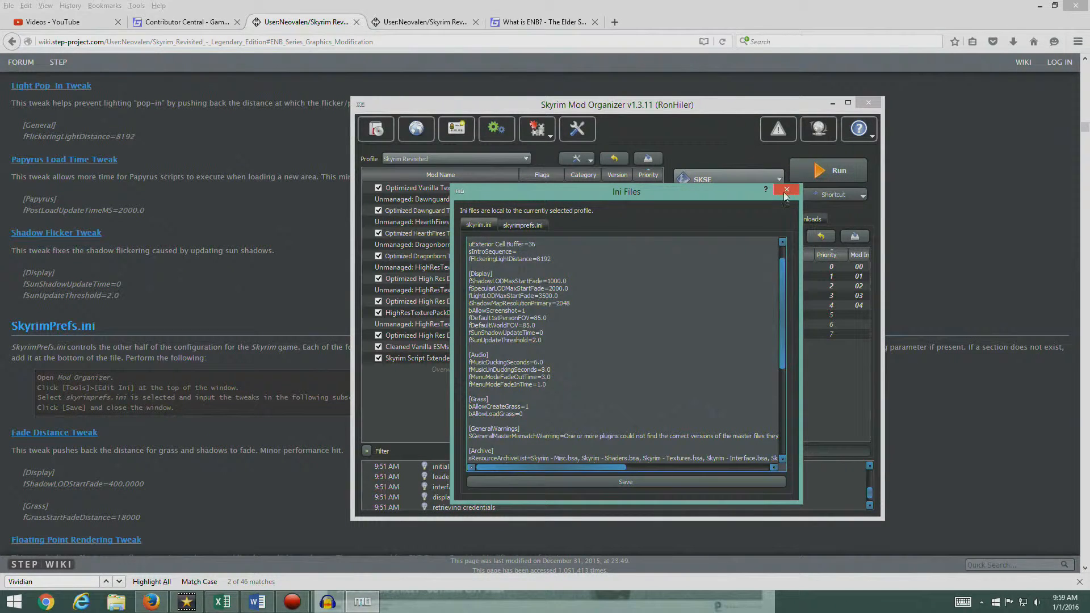
left_click(786, 190)
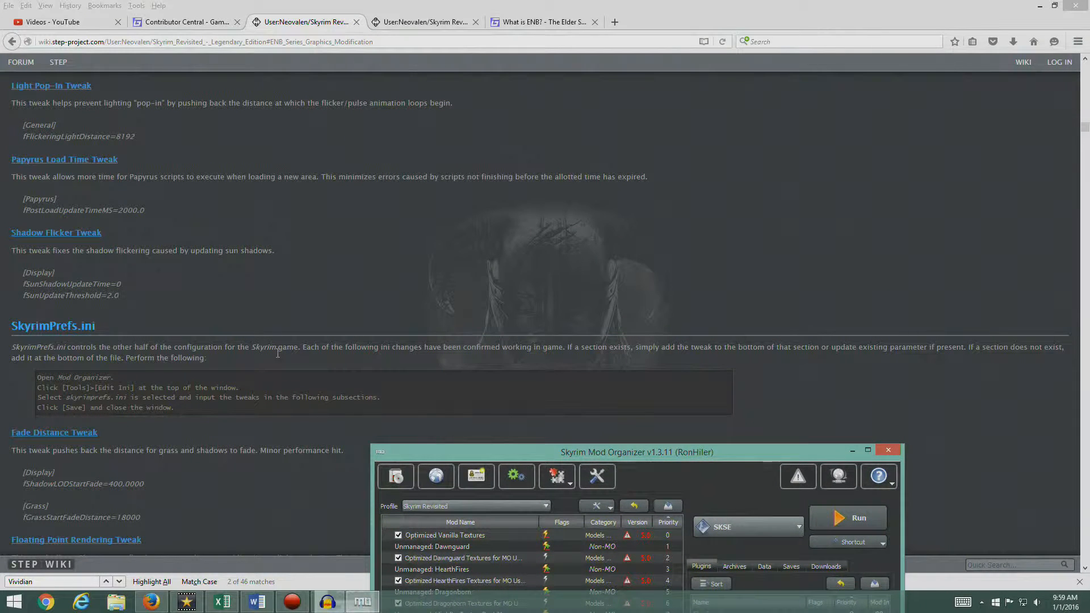
mouse_move(692, 364)
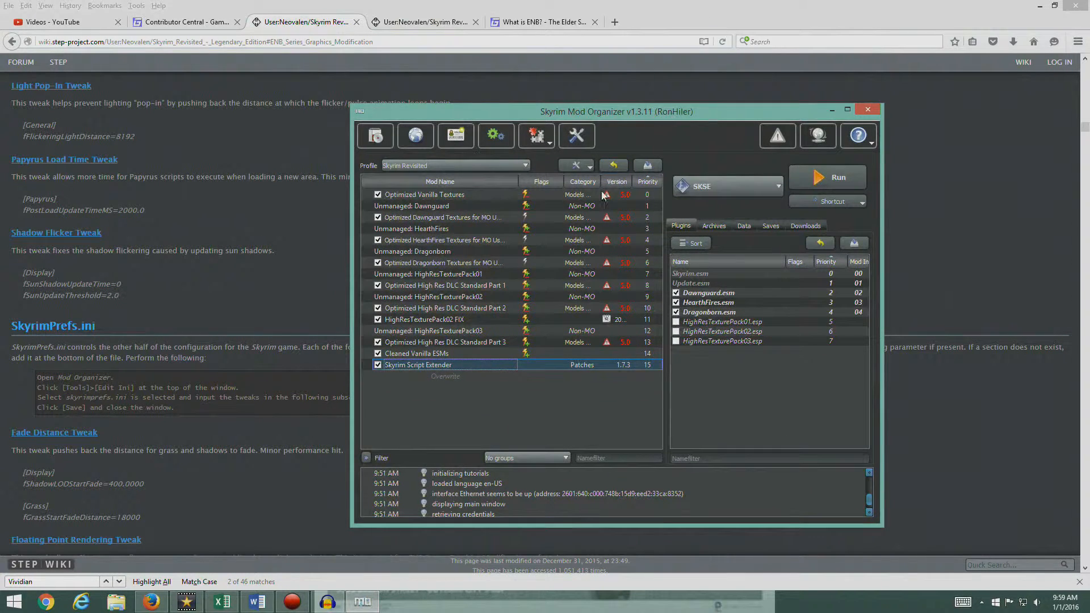
left_click(535, 136)
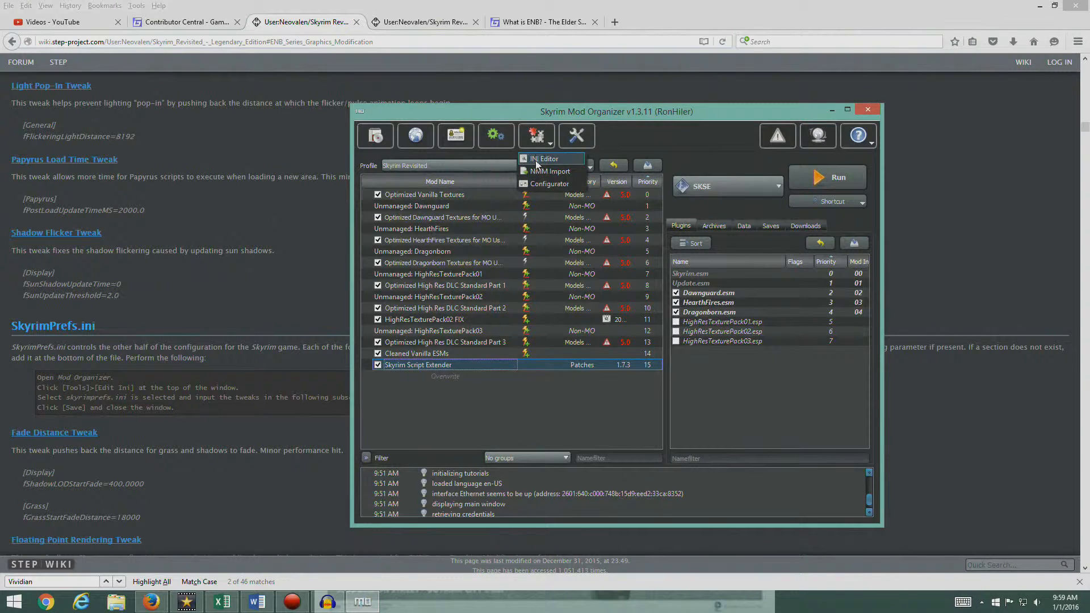
- Bring up the Ini Files editor on skyrimprefs.ini beside the guide, moving the main Mod Organizer window aside
left_click(547, 159)
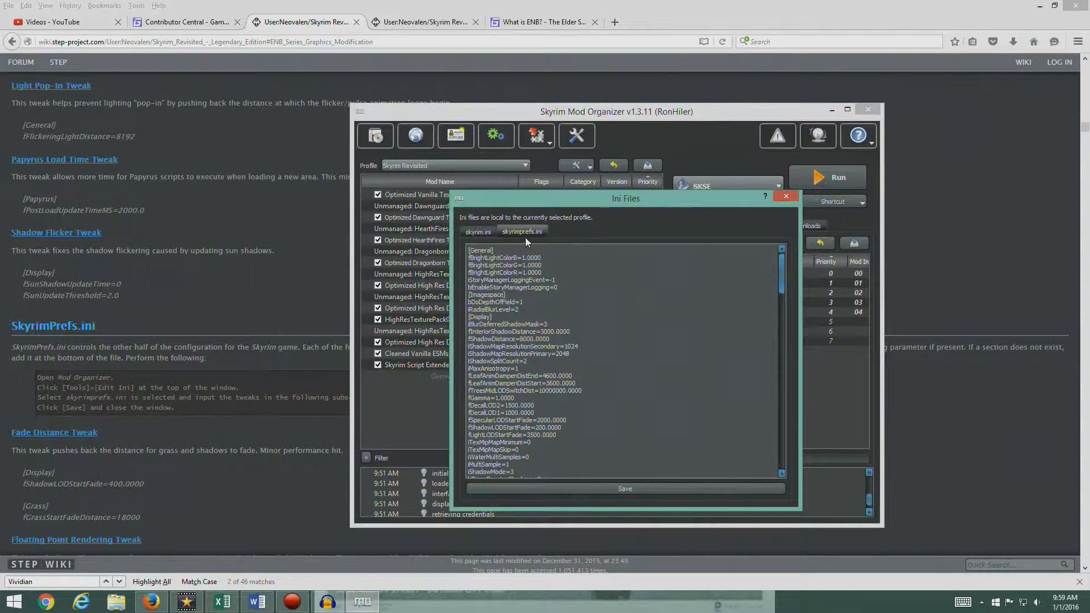
mouse_move(664, 212)
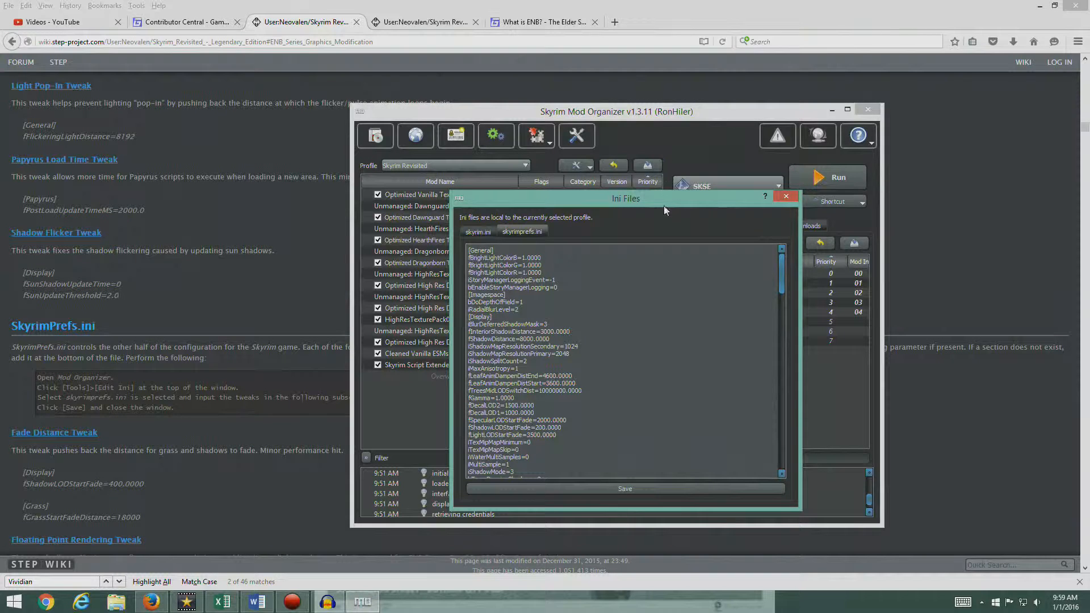
left_click_drag(615, 111, 803, 540)
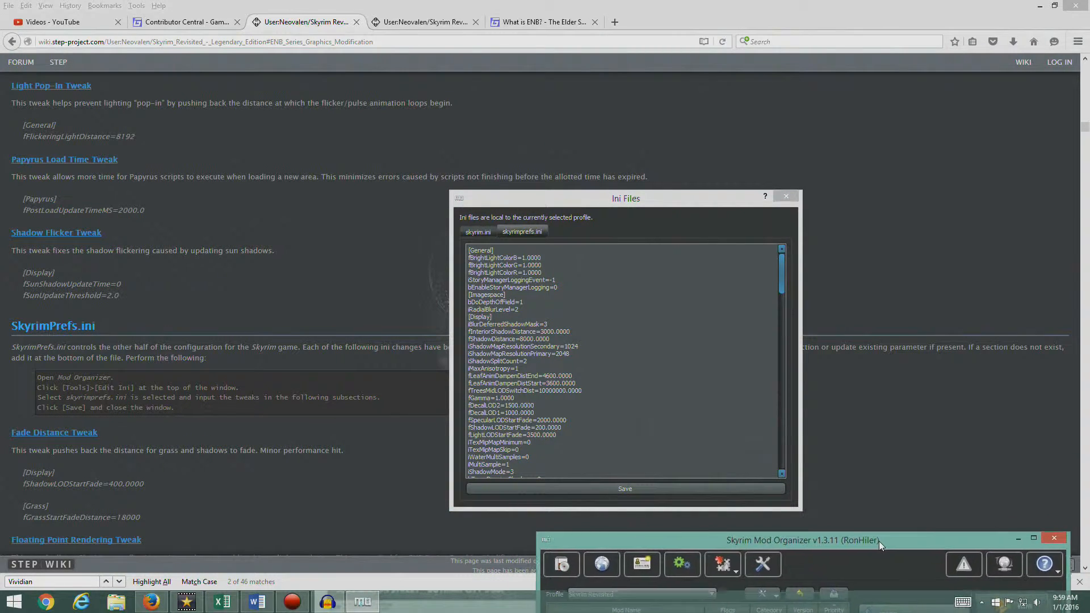
left_click_drag(625, 197, 890, 61)
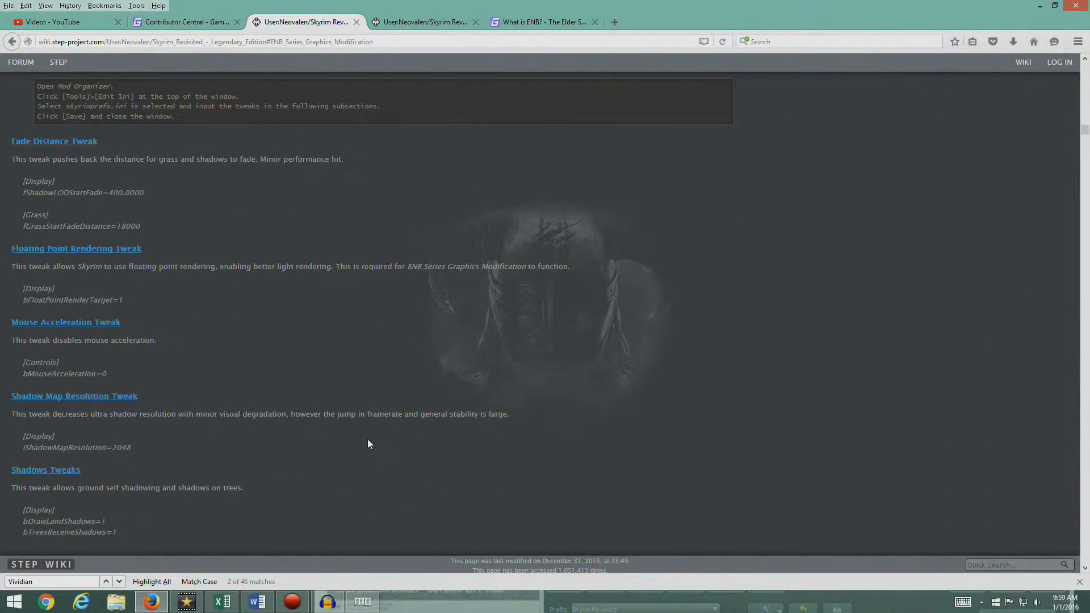
scroll("down", 3)
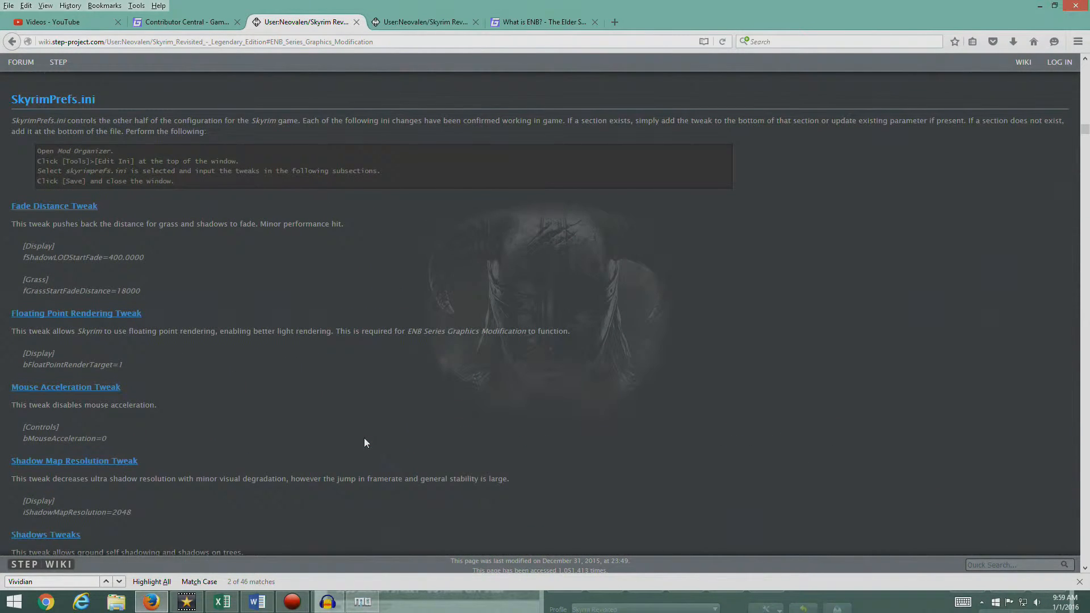
scroll("down", 3)
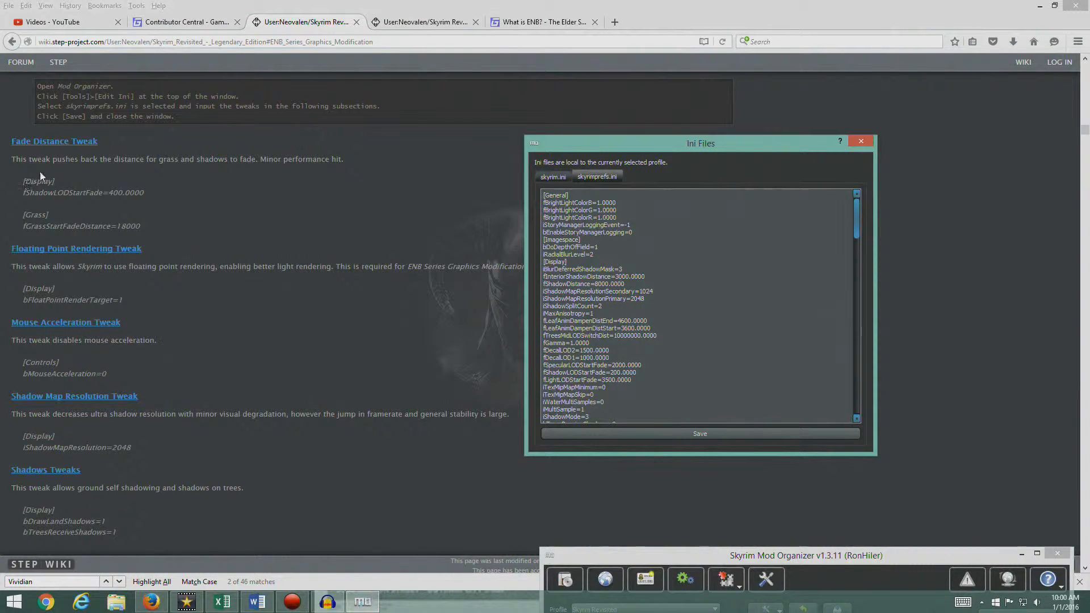
mouse_move(244, 172)
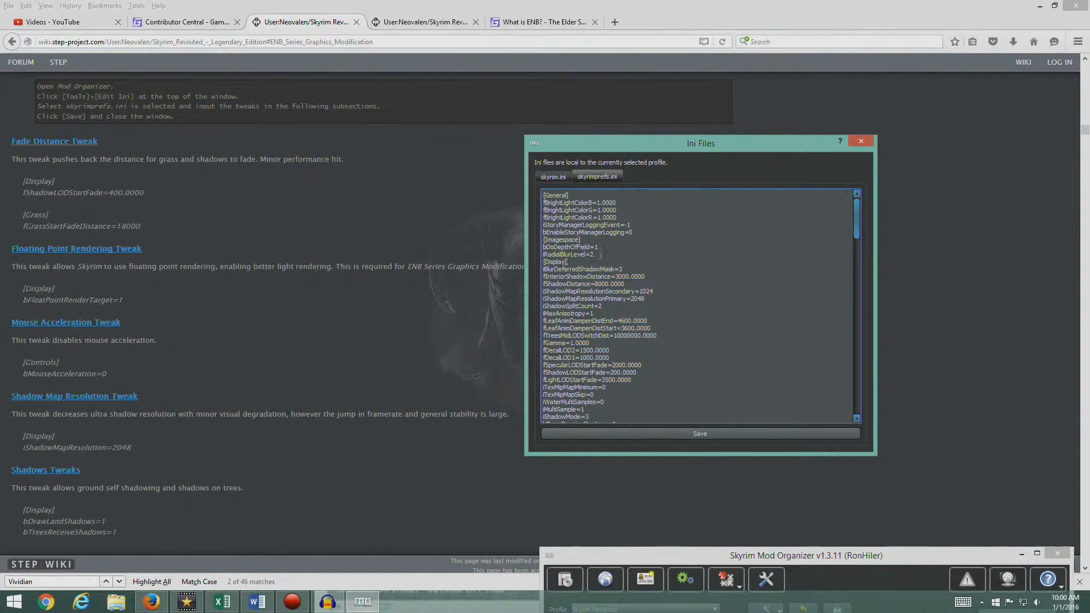
scroll("down", 3)
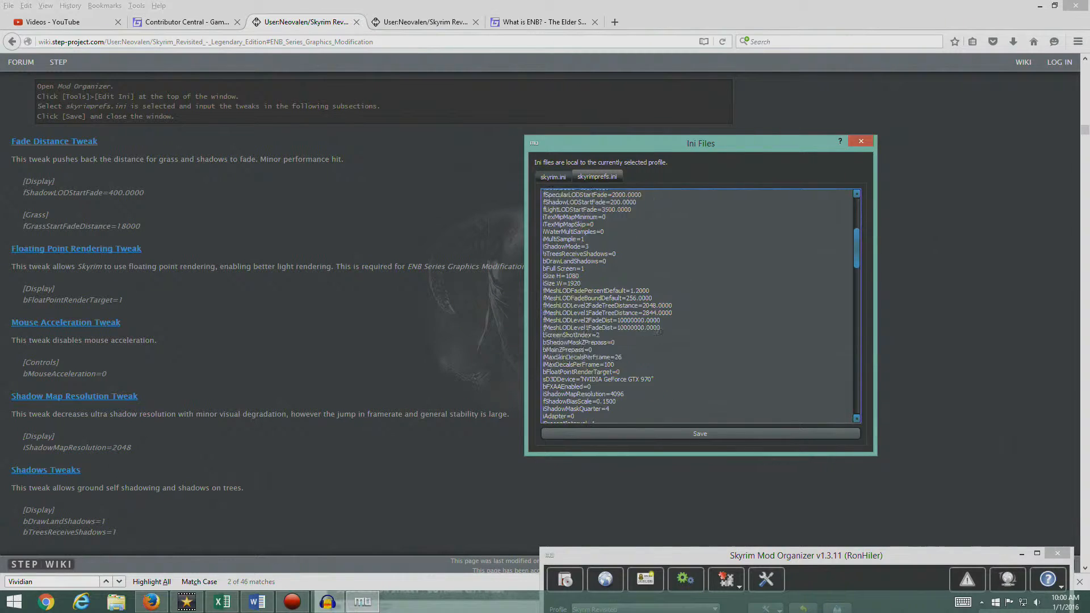
scroll("down", 3)
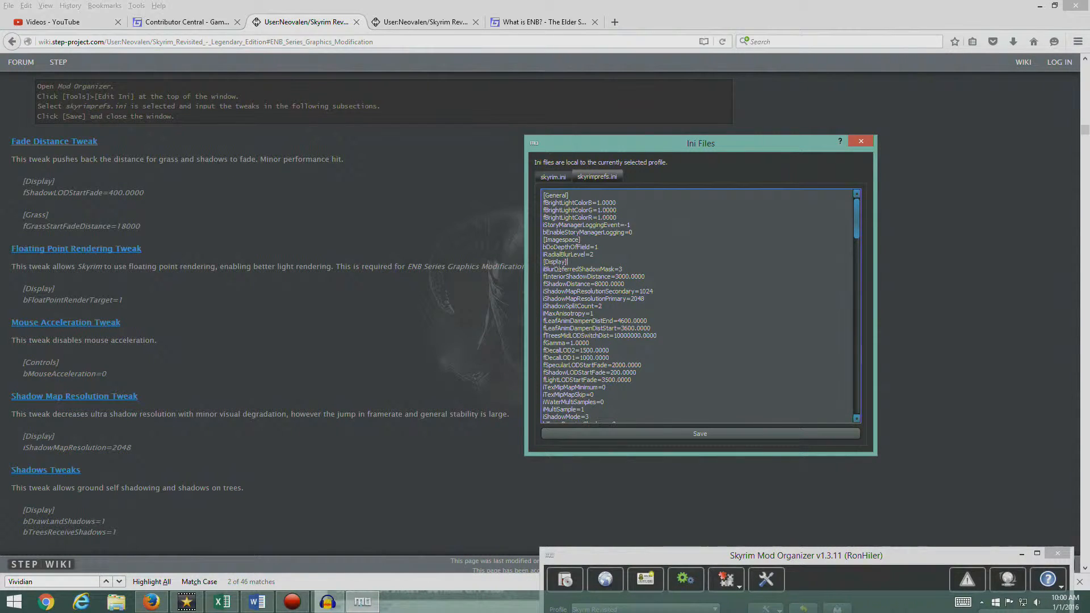
double_click(573, 372)
type("4")
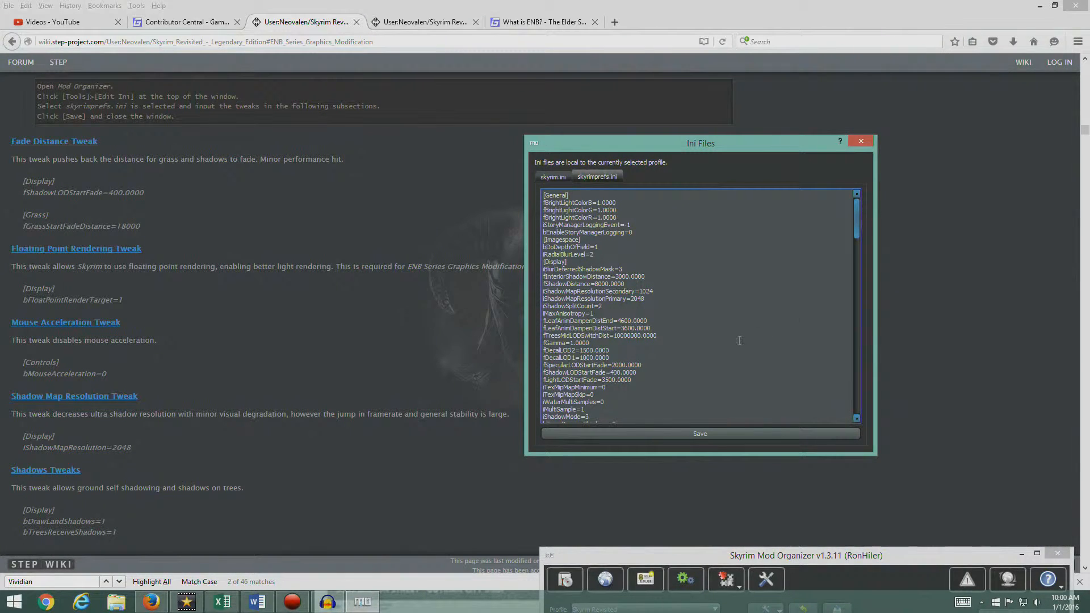
scroll("down", 3)
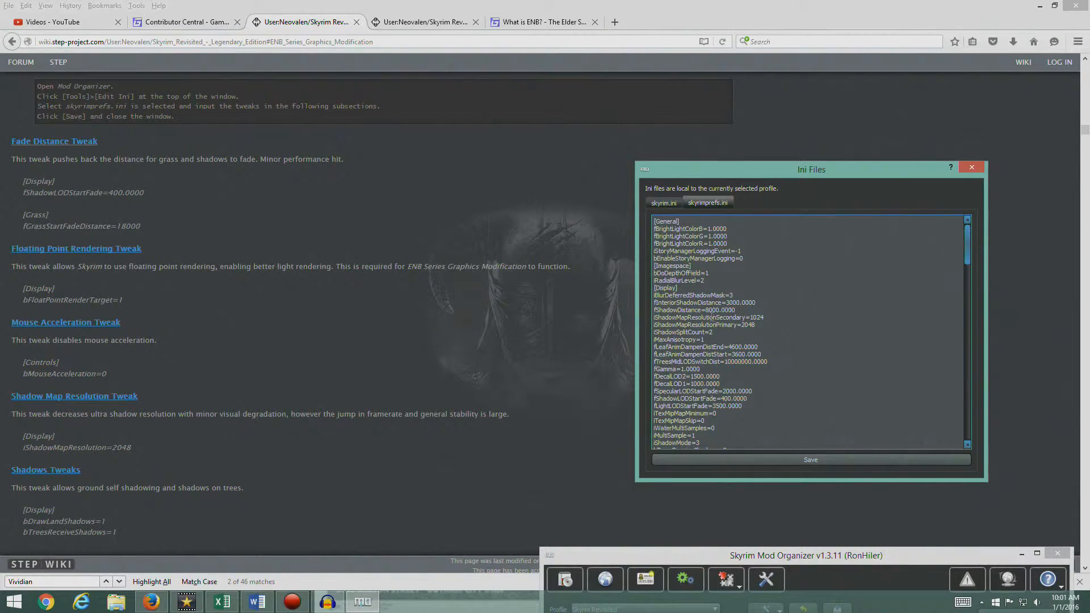
- Search skyrimprefs.ini for an existing bFloatPointRenderTarget entry
scroll("down", 3)
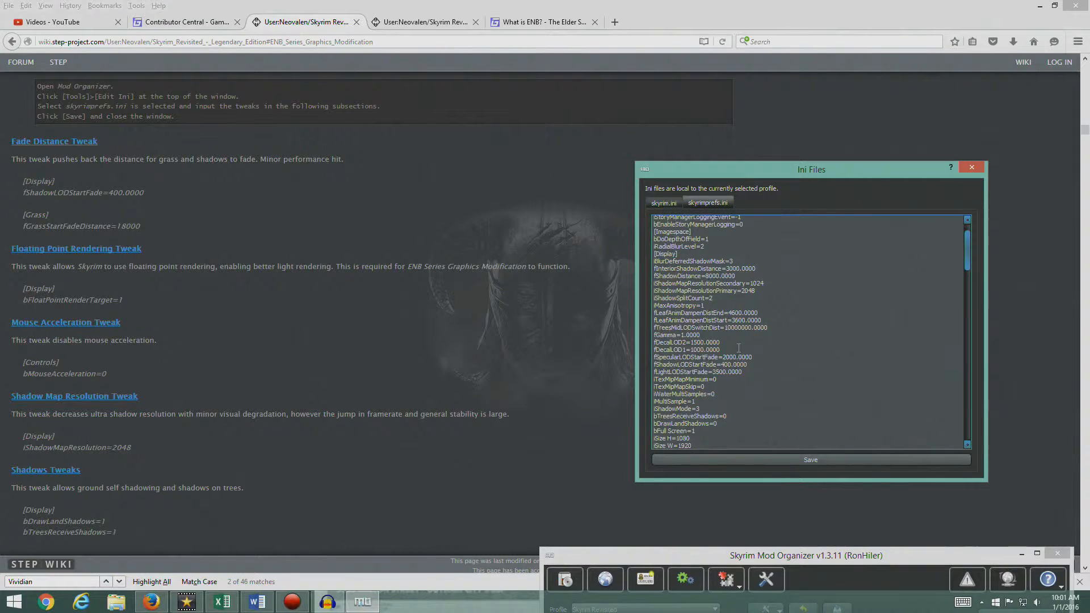
scroll("down", 3)
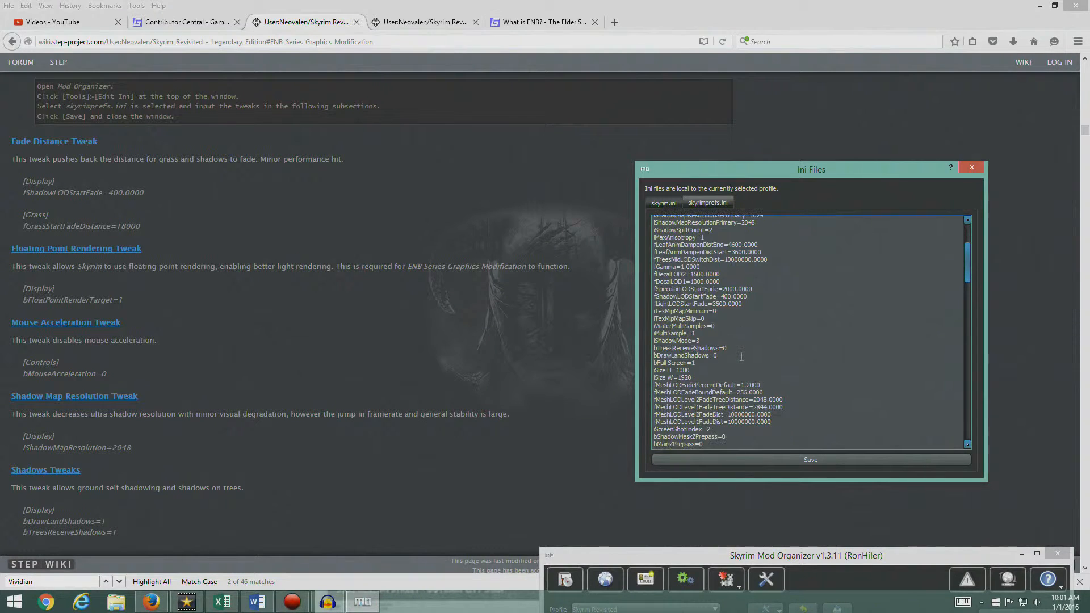
scroll("down", 3)
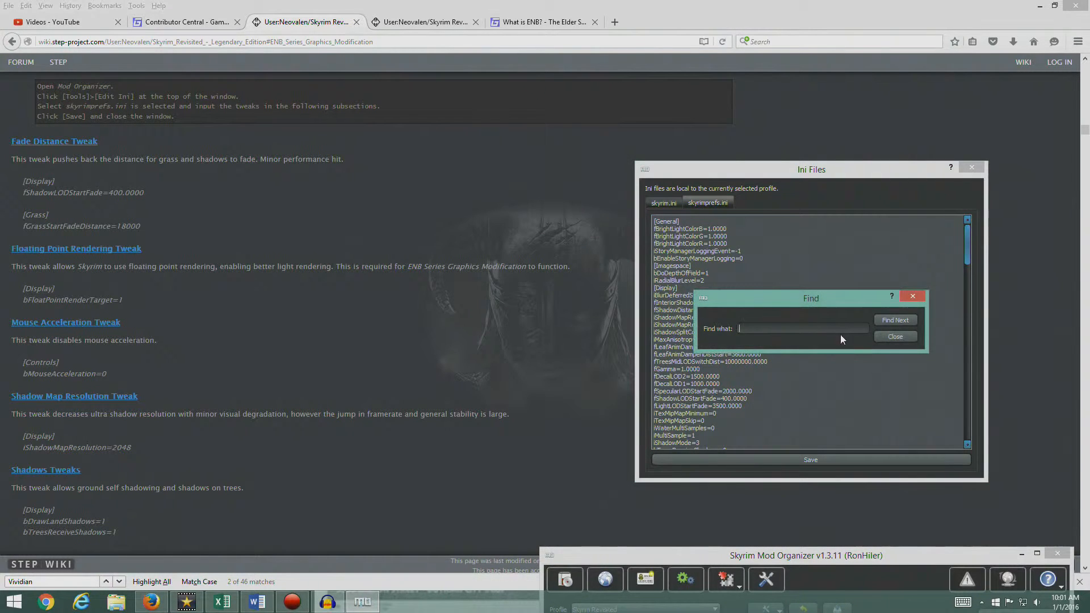
type("bFloatPointRenderTarget")
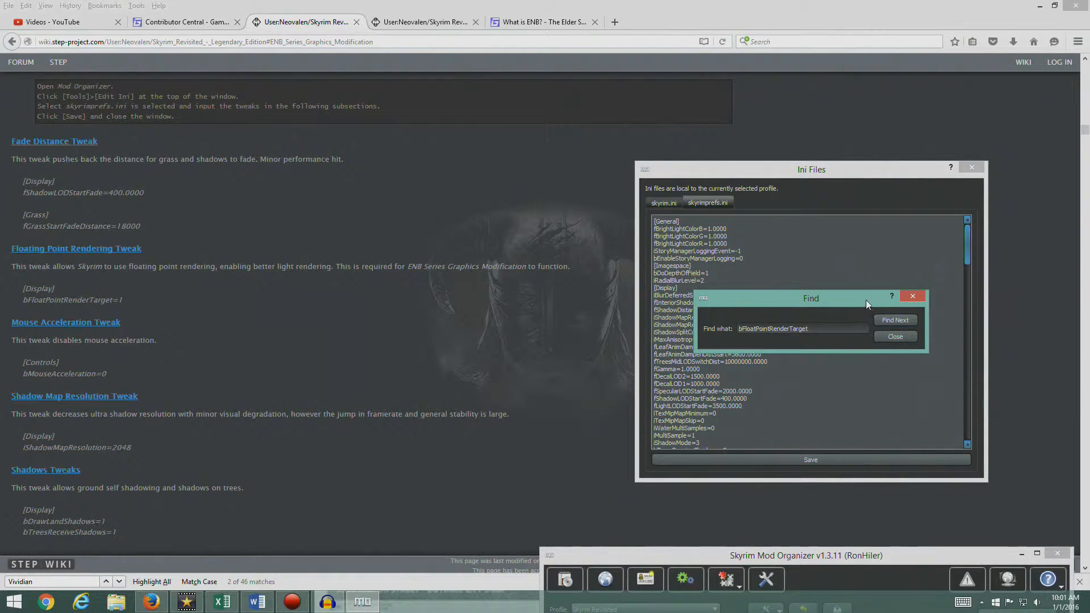
left_click(896, 337)
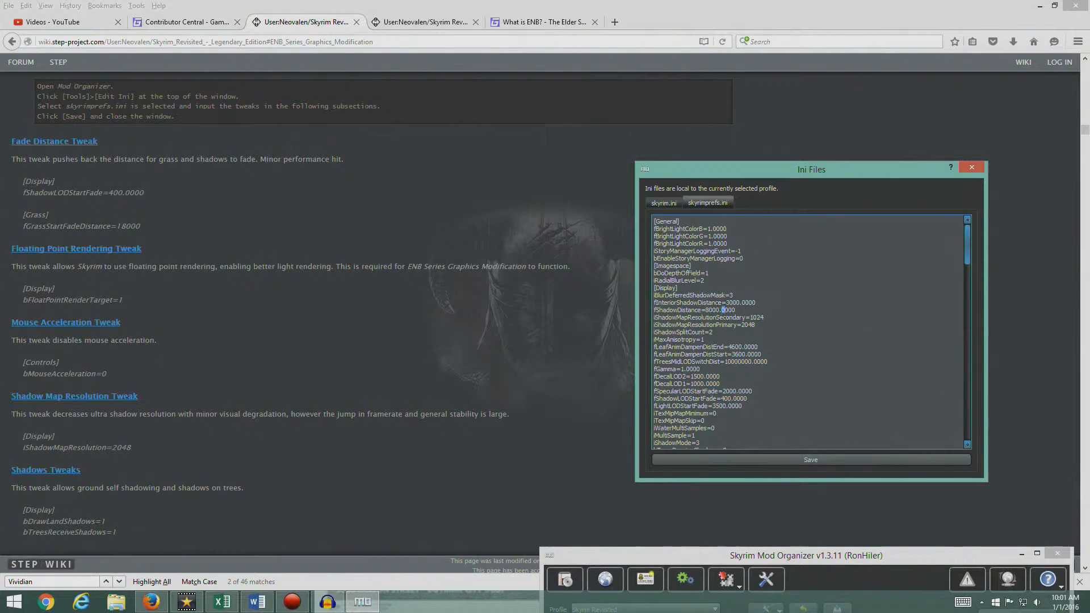
- Add bFloatPointRenderTarget=1 at the end of the [Display] section, before [Grass]
scroll("down", 3)
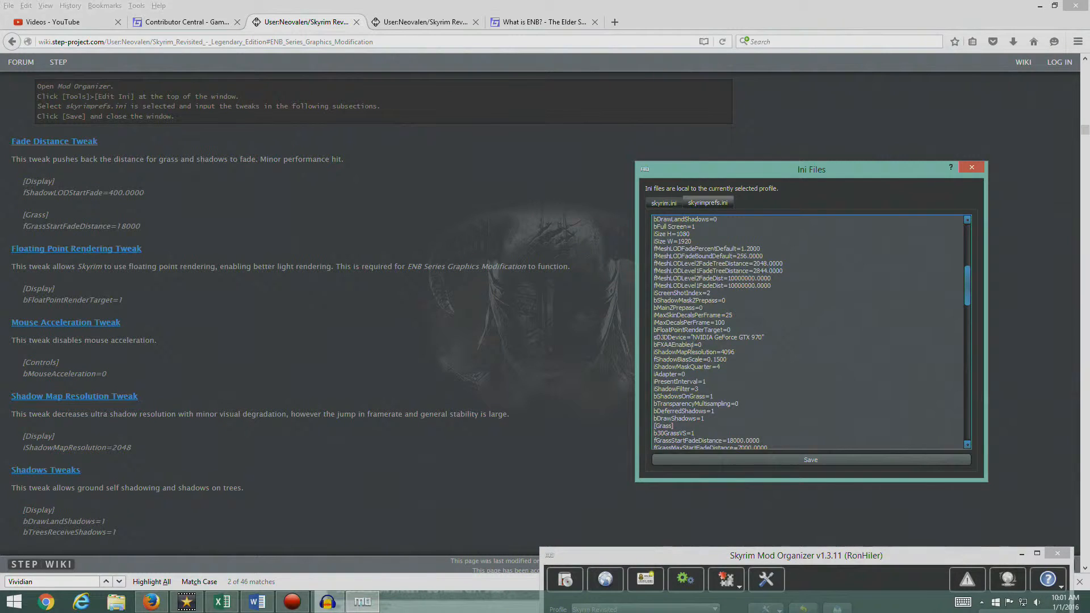
scroll("down", 3)
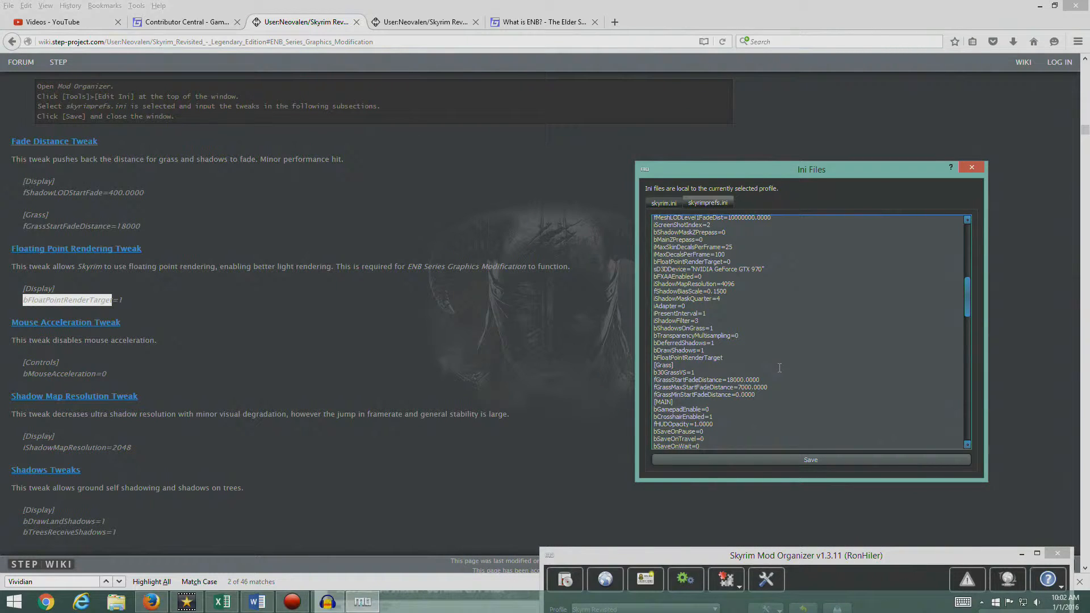
type("=1")
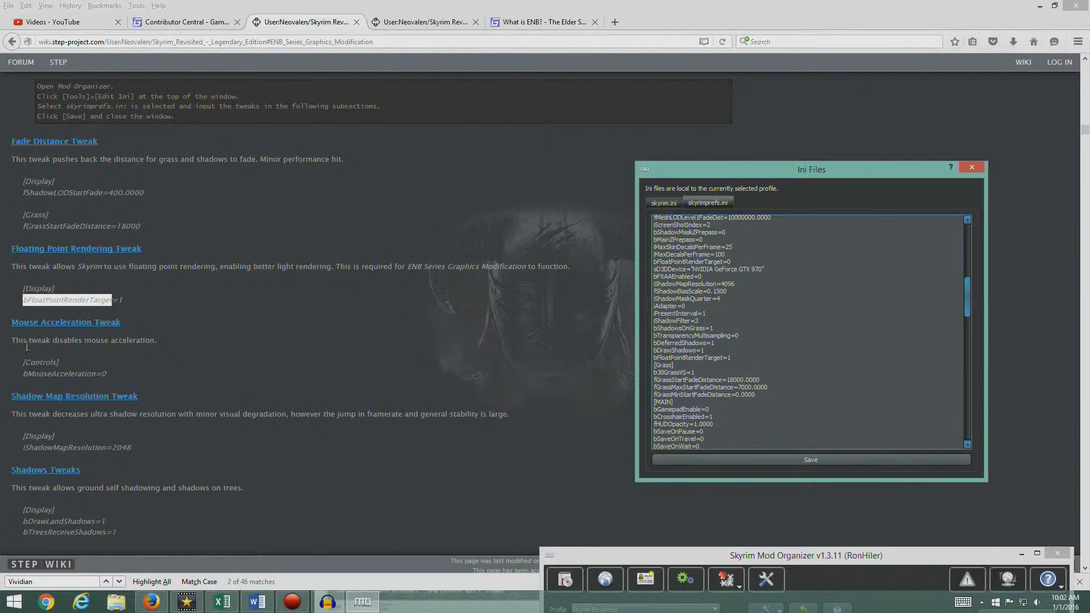
scroll("down", 3)
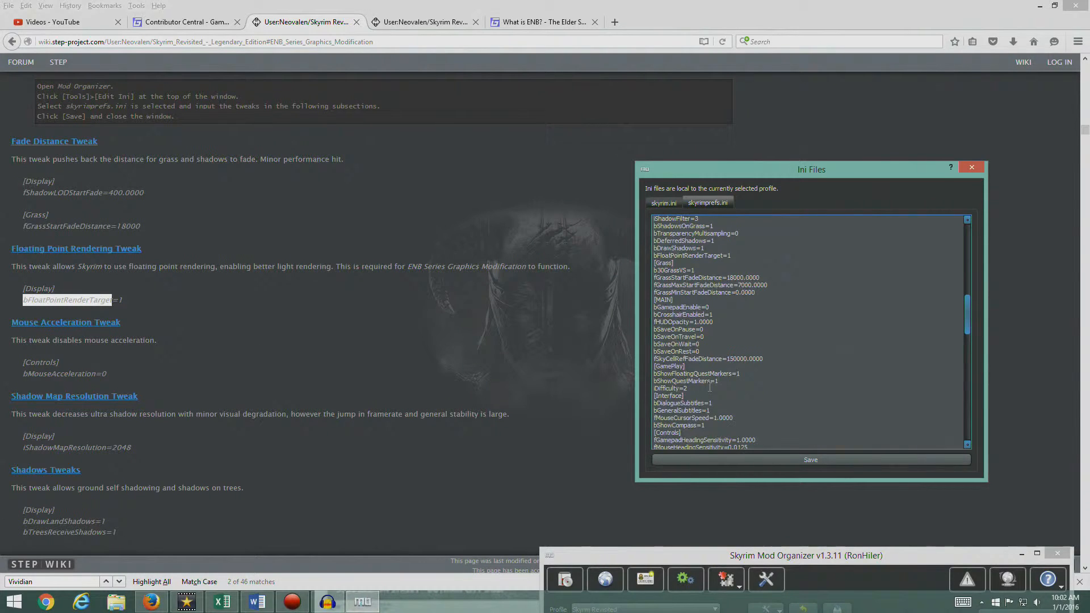
scroll("down", 3)
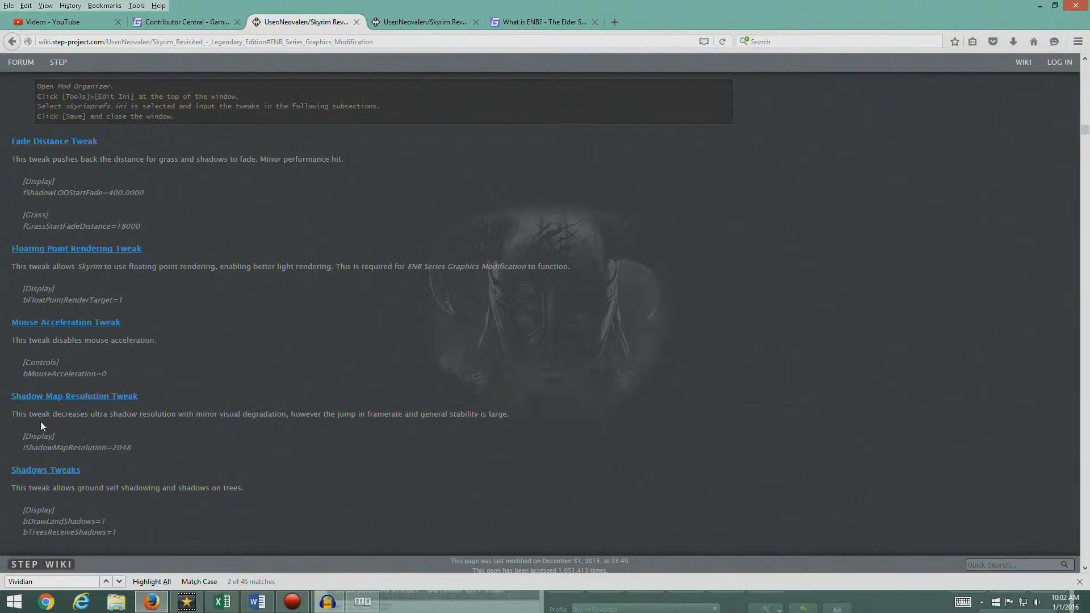
mouse_move(268, 428)
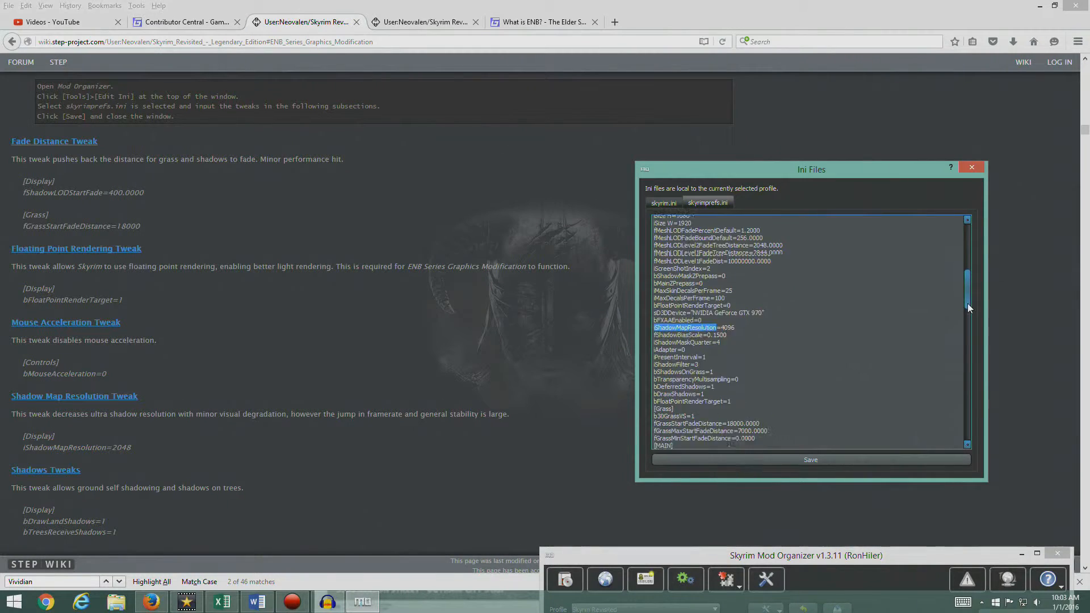
- Change iShadowMapResolution from 4096 to 2048 in skyrimprefs.ini
scroll("down", 3)
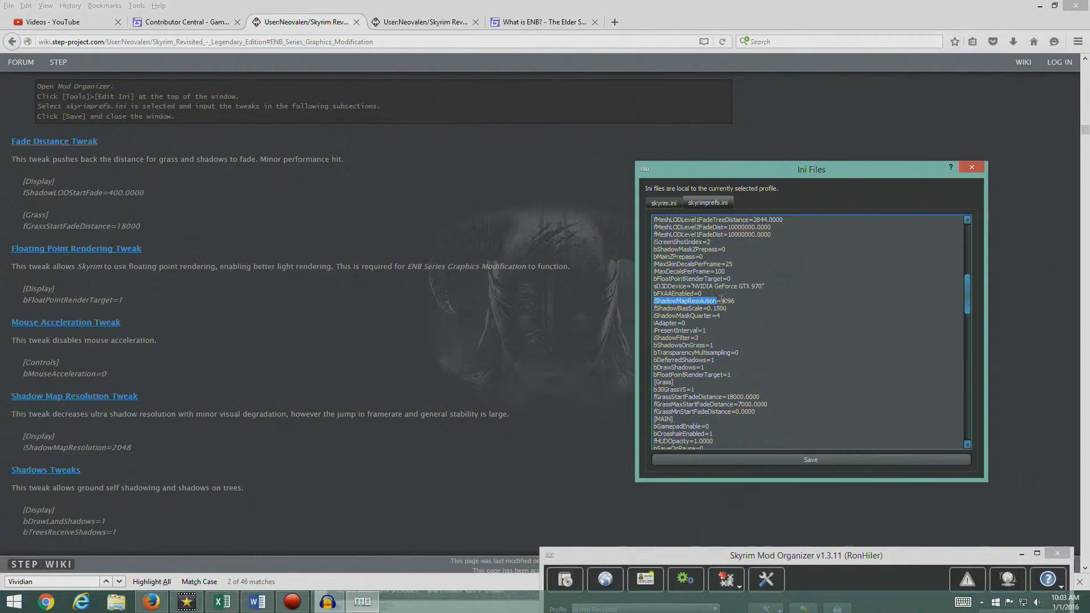
type("20")
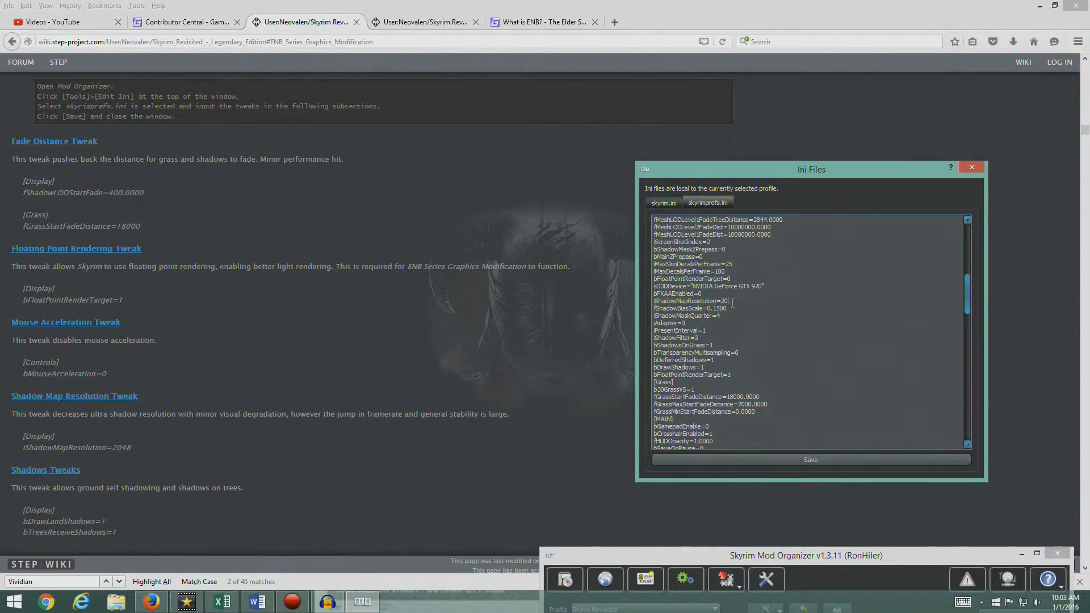
type("48")
type("iShadowMapResolution")
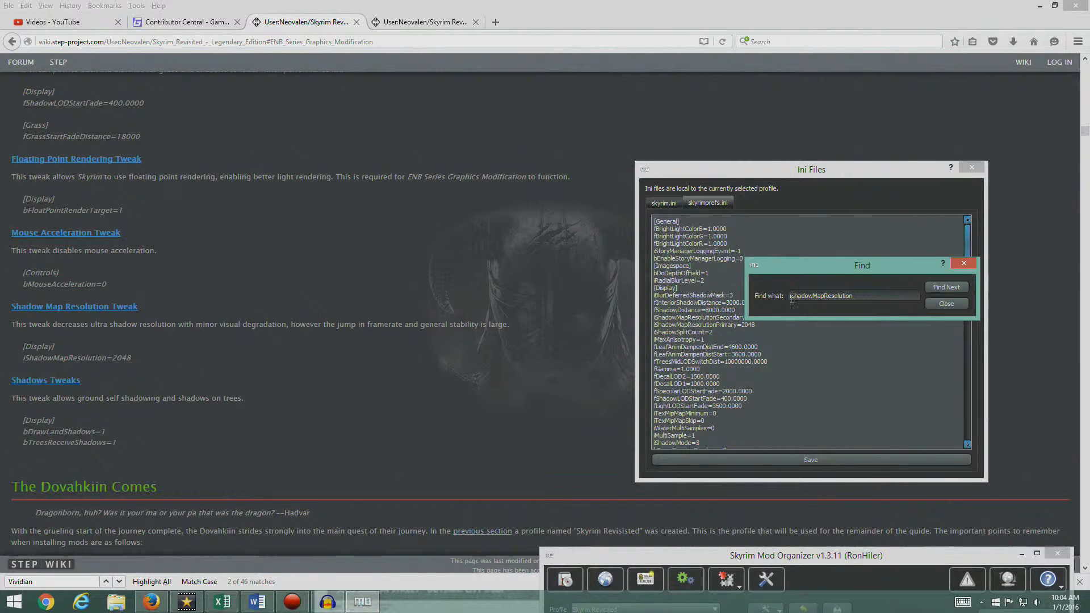
- Find the bDrawLandShadows setting in skyrimprefs.ini, then dismiss the search
type("b")
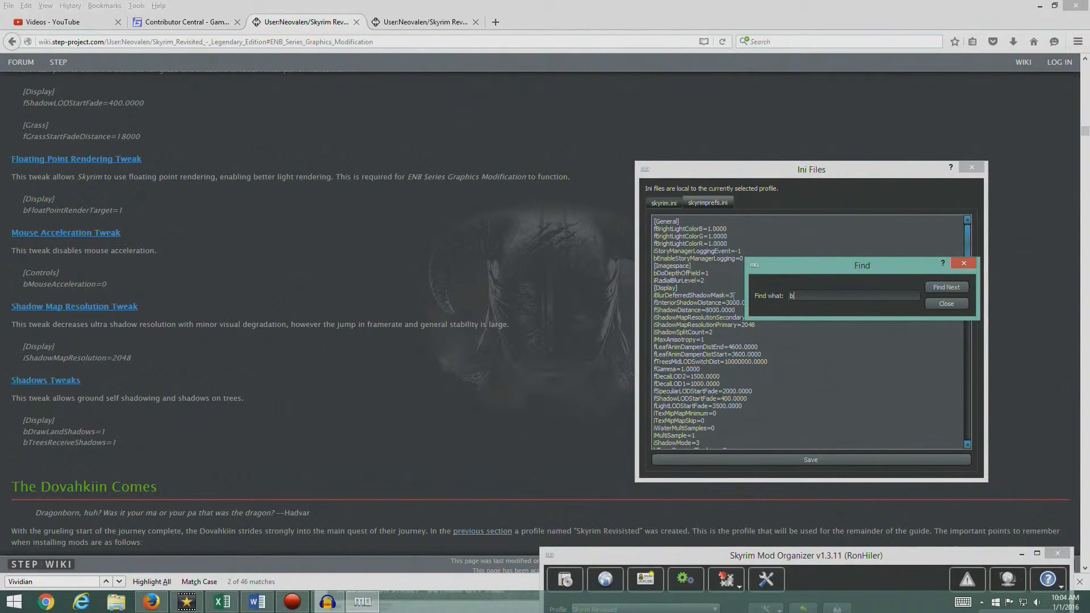
type("Draw")
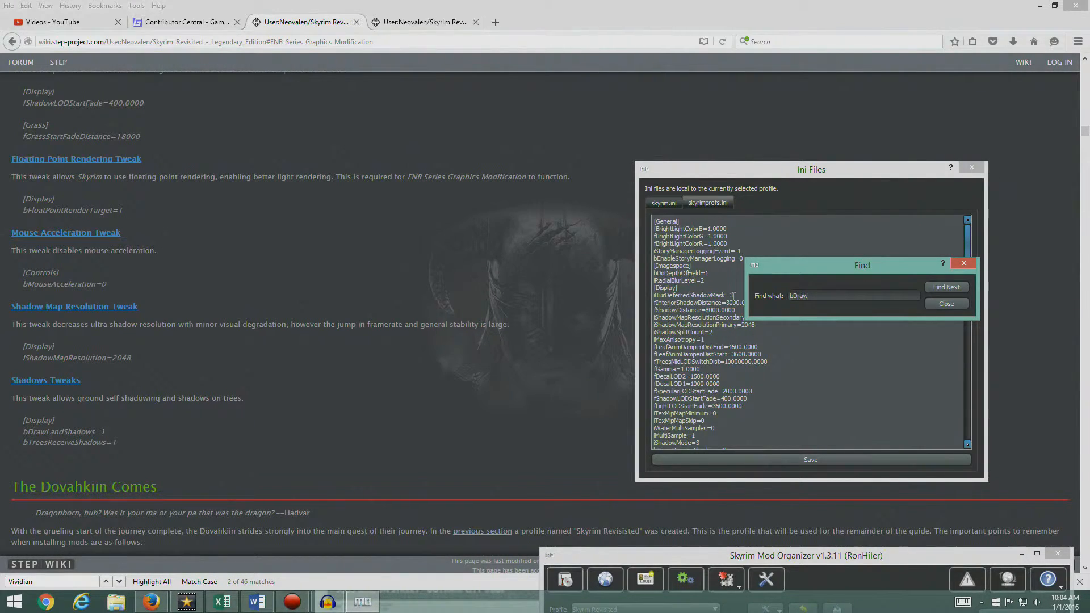
type("LandShadows")
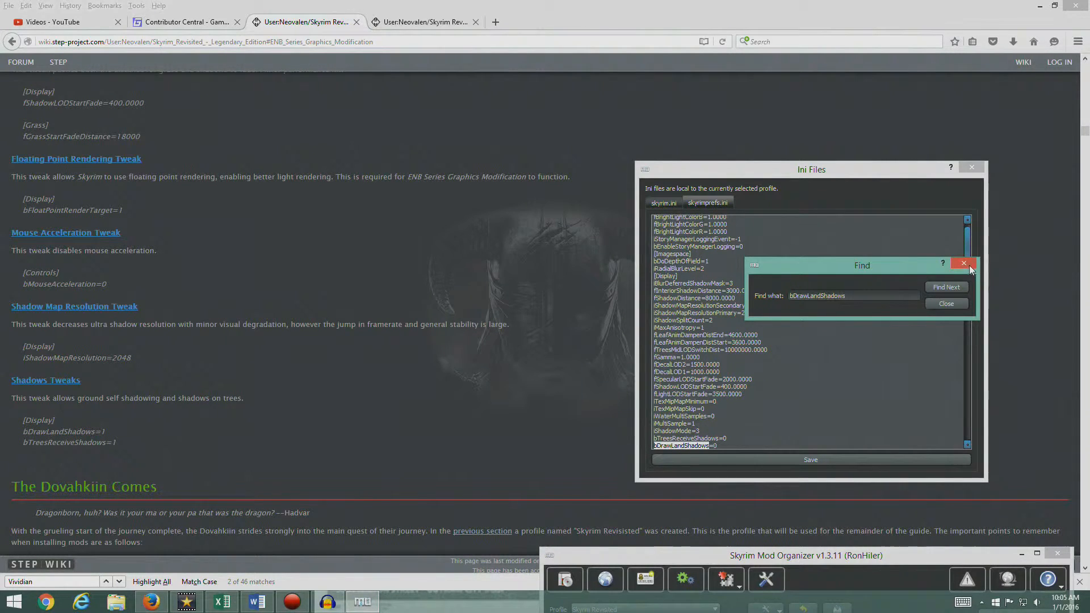
left_click(964, 265)
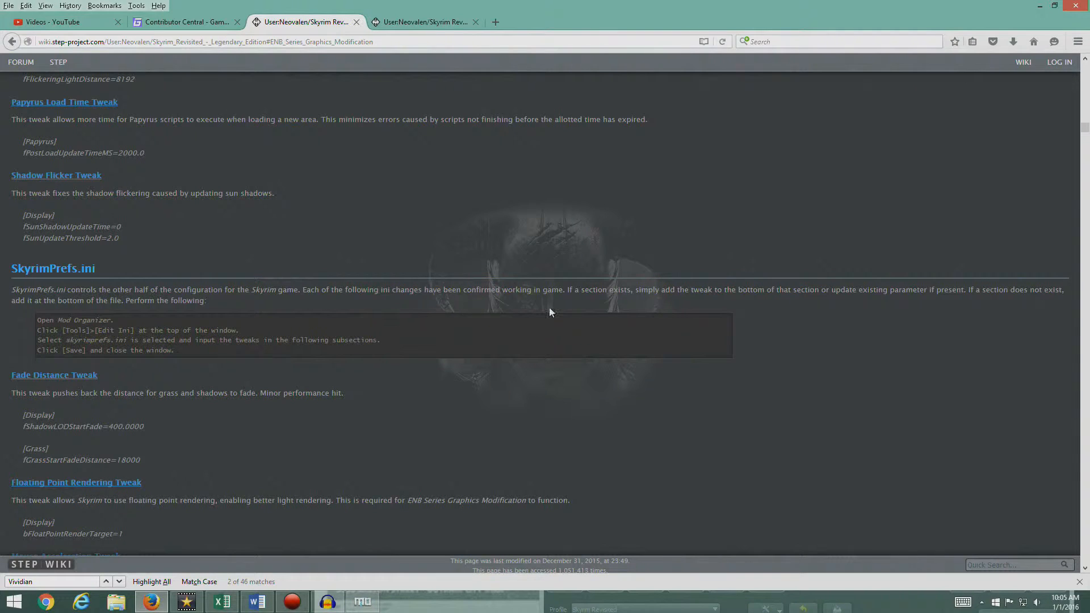
mouse_move(614, 308)
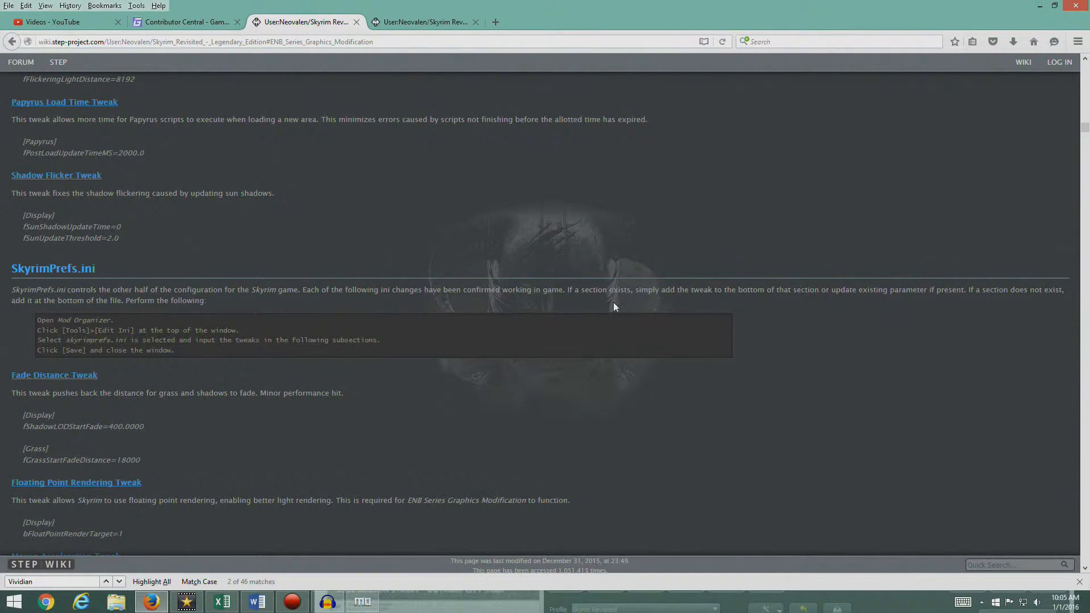
mouse_move(875, 303)
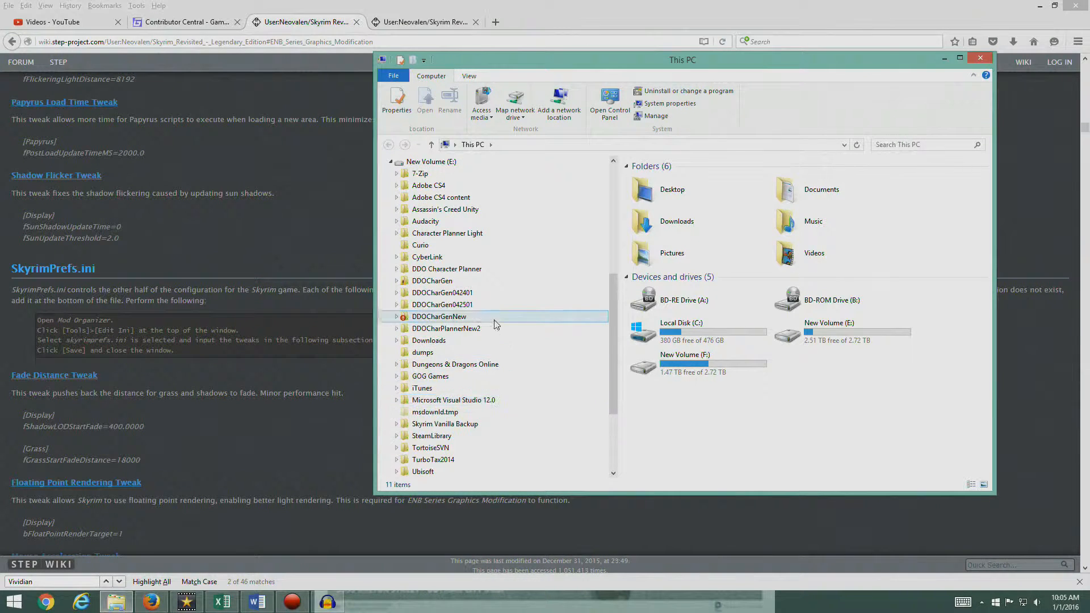
- Browse into the Skyrim game folder under SteamLibrary and close the SkyrimPrefs.ini Notepad window
scroll("down", 3)
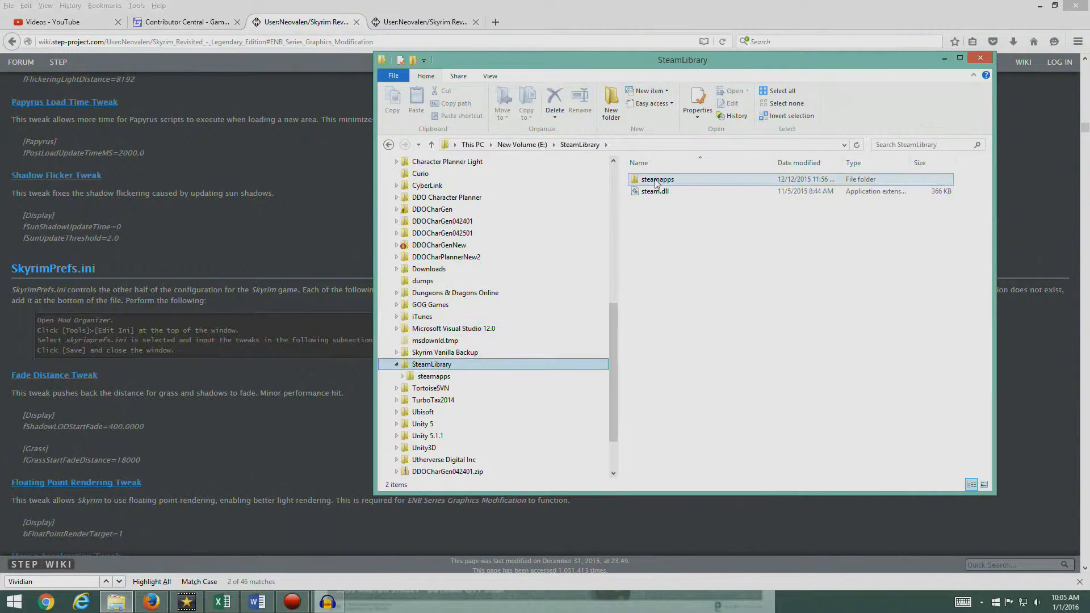
double_click(657, 180)
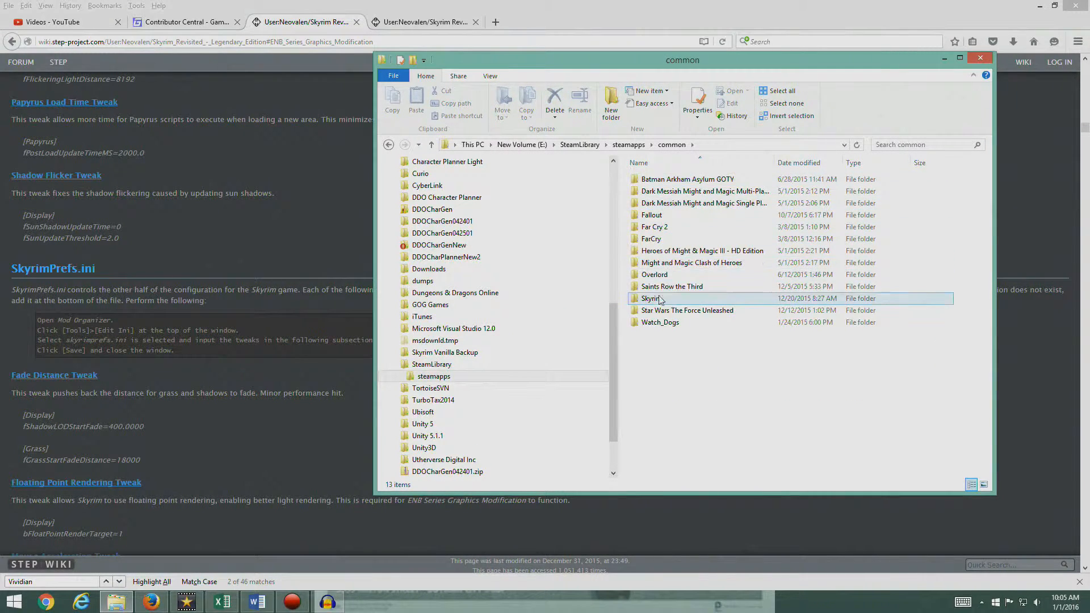
double_click(652, 299)
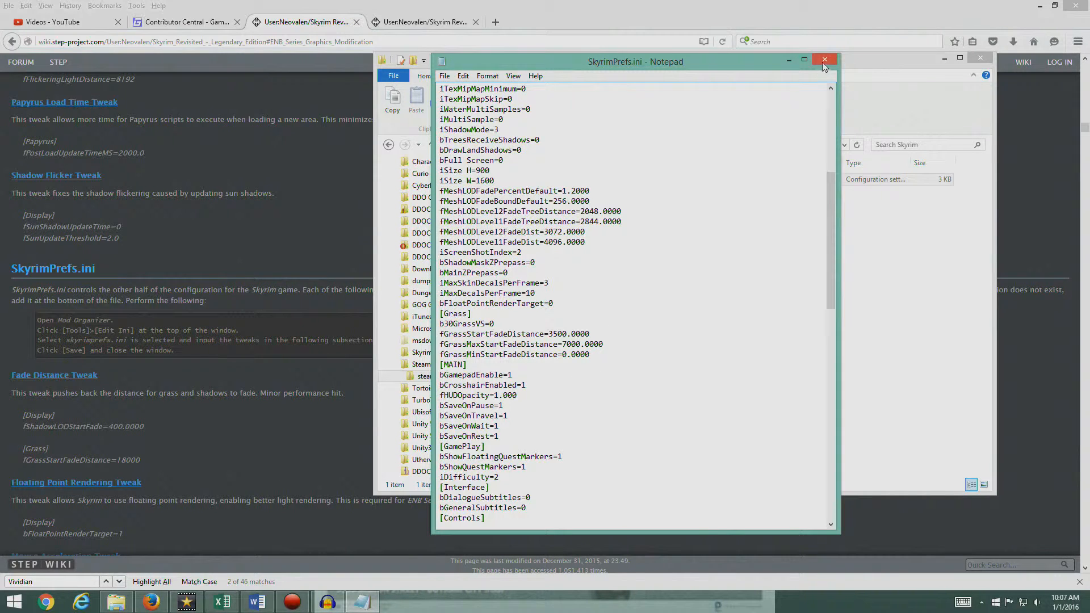
left_click(826, 61)
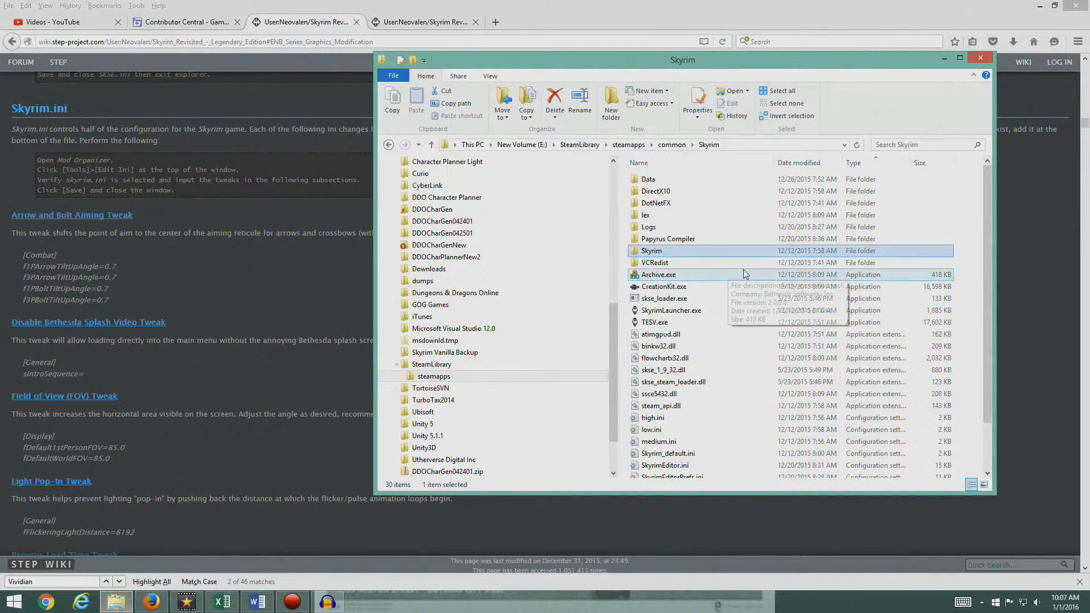
mouse_move(723, 402)
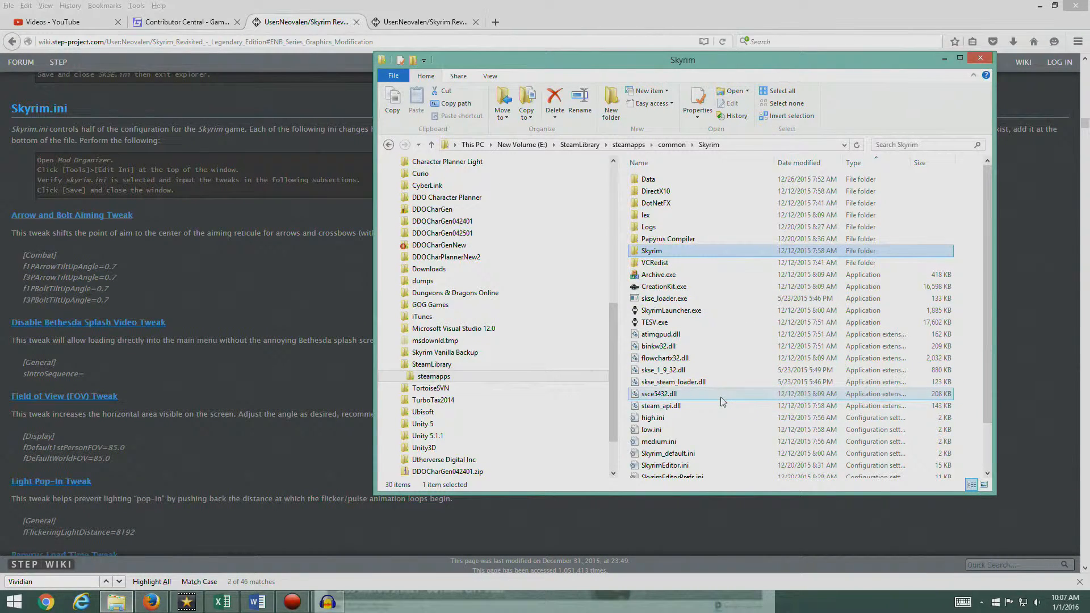
- Sort the Skyrim folder by name, review medium.ini's settings, then go to the Mod Organizer profiles folder
left_click(638, 162)
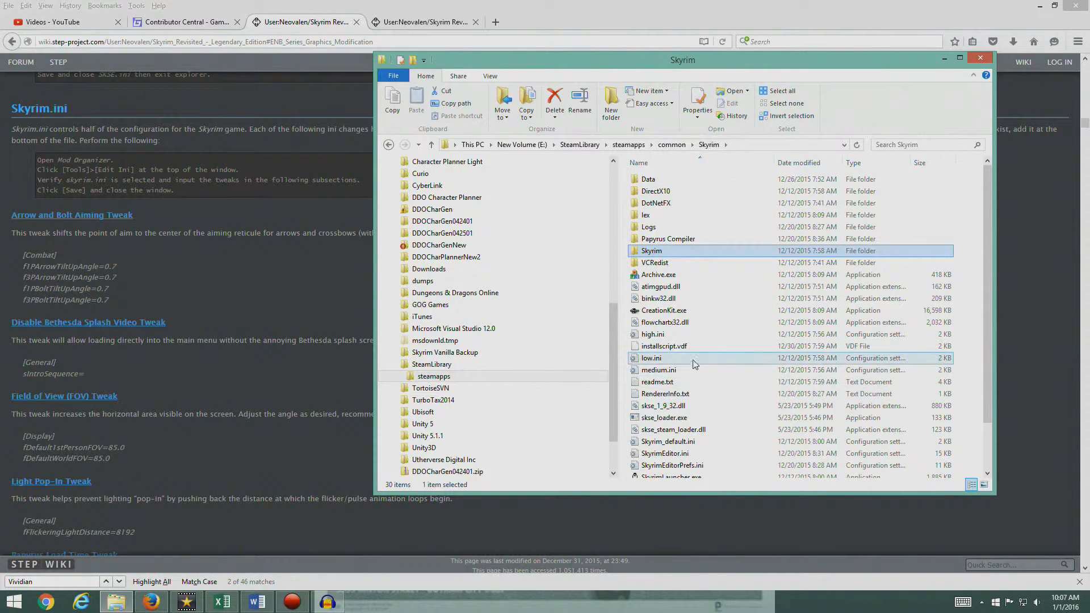
double_click(658, 370)
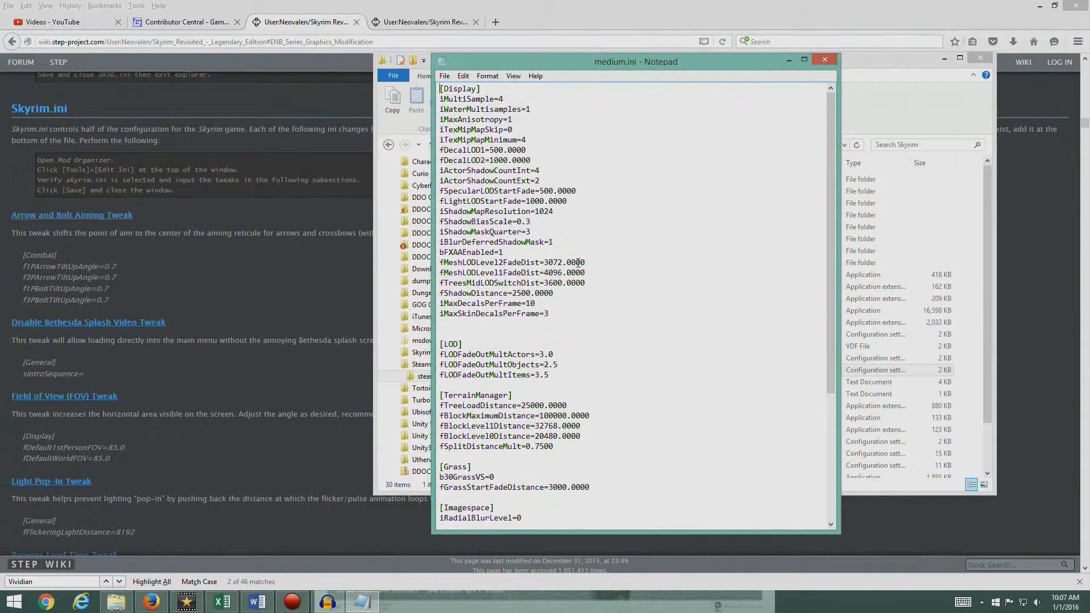
scroll("down", 3)
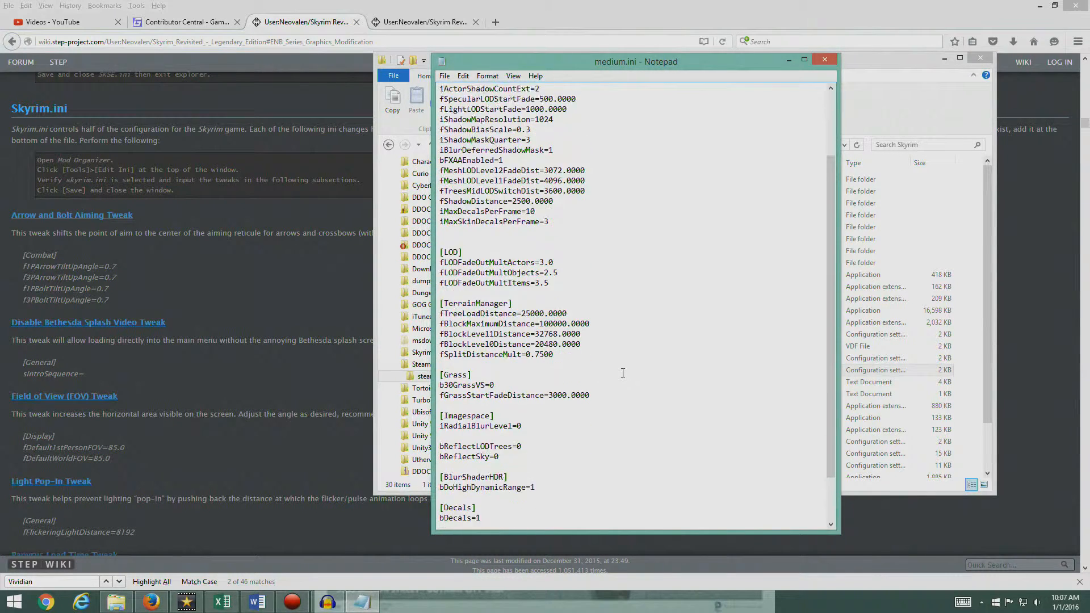
scroll("down", 3)
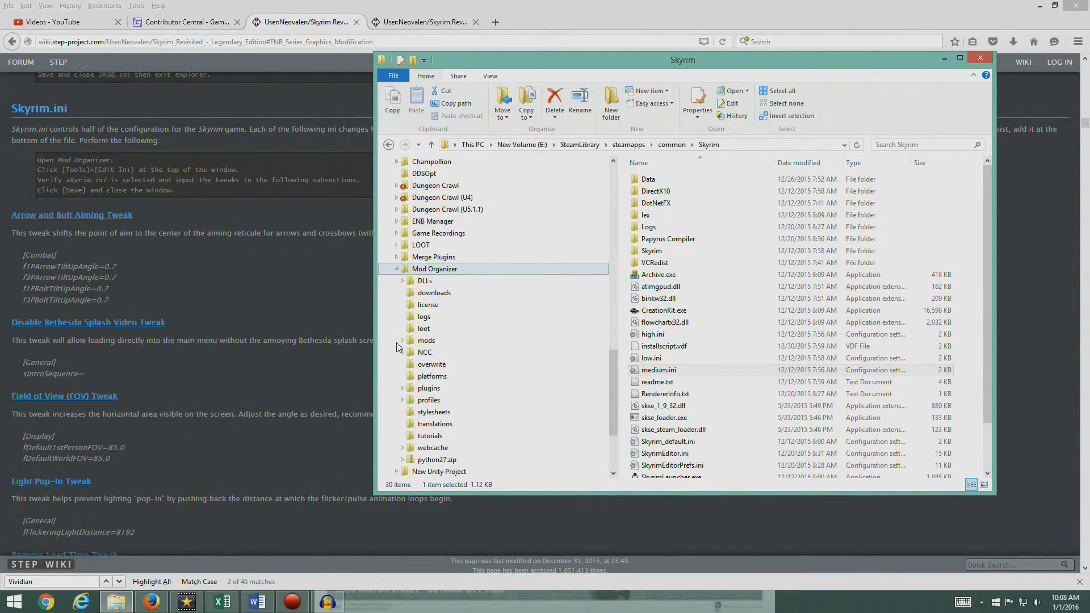
left_click(429, 399)
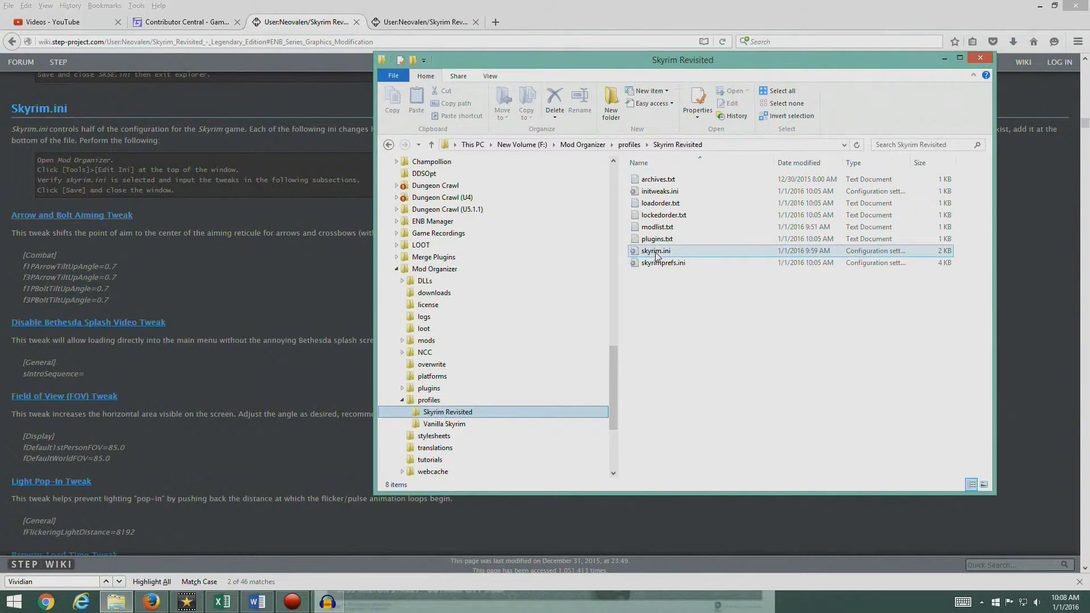
- Review the profile's skyrimprefs.ini in Notepad, then close it and the Explorer window
double_click(655, 250)
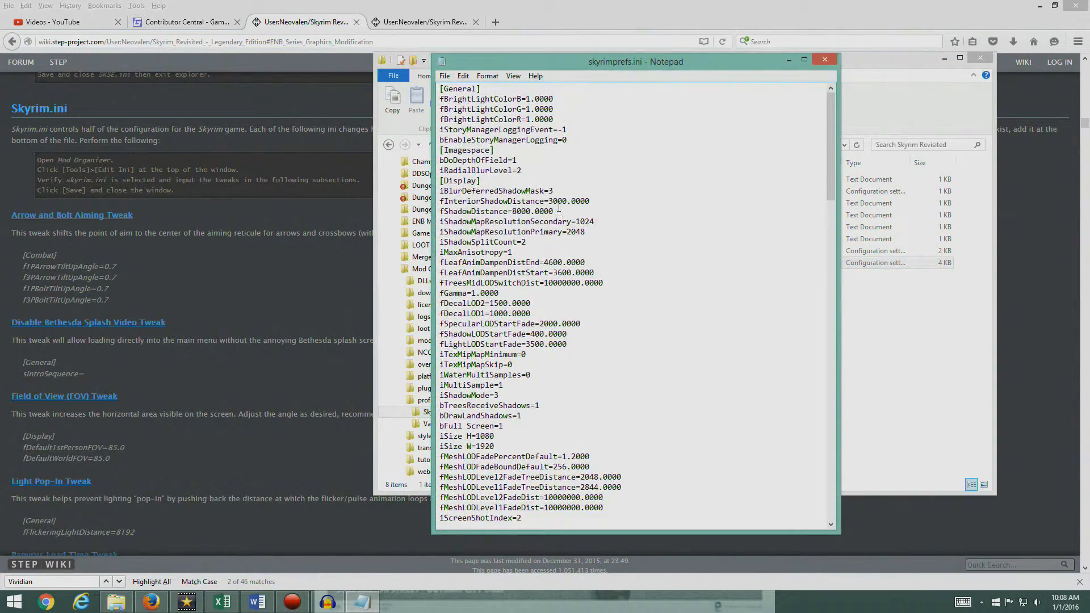
scroll("down", 3)
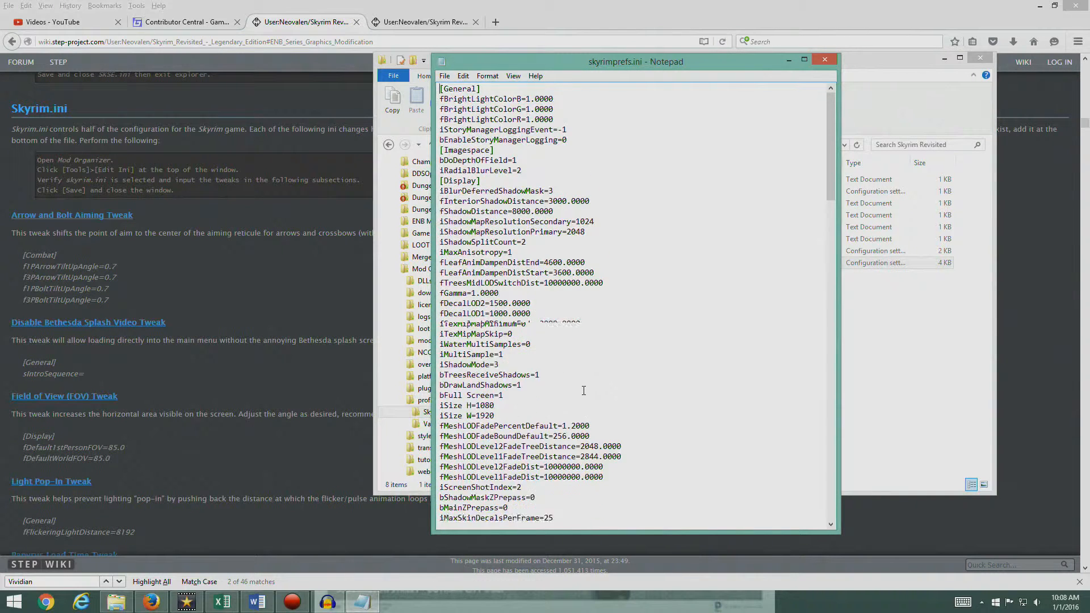
scroll("down", 3)
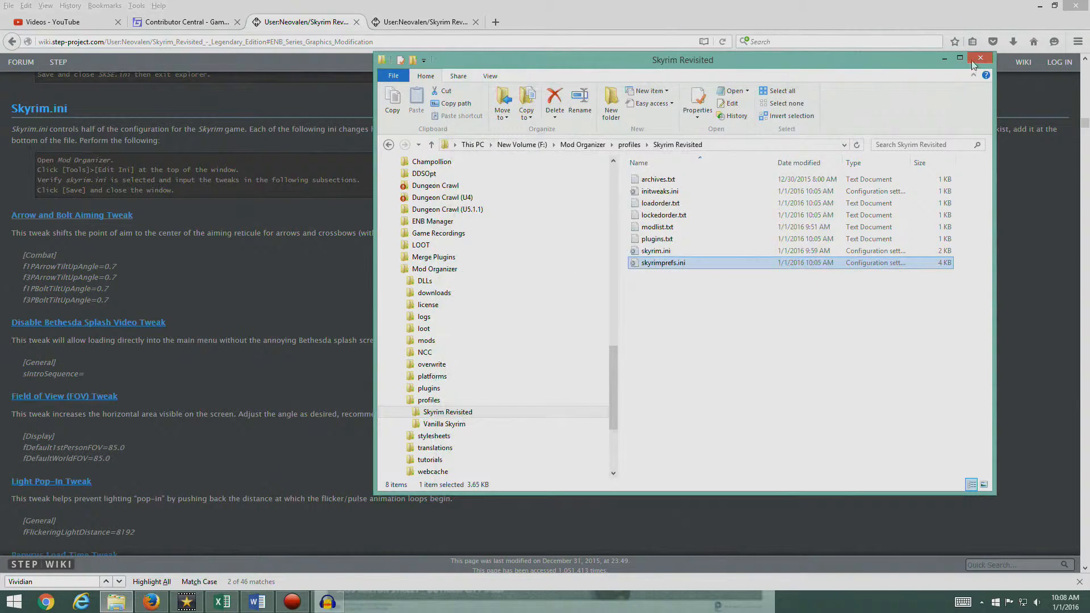
left_click(981, 58)
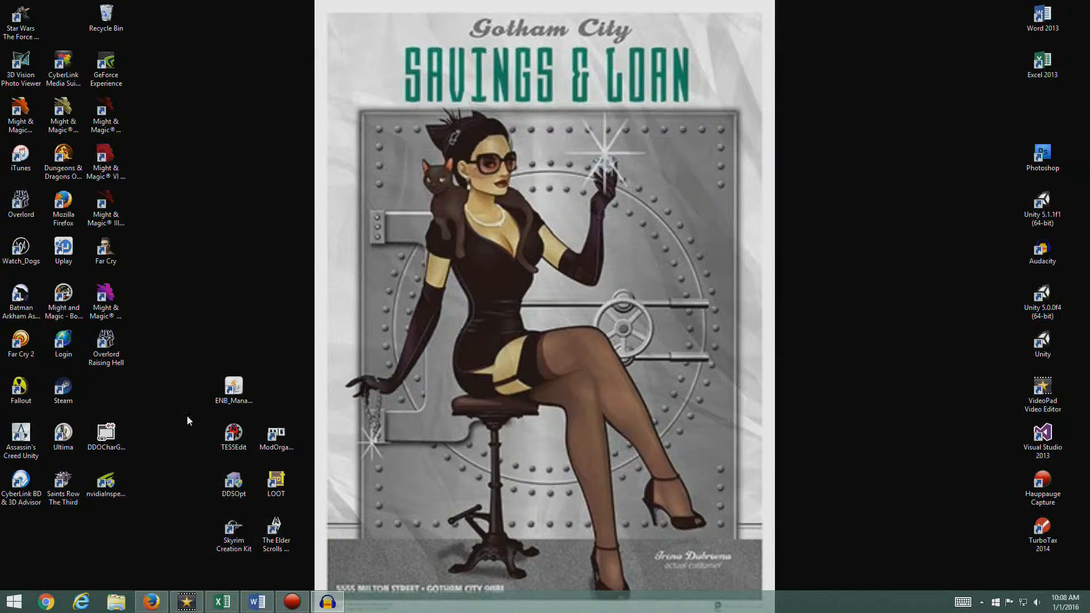
- Launch Mod Organizer from the desktop shortcut and continue the latest Skyrim save
left_click(276, 435)
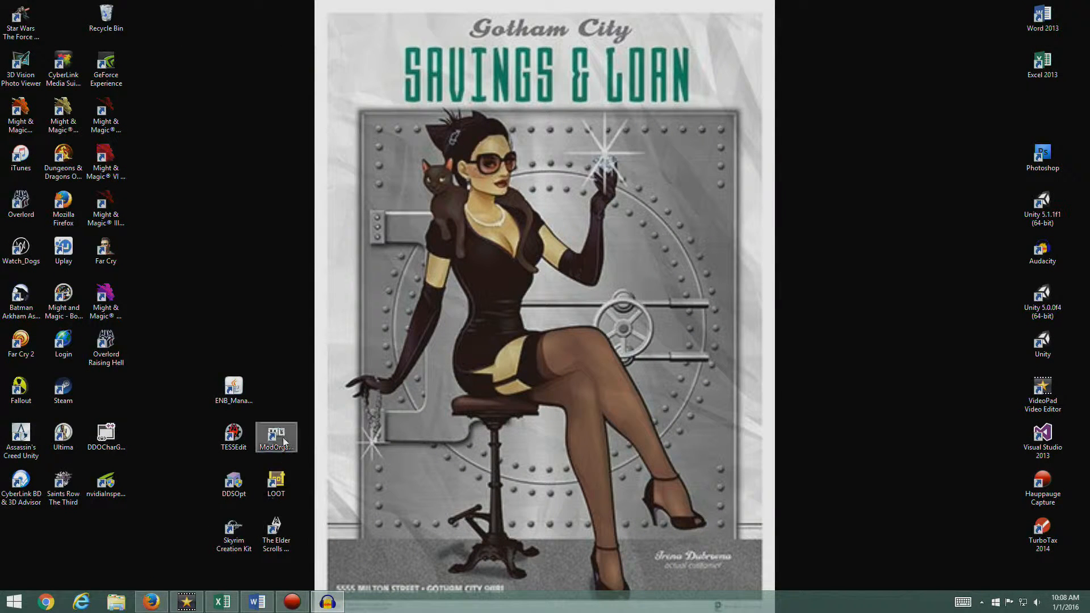
double_click(276, 436)
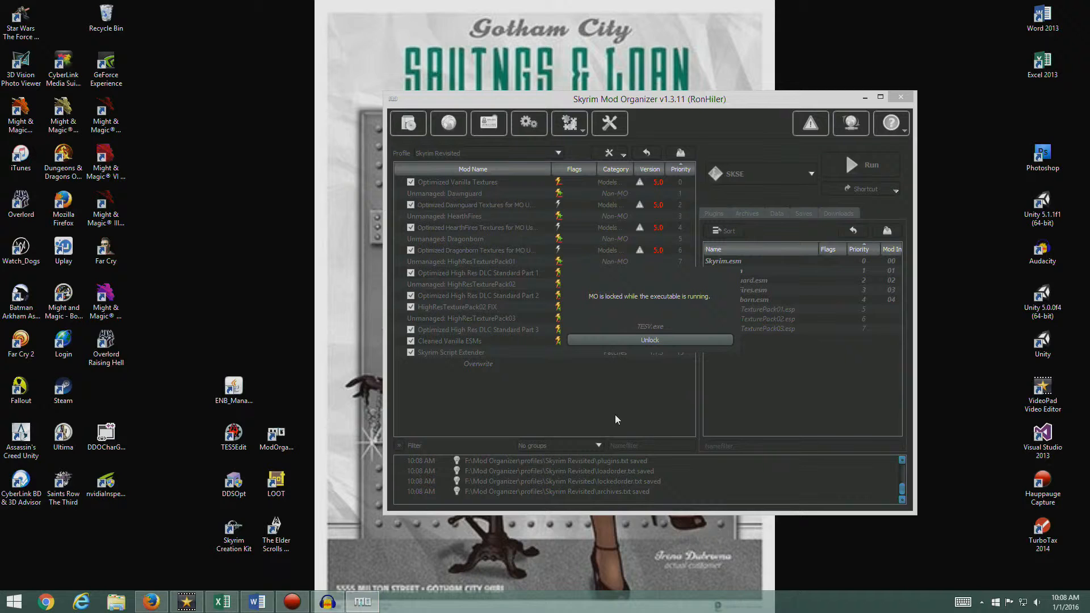
mouse_move(574, 397)
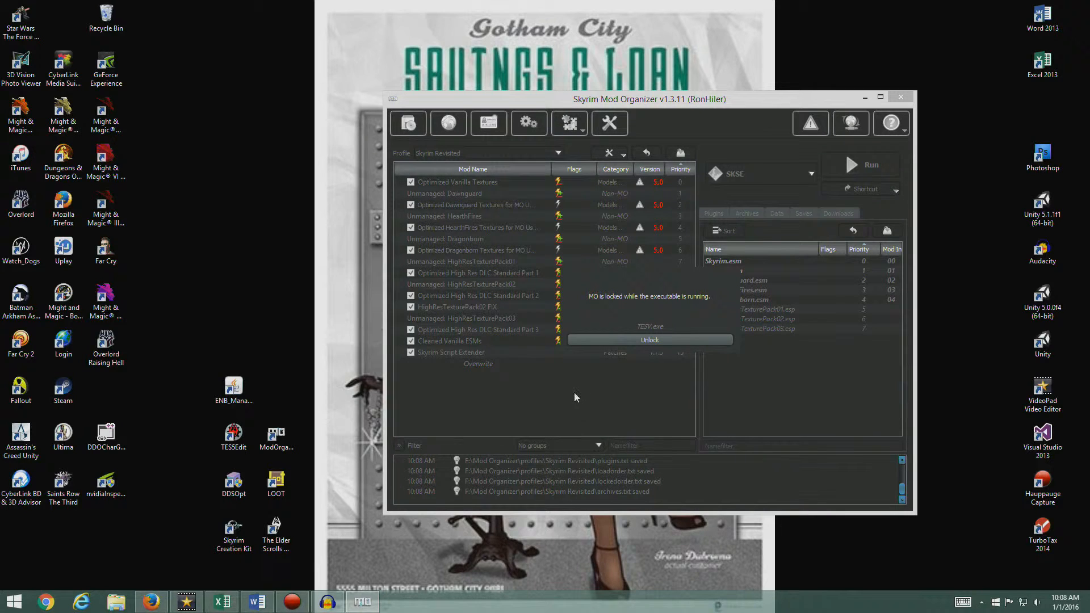
mouse_move(817, 370)
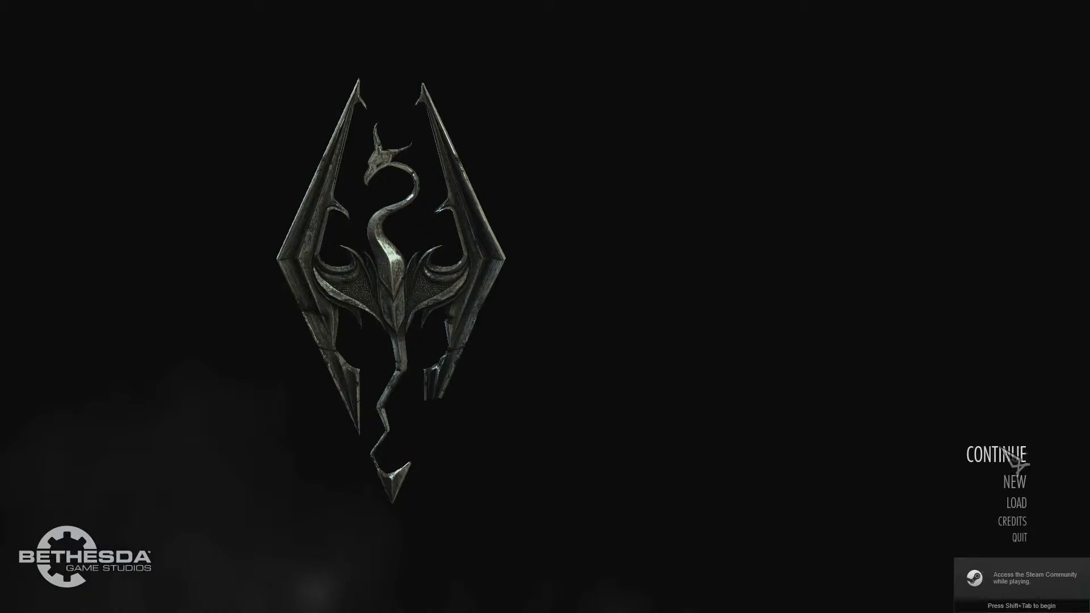
left_click(996, 454)
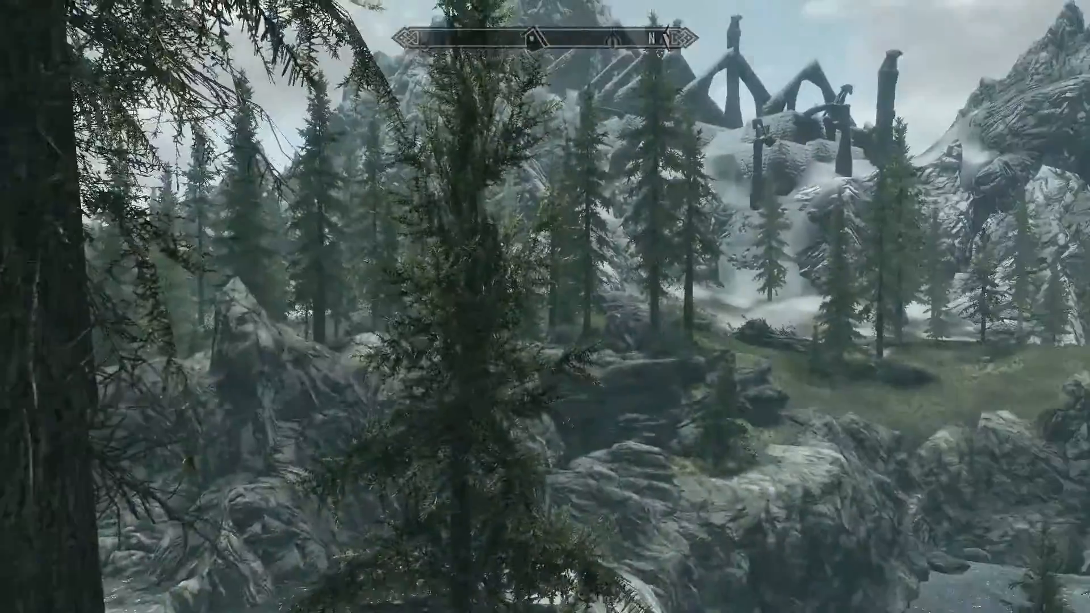
mouse_move(545, 307)
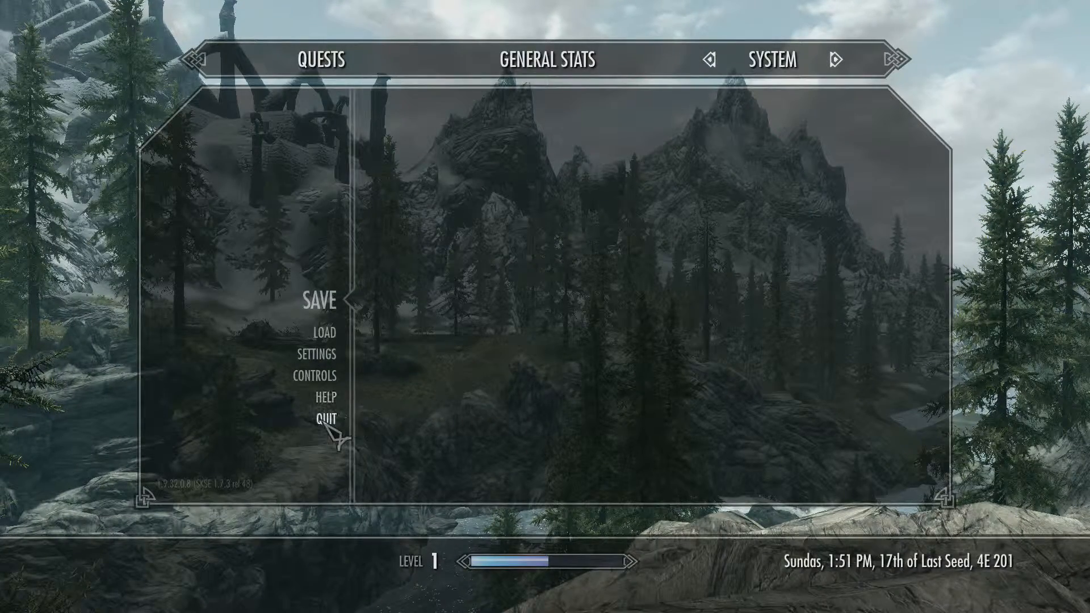
- Quit Skyrim from the System menu and confirm, returning to Mod Organizer
left_click(323, 419)
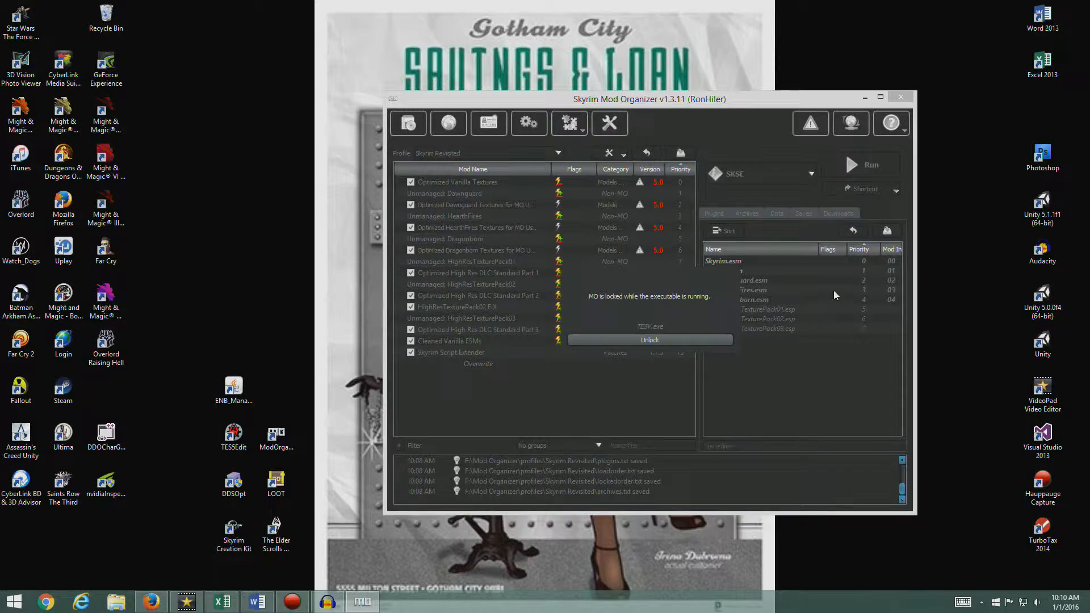
left_click(648, 339)
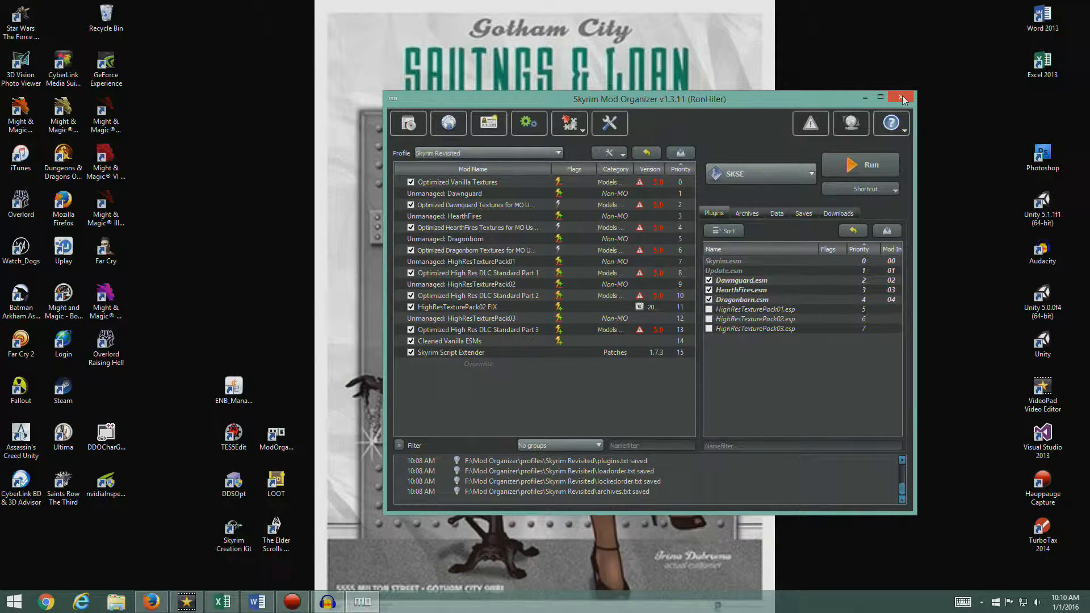
- Close Mod Organizer and scroll the STEP guide down to the Unofficial Patches section
left_click(903, 98)
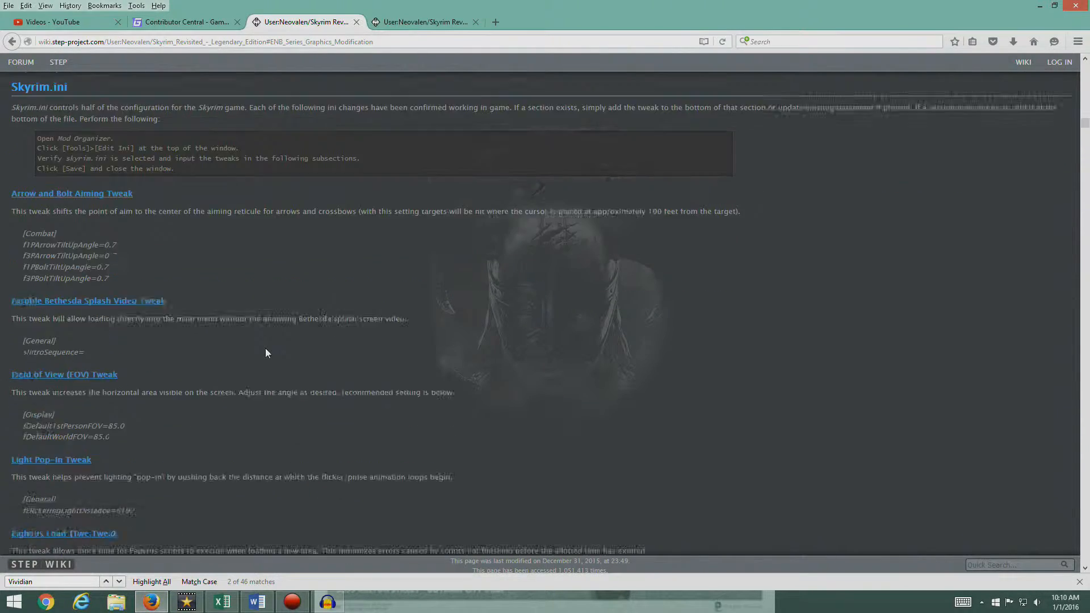
scroll("down", 3)
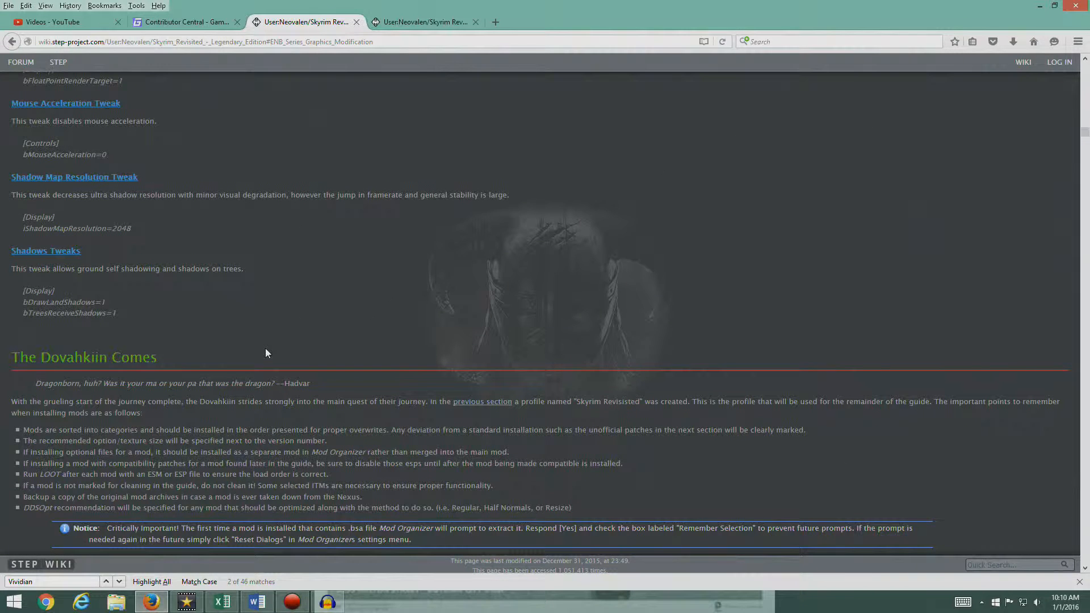
scroll("down", 3)
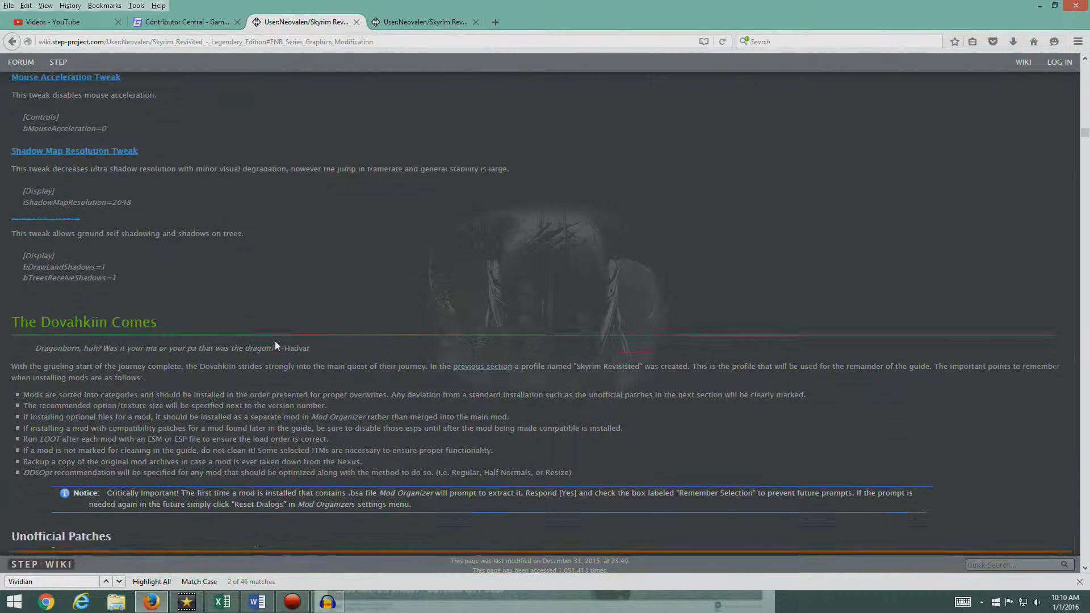
scroll("down", 3)
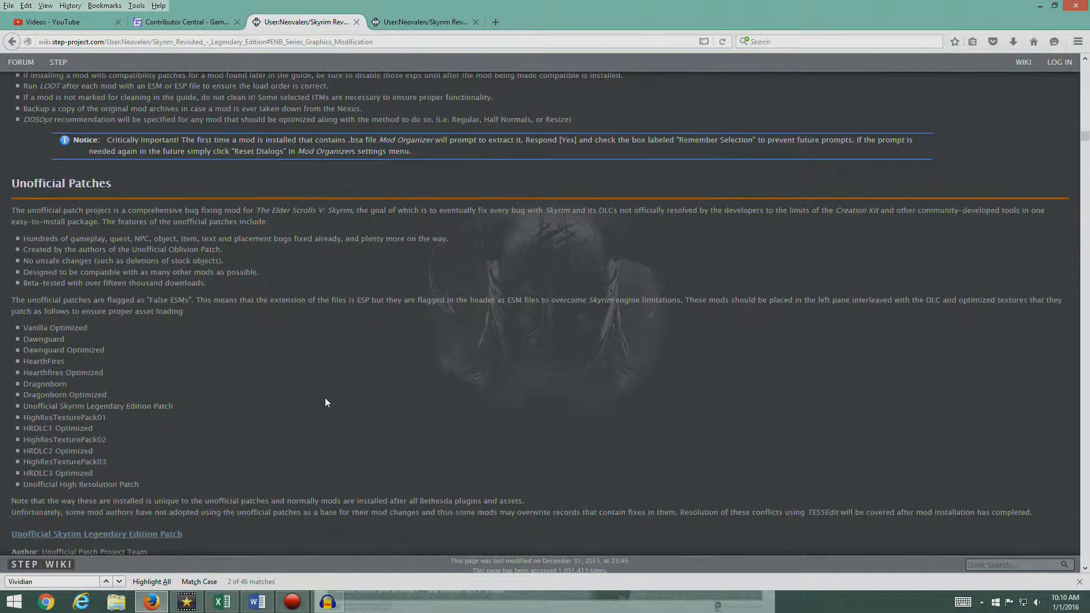
mouse_move(296, 418)
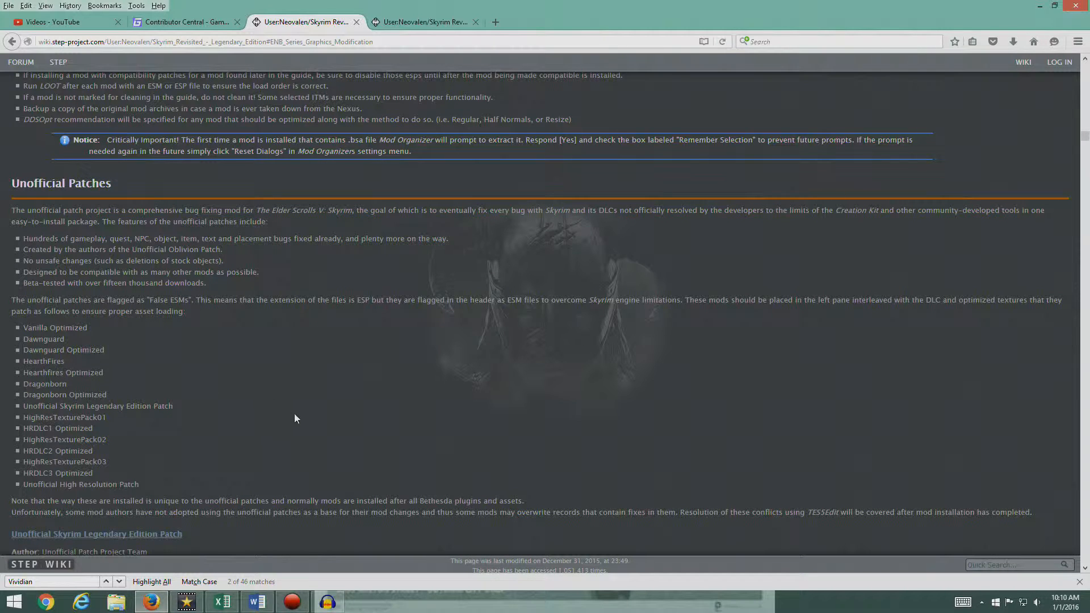
mouse_move(312, 390)
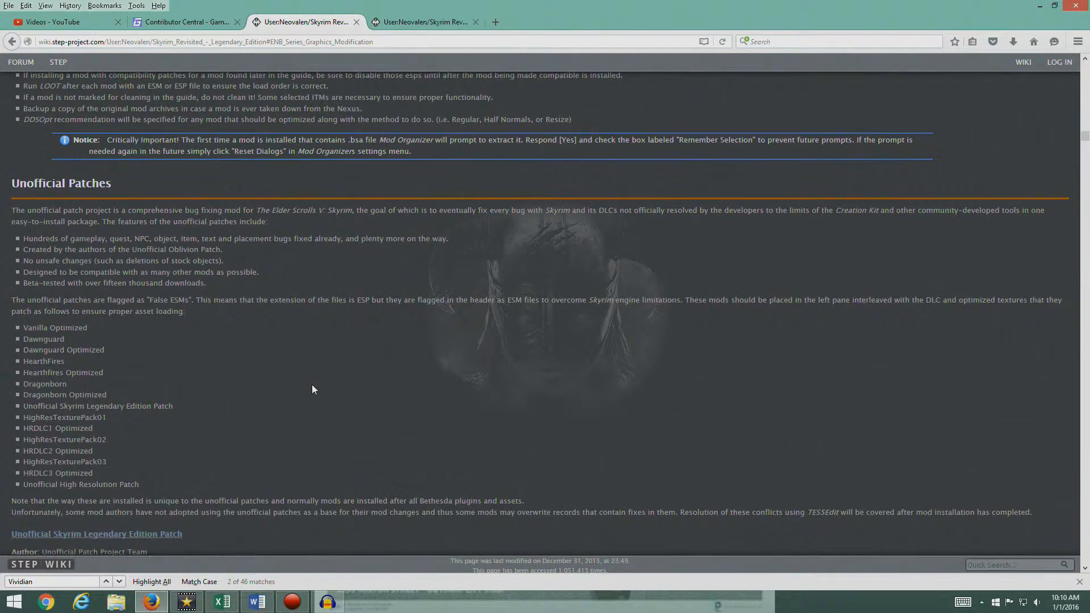
scroll("down", 3)
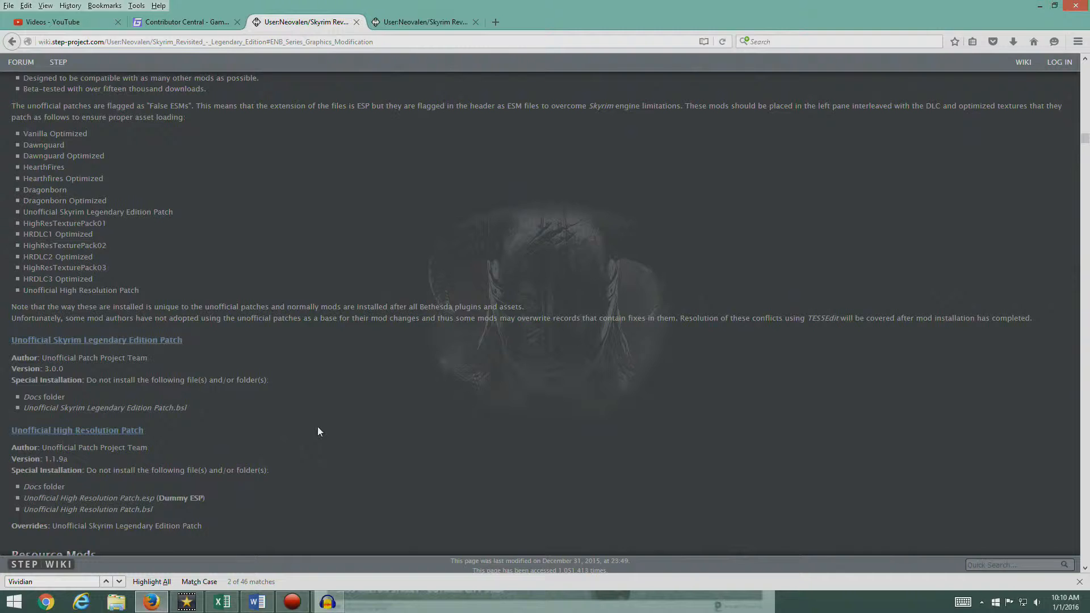
scroll("down", 3)
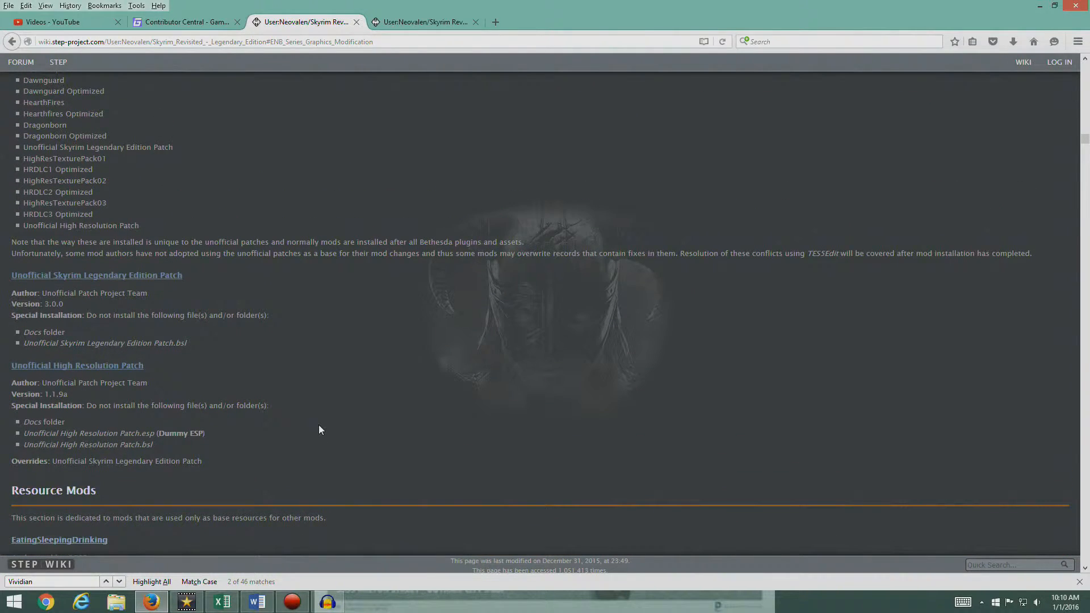